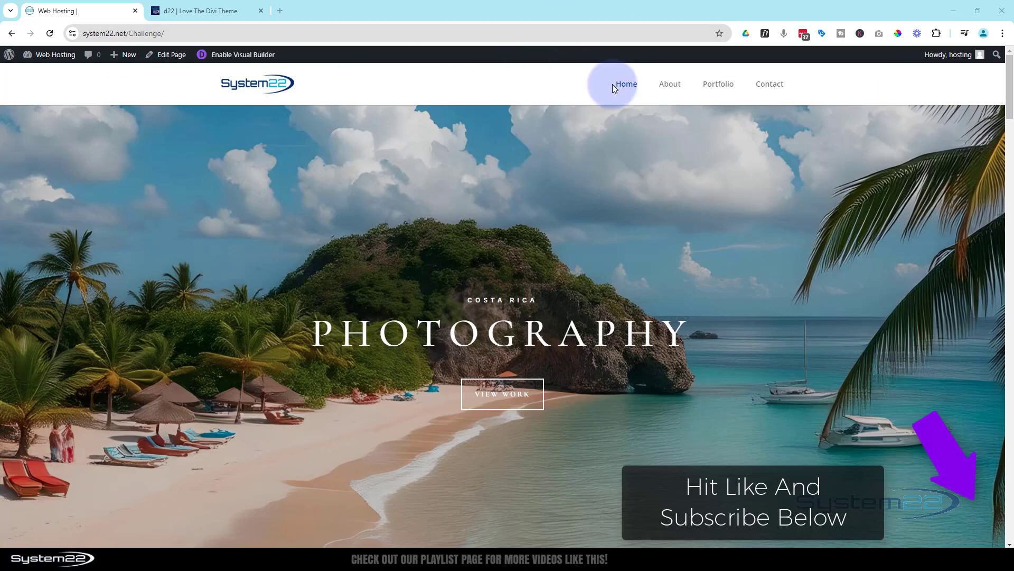
# Step: Bring the Challenge site's dashboard into a new tab and show its empty Installed Plugins list
pyautogui.scroll(-3)
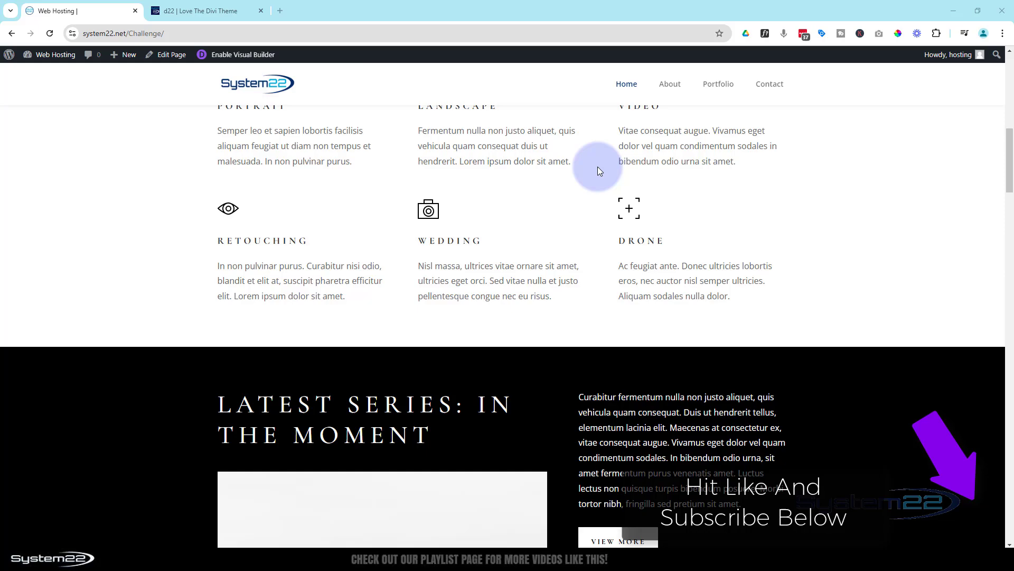
pyautogui.scroll(-3)
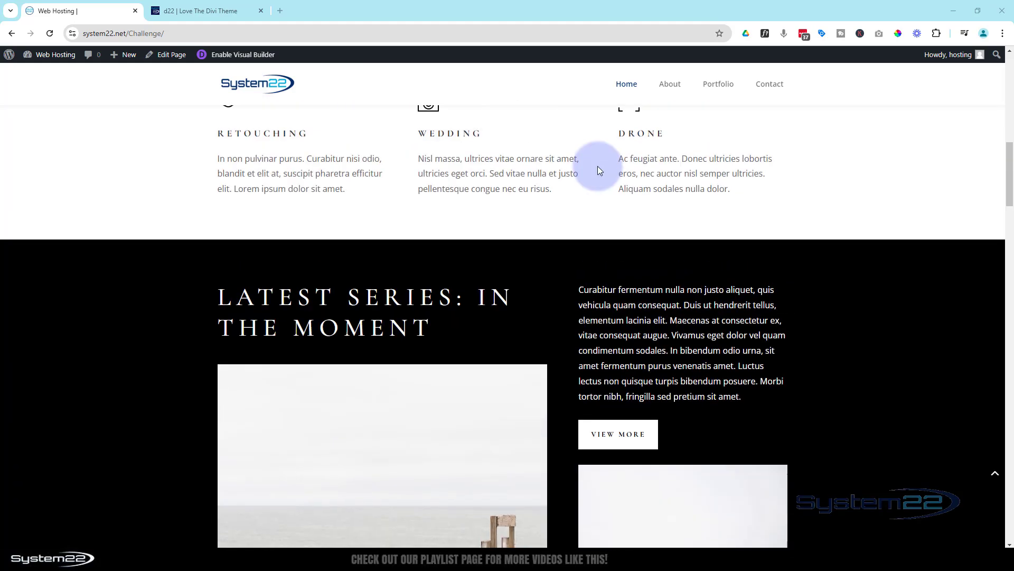
pyautogui.scroll(3)
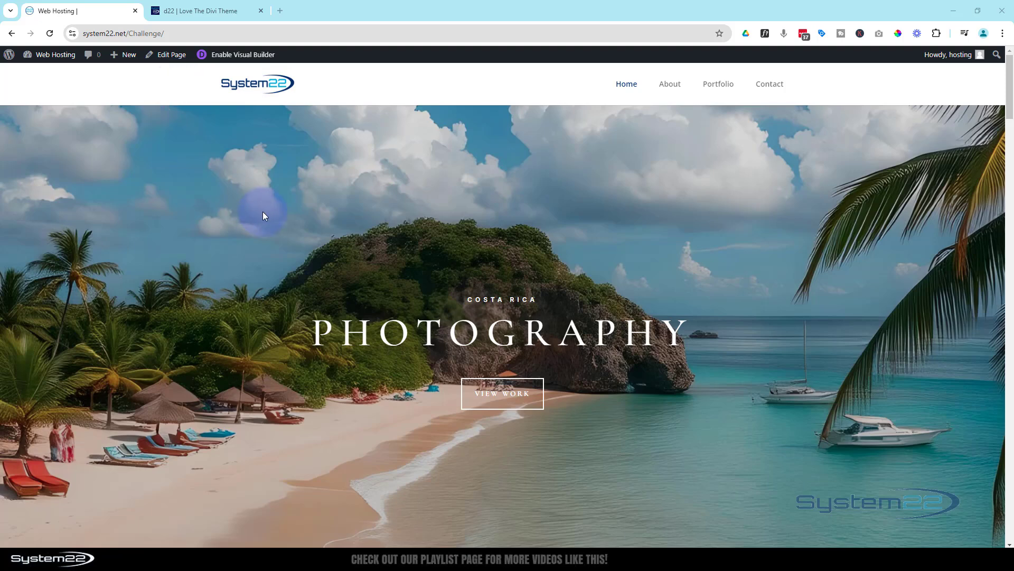
pyautogui.click(53, 54)
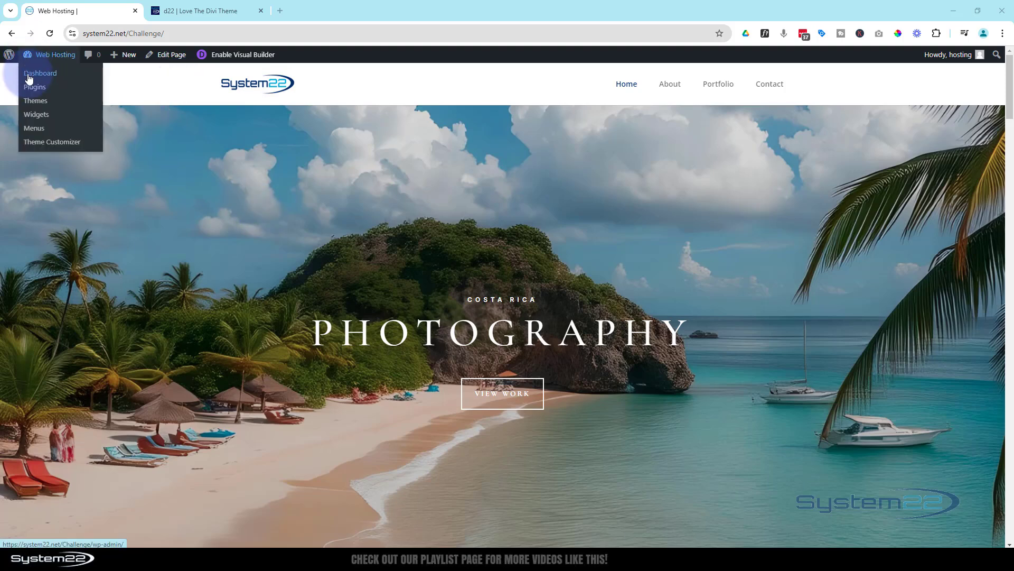
pyautogui.click(39, 73)
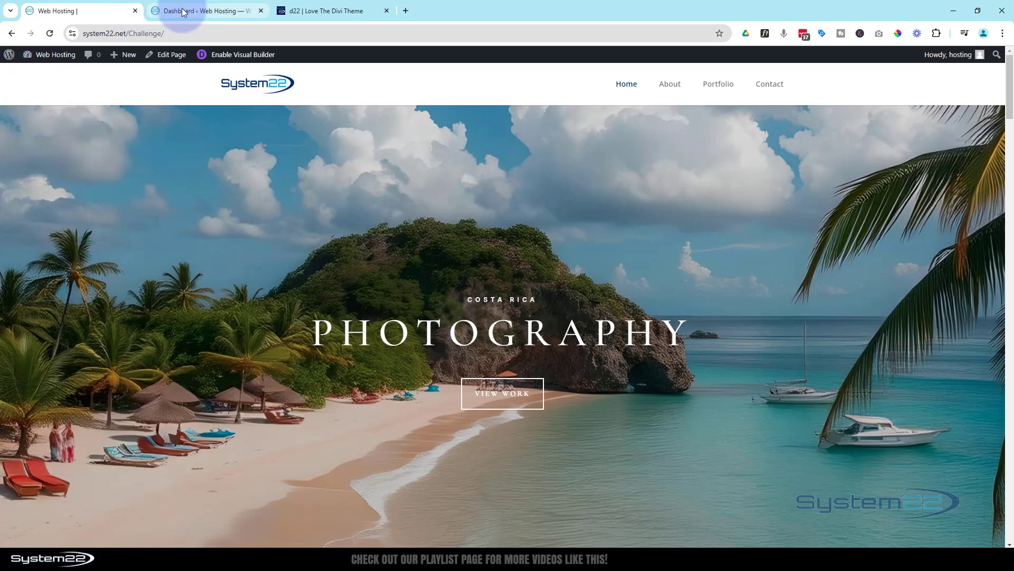
pyautogui.click(206, 10)
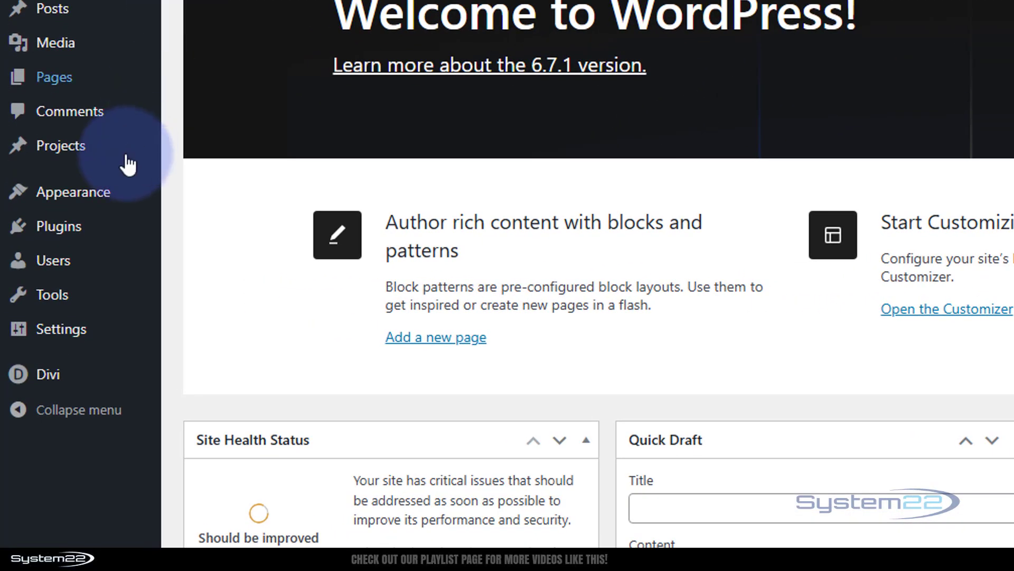
pyautogui.moveTo(58, 226)
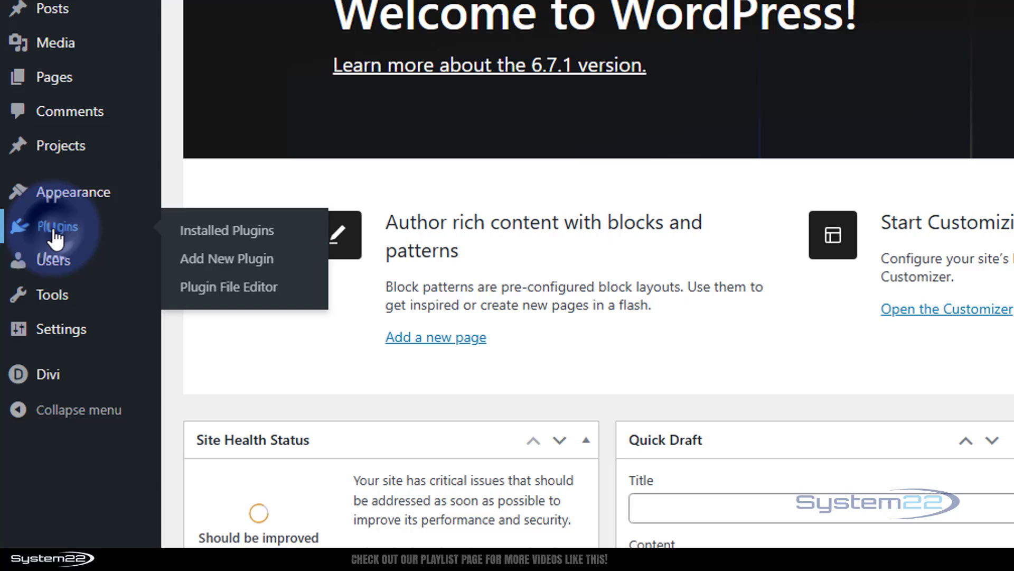
pyautogui.click(226, 230)
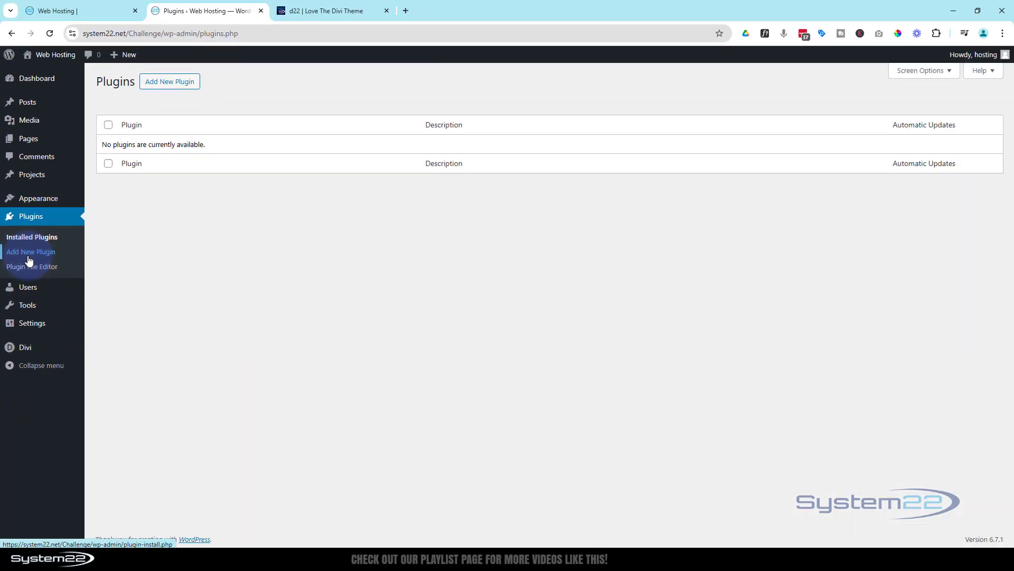
pyautogui.moveTo(169, 81)
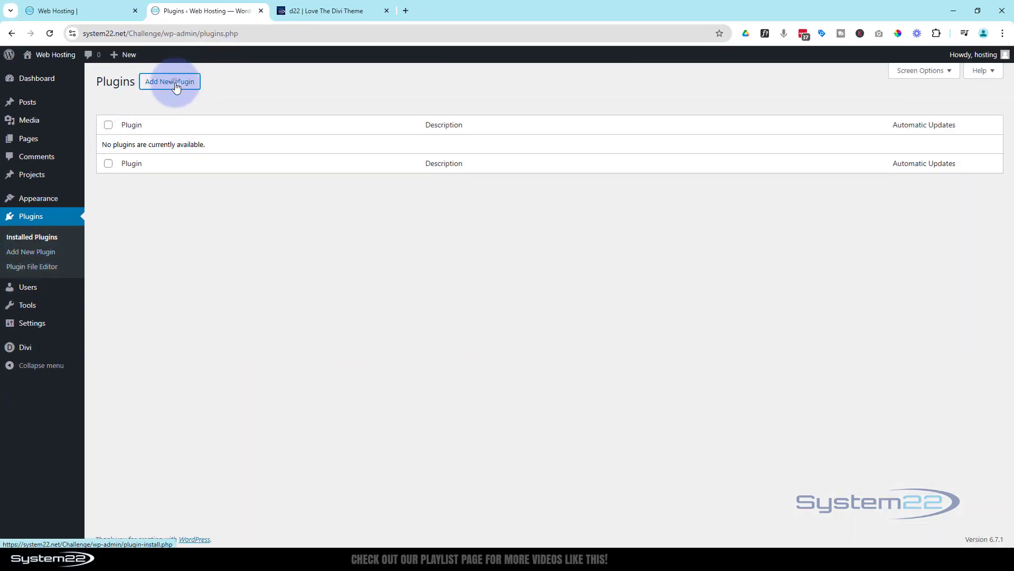
# Step: Search 'wpvivid', then install and activate the WPvivid Backup & Migration plugin
pyautogui.click(169, 82)
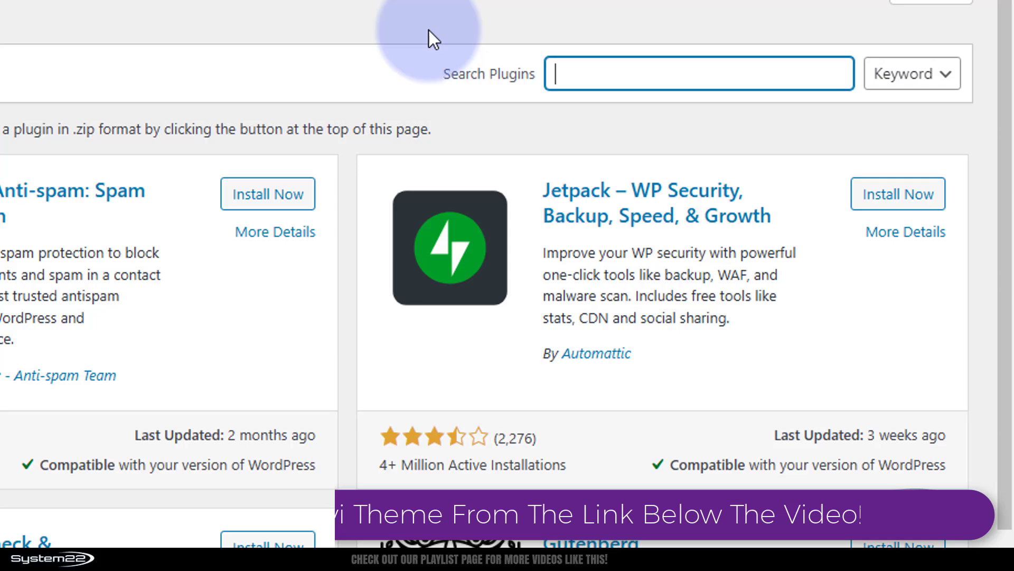
pyautogui.write('wpvivid')
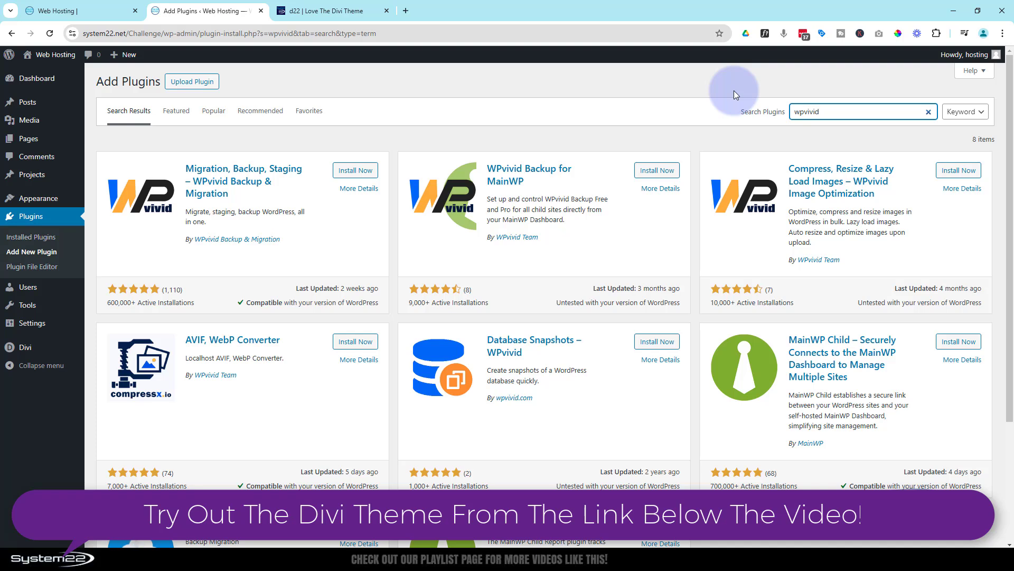
pyautogui.moveTo(276, 197)
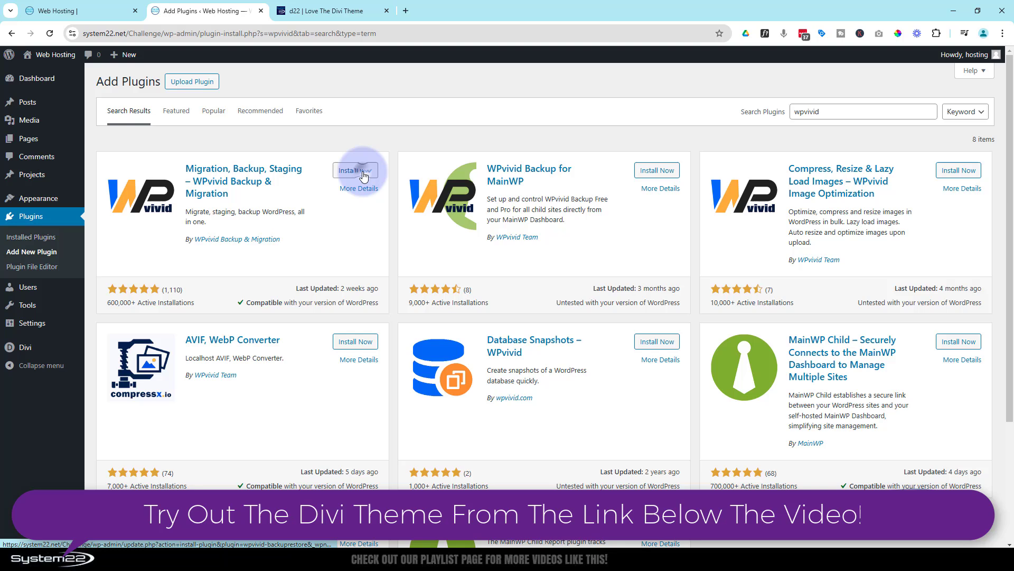
pyautogui.click(359, 170)
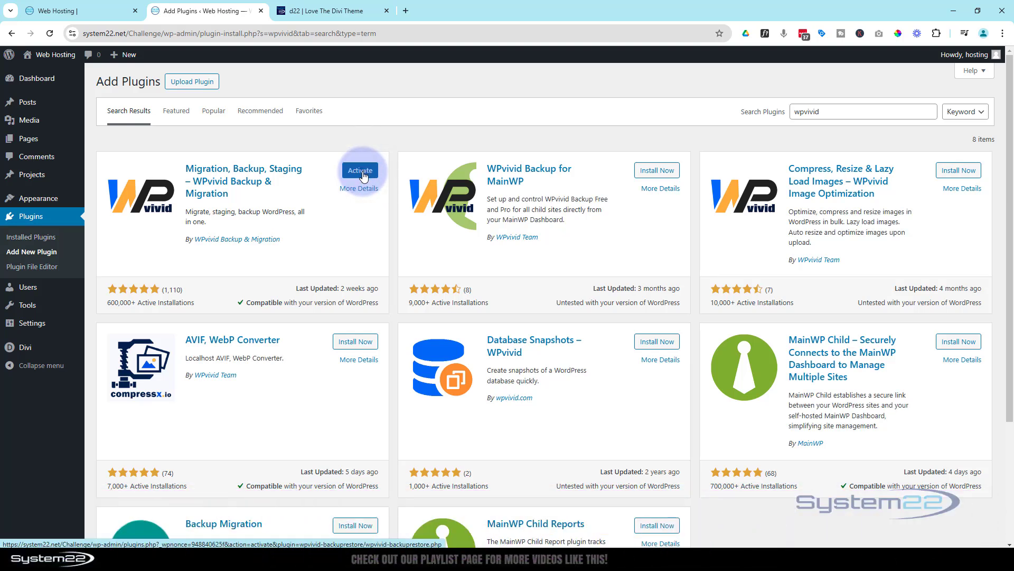
pyautogui.click(359, 171)
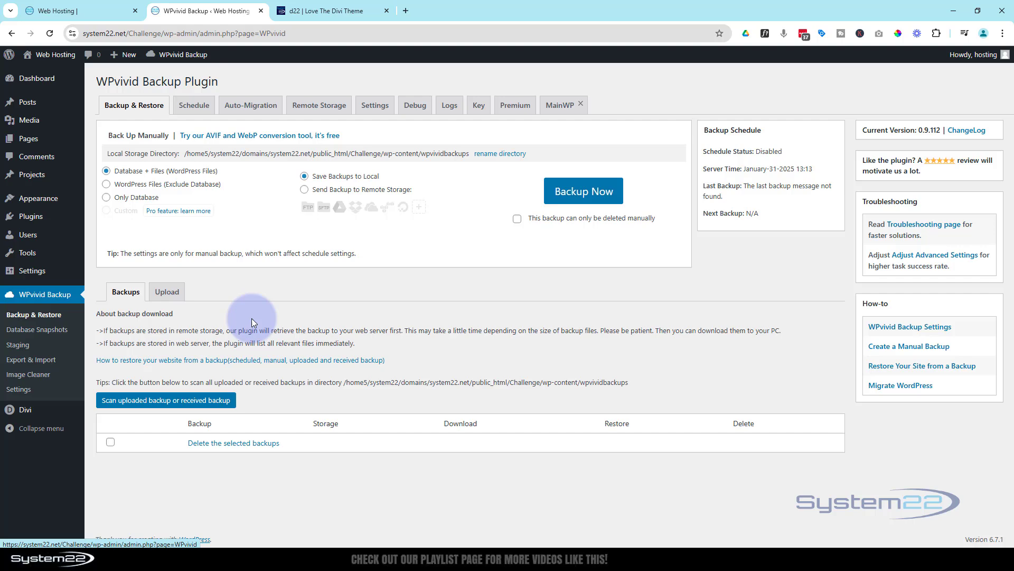
pyautogui.moveTo(288, 421)
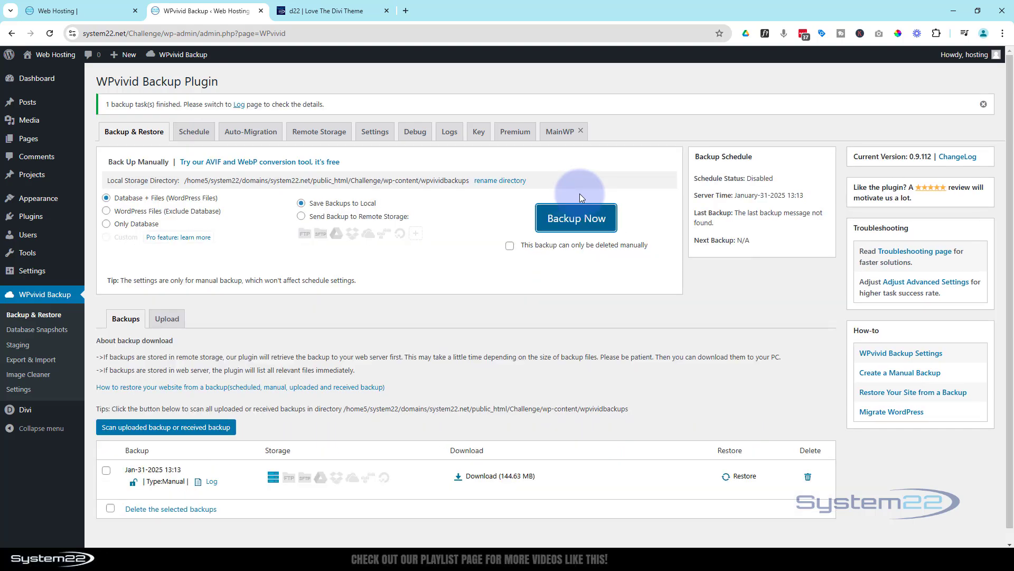
pyautogui.moveTo(489, 216)
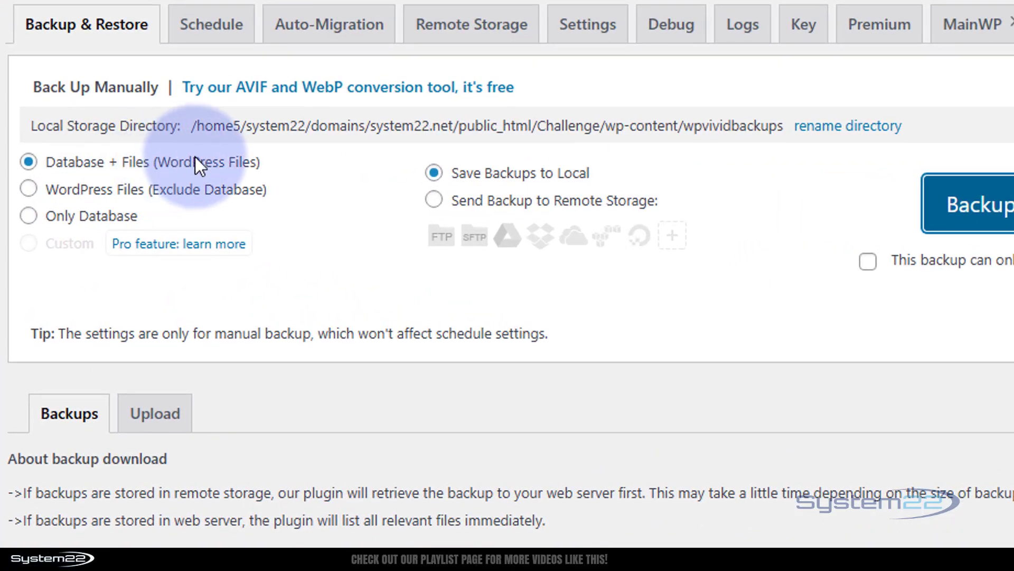
pyautogui.moveTo(317, 171)
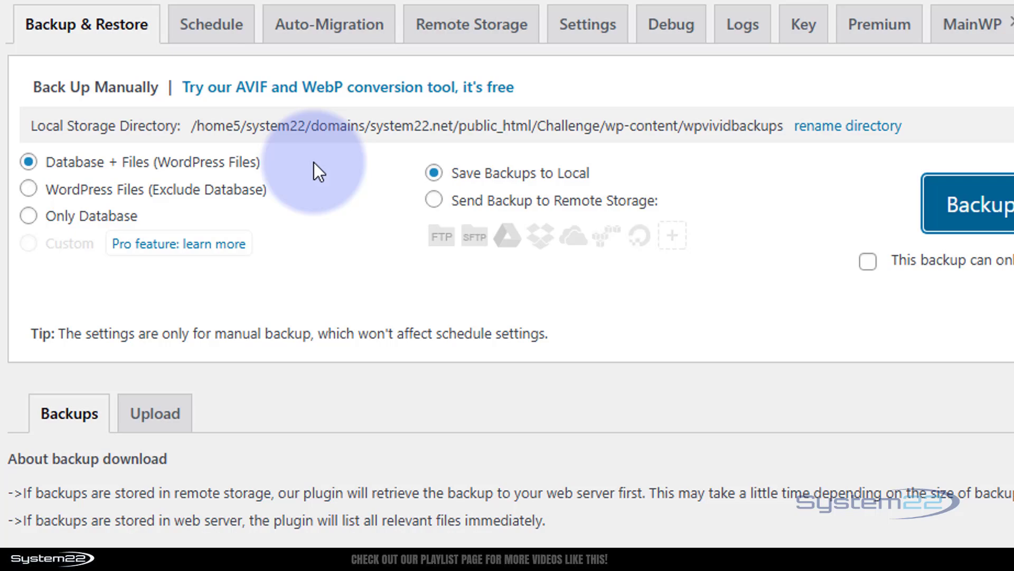
pyautogui.moveTo(29, 216)
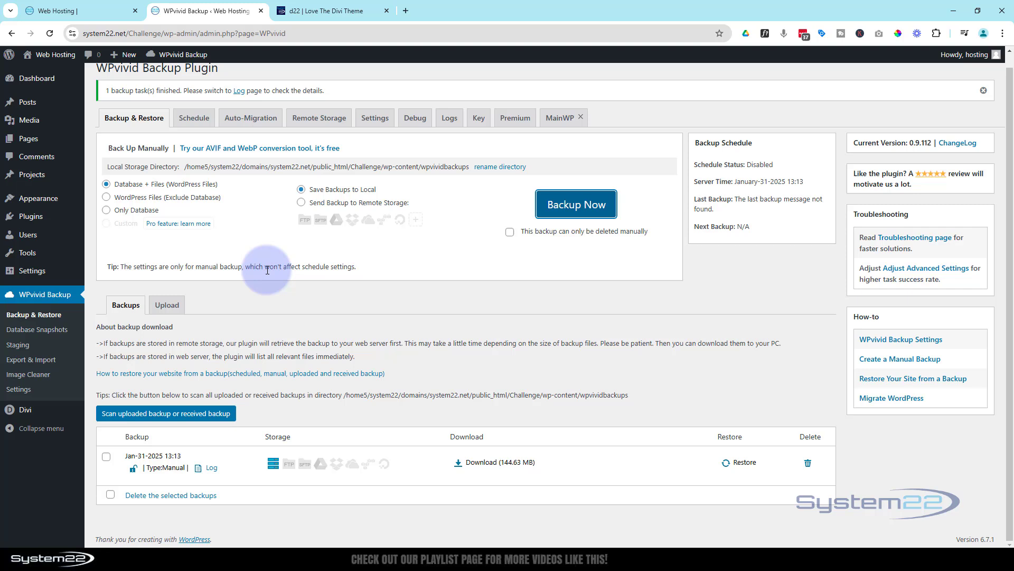
pyautogui.moveTo(490, 465)
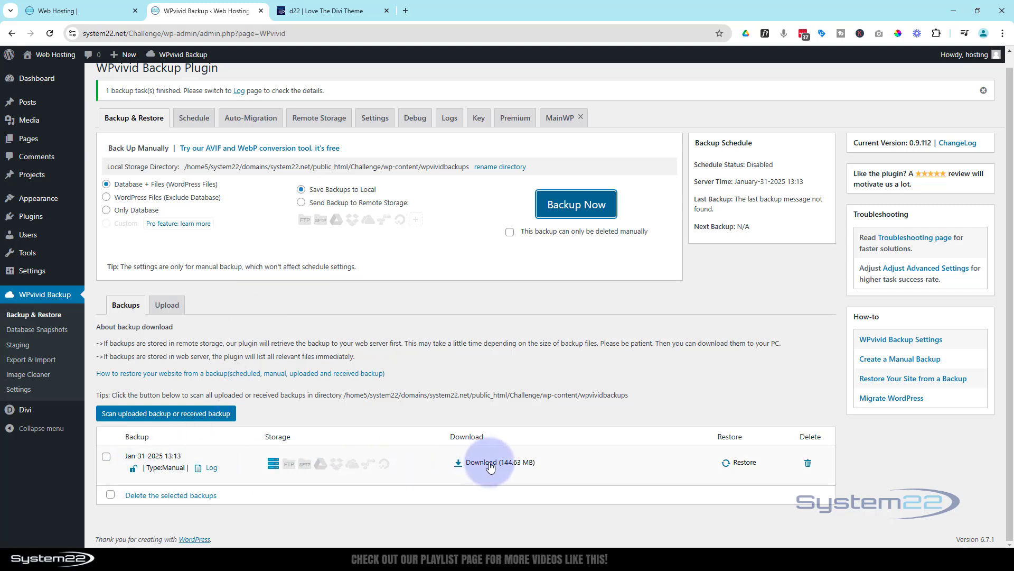
pyautogui.moveTo(432, 466)
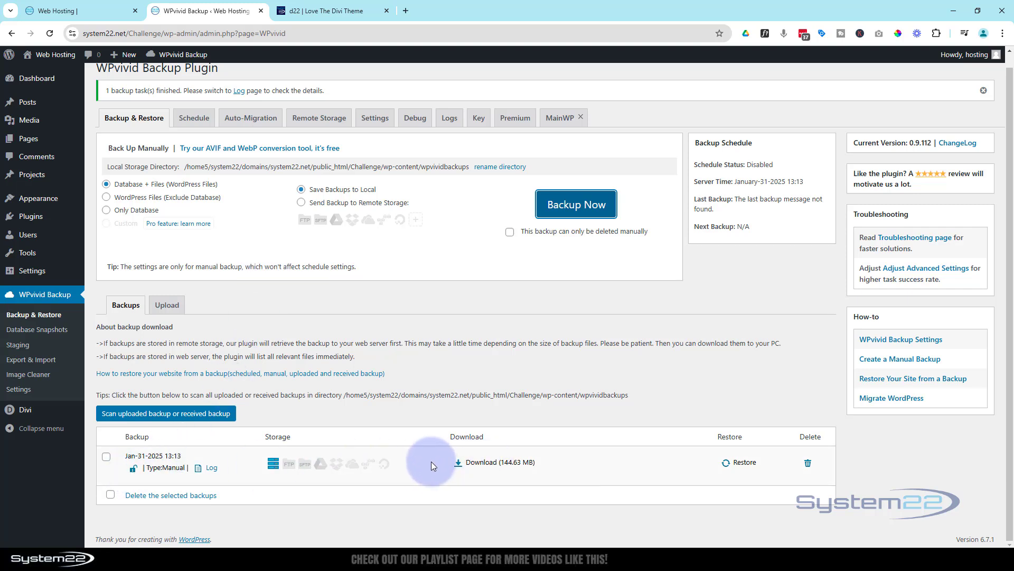
pyautogui.moveTo(426, 466)
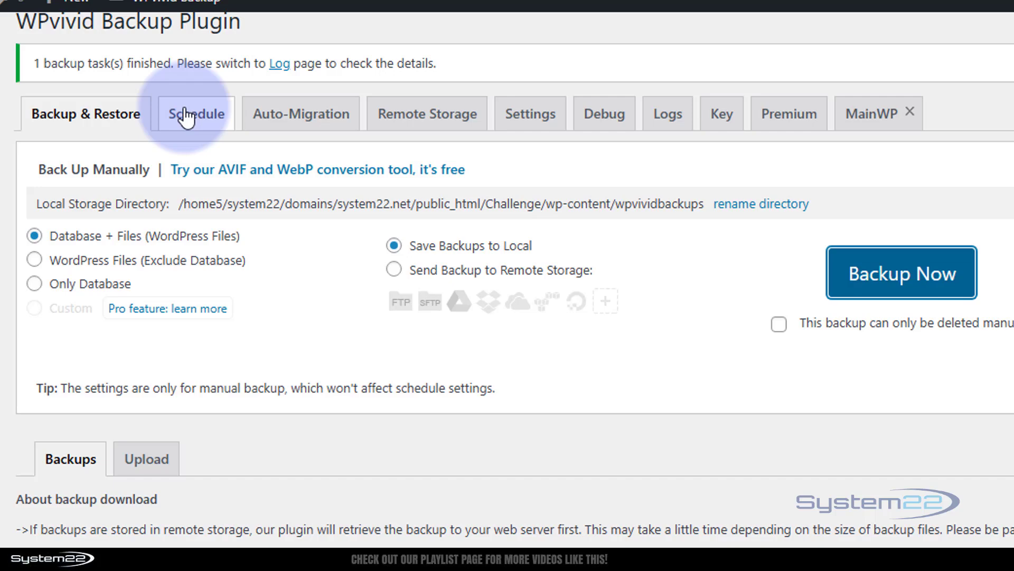
# Step: Enable a fortnightly Database + Files backup schedule to localhost storage and save it
pyautogui.click(195, 113)
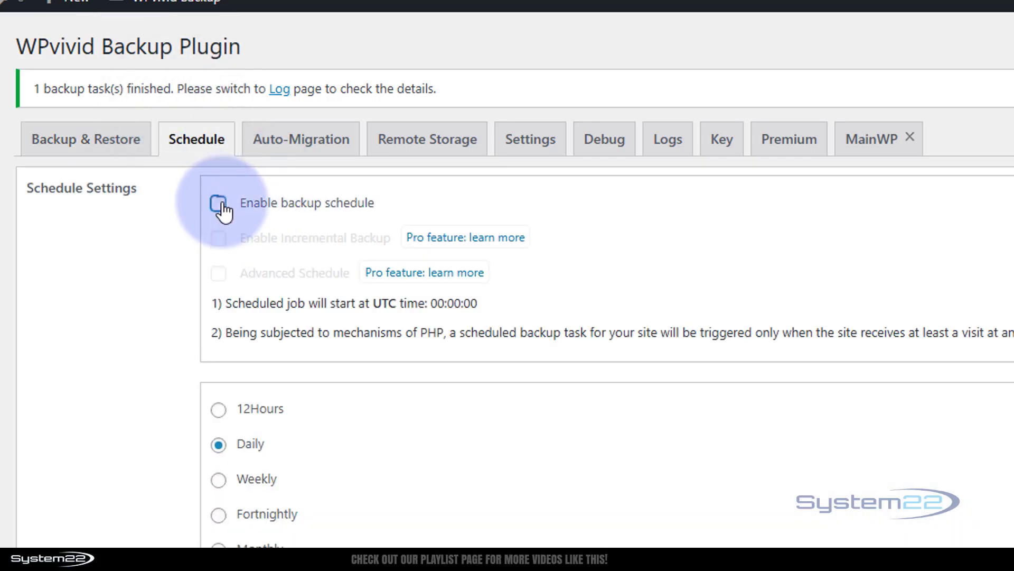
pyautogui.click(219, 203)
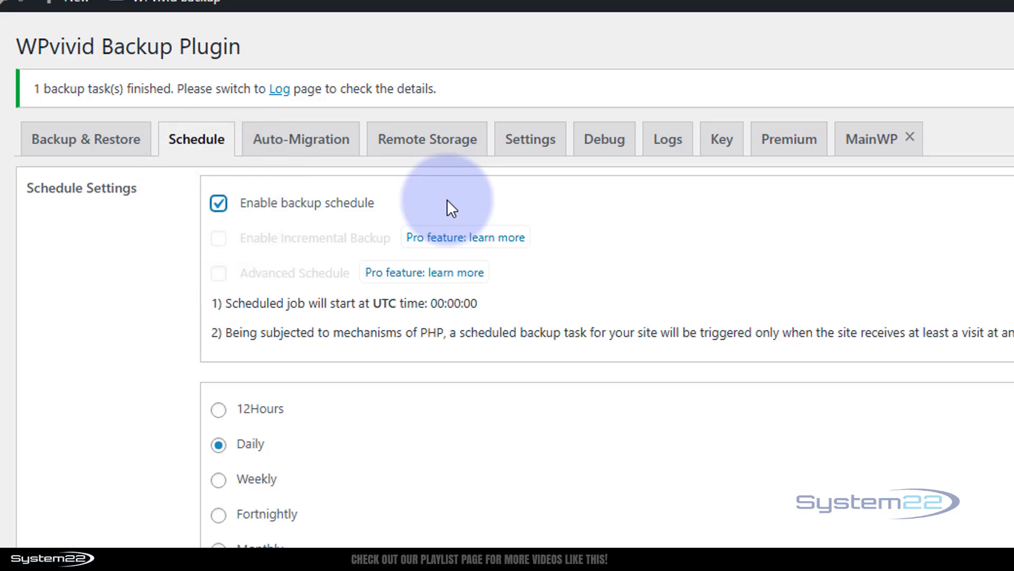
pyautogui.scroll(-3)
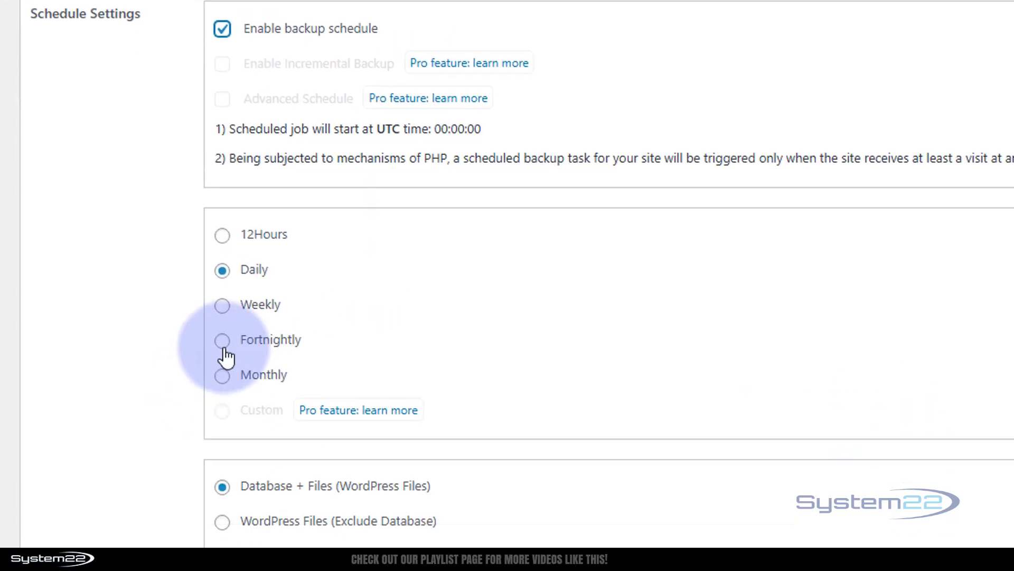
pyautogui.click(222, 339)
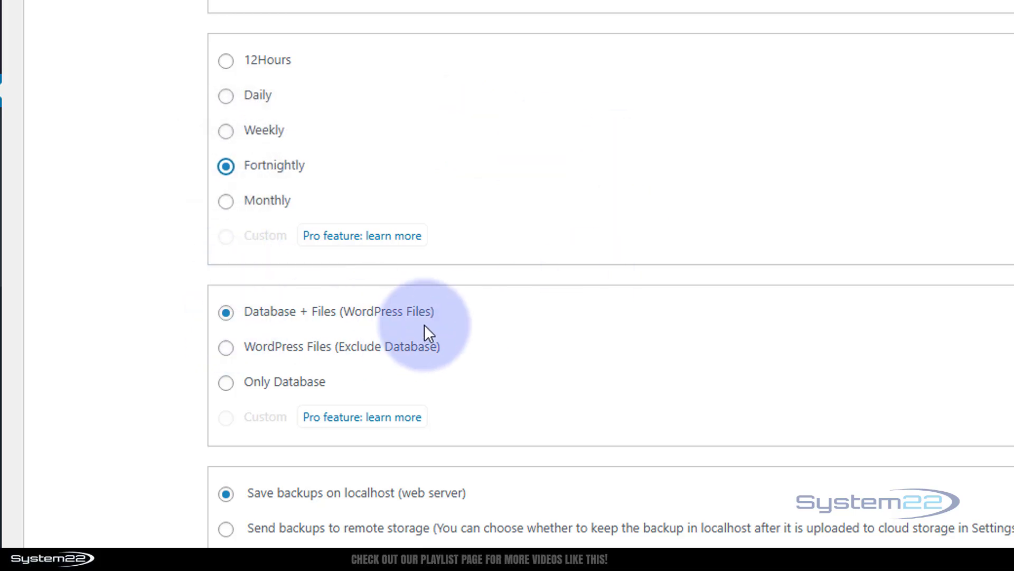
pyautogui.scroll(-3)
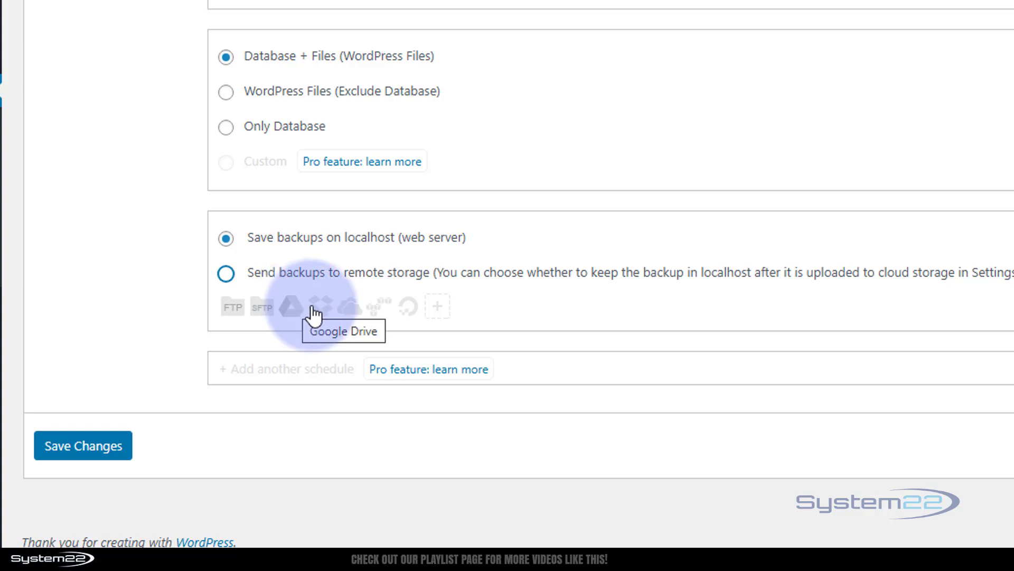
pyautogui.moveTo(353, 310)
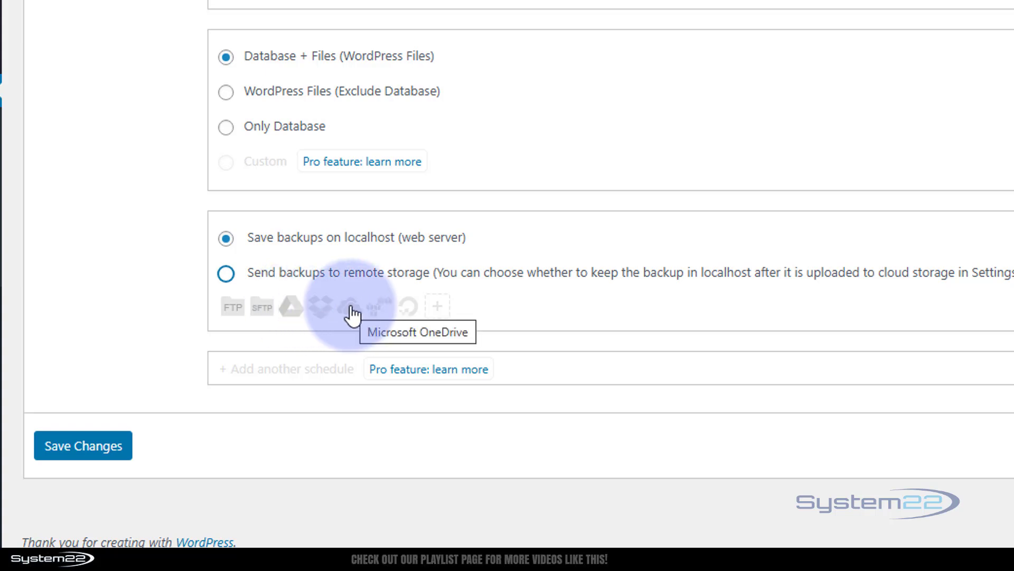
pyautogui.moveTo(390, 153)
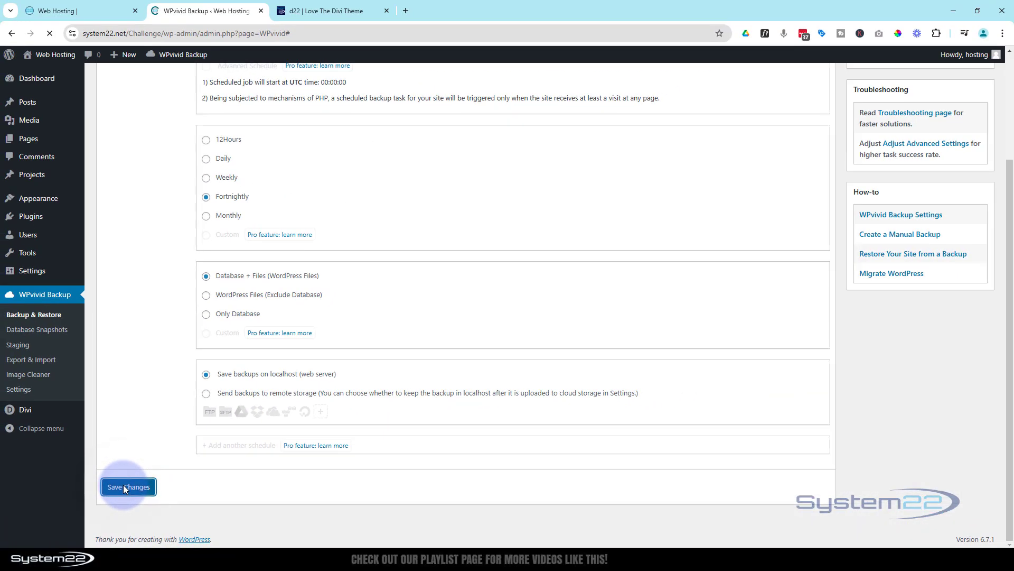
pyautogui.click(128, 486)
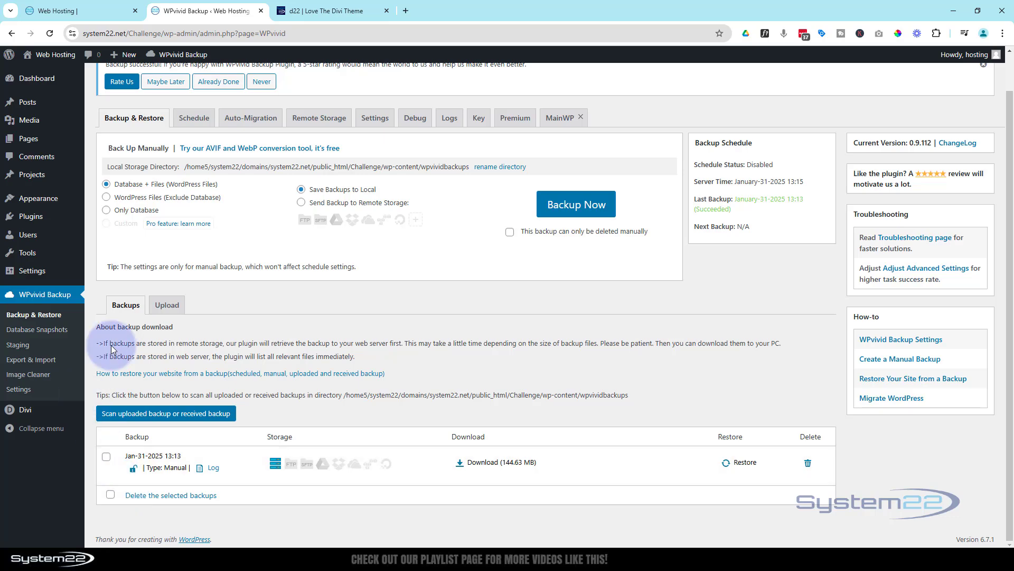
# Step: Review WPvivid's general settings (three backups retained), then return to the 144.63 MB backup entry
pyautogui.click(374, 117)
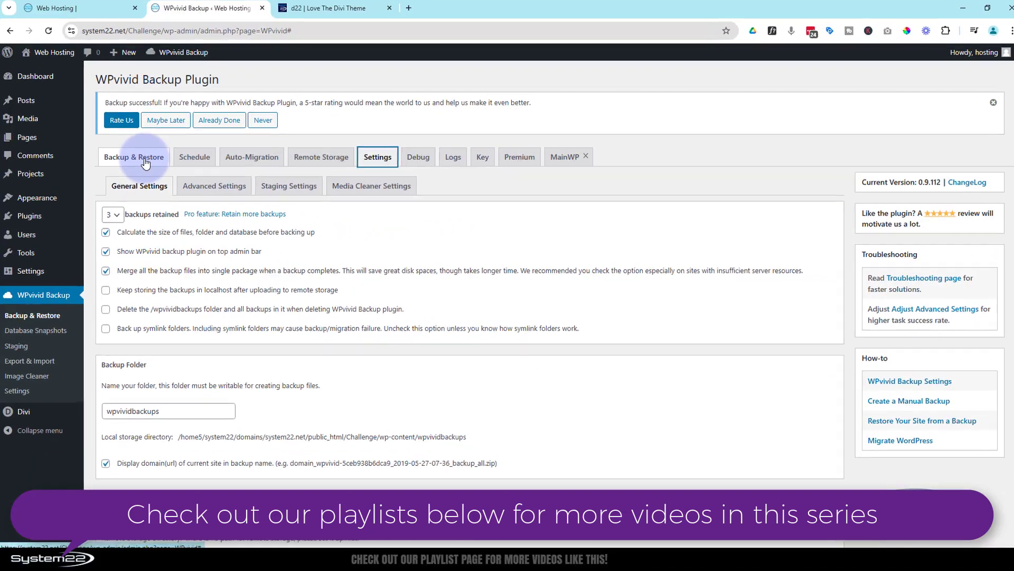
pyautogui.click(134, 157)
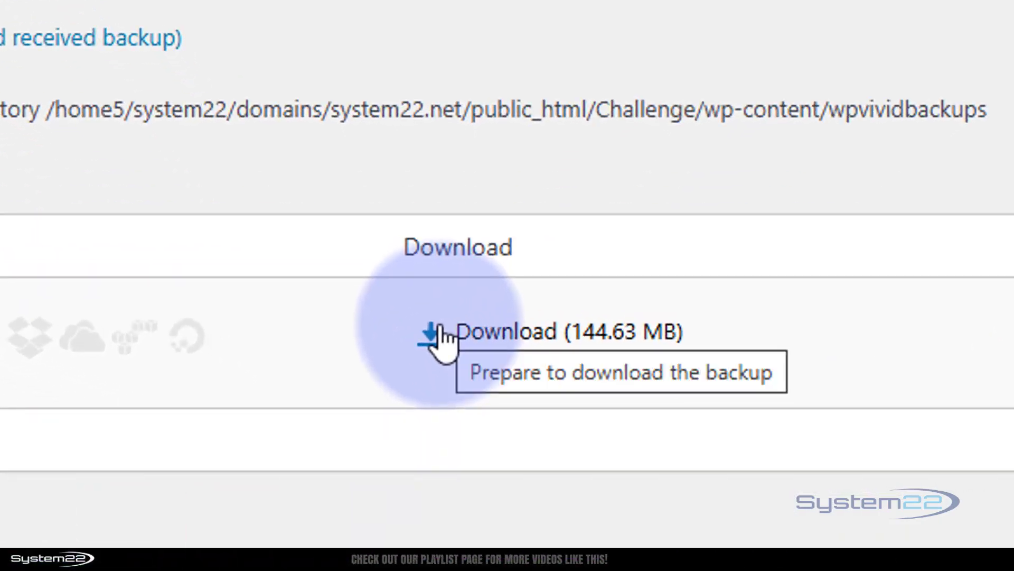
pyautogui.moveTo(433, 295)
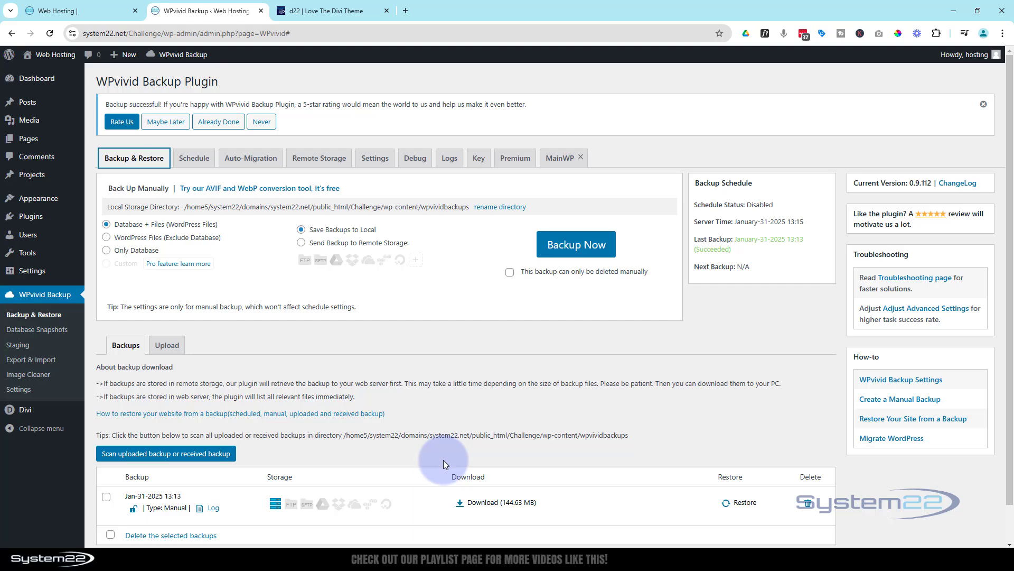
pyautogui.moveTo(148, 7)
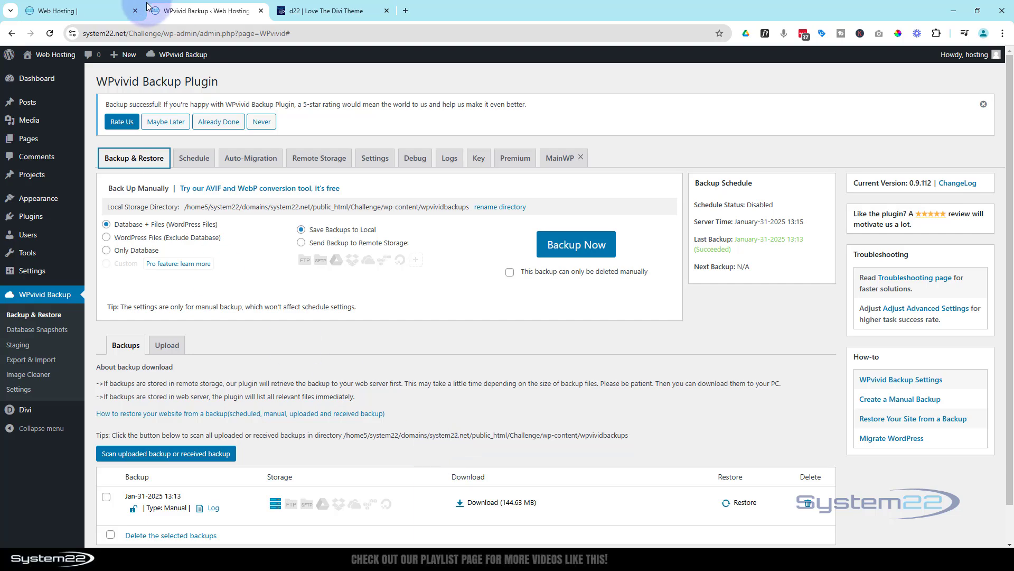
# Step: Edit the home hero heading to ISLAND PHOTOGRAPHY in the Divi Visual Builder, then save and exit
pyautogui.click(71, 10)
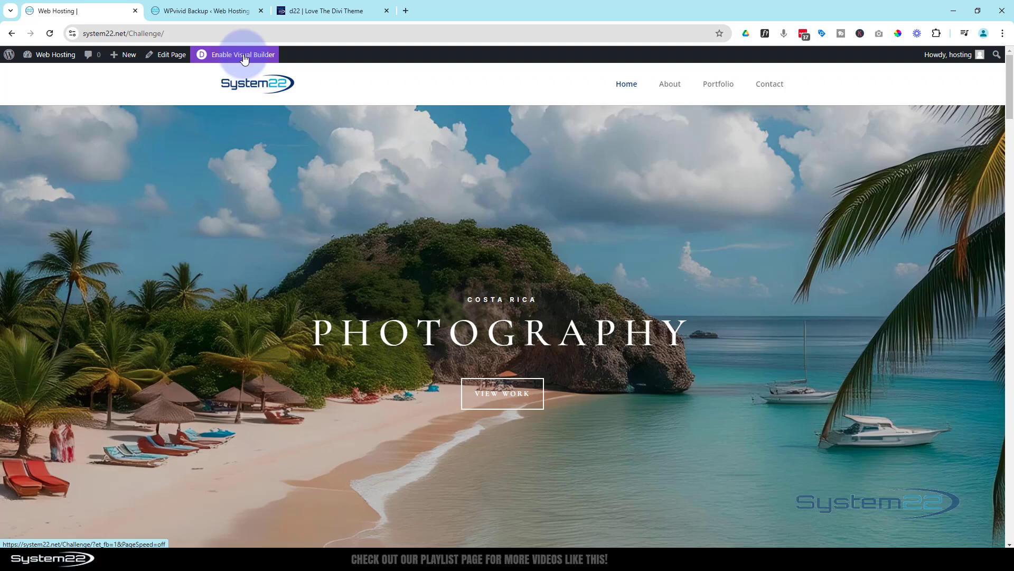
pyautogui.click(242, 54)
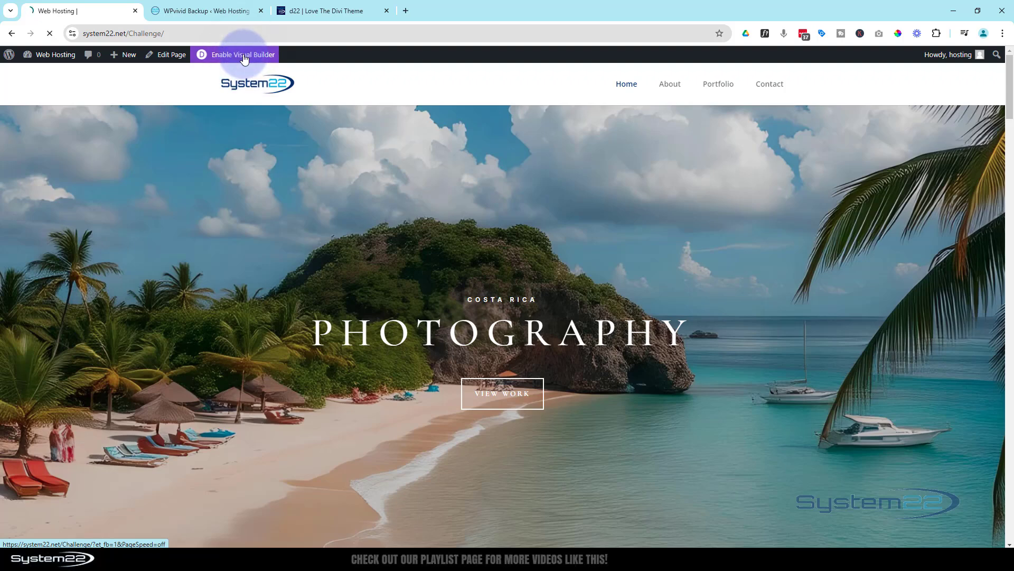
pyautogui.click(240, 54)
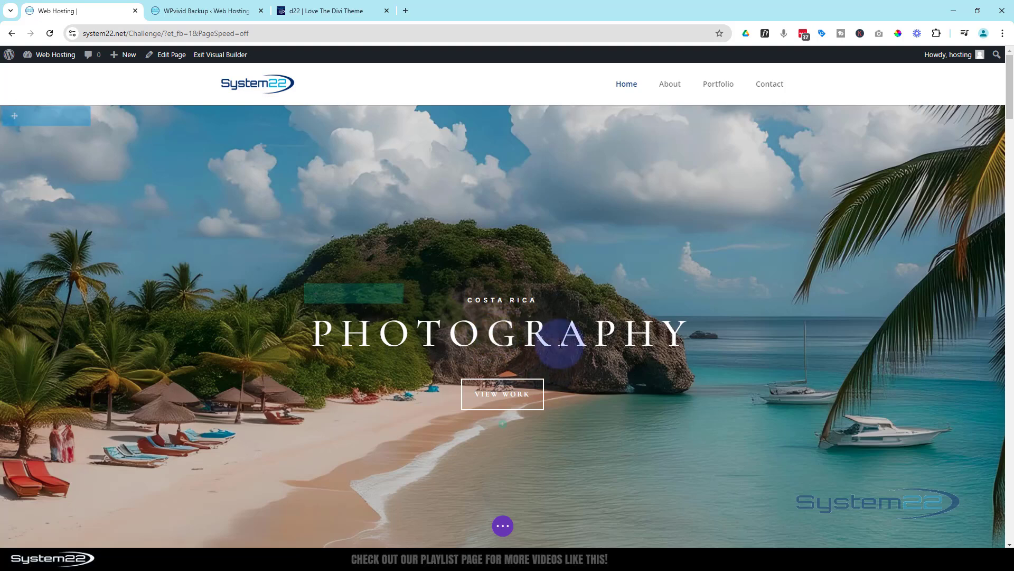
pyautogui.moveTo(502, 317)
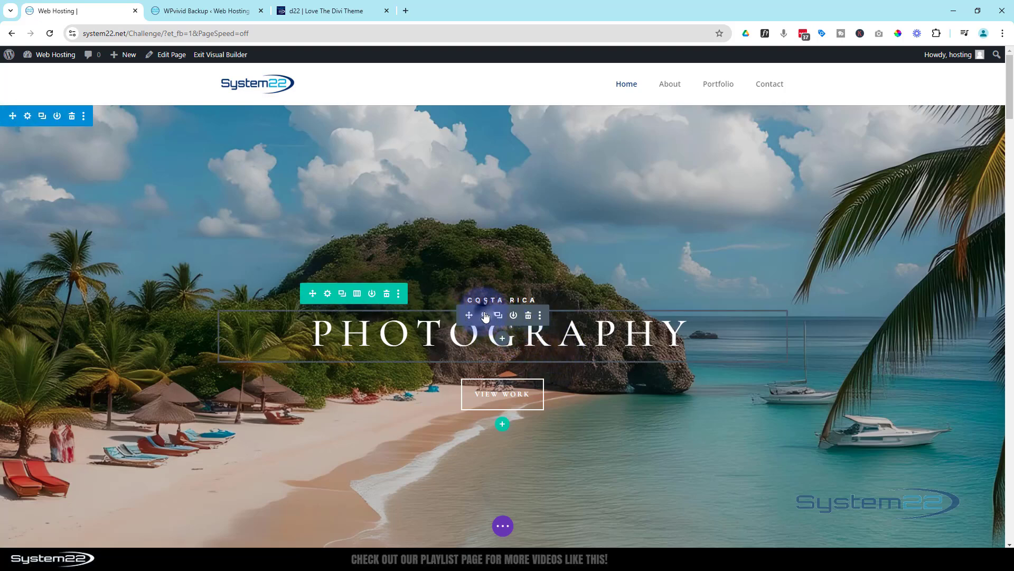
pyautogui.click(485, 315)
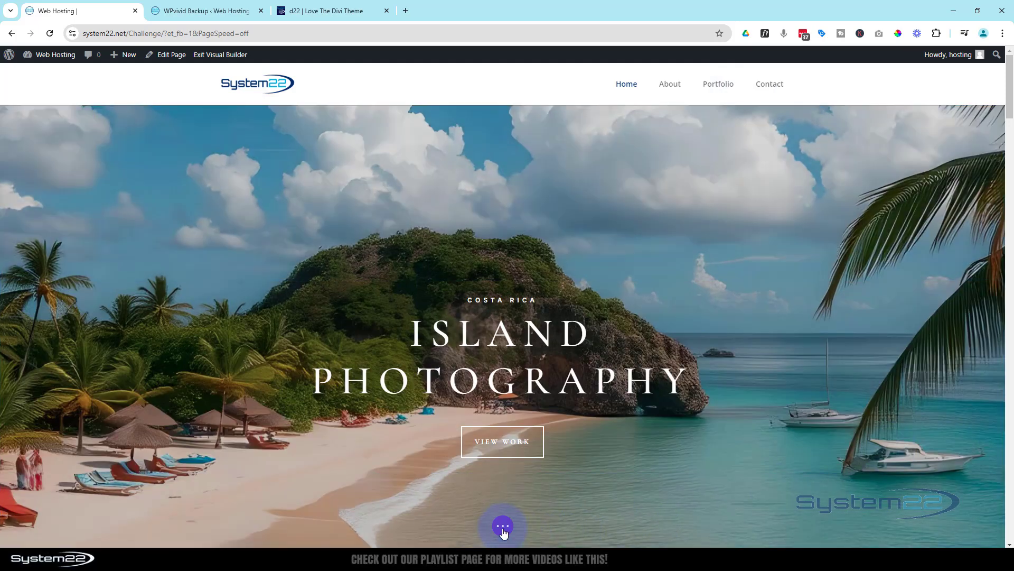
pyautogui.click(502, 525)
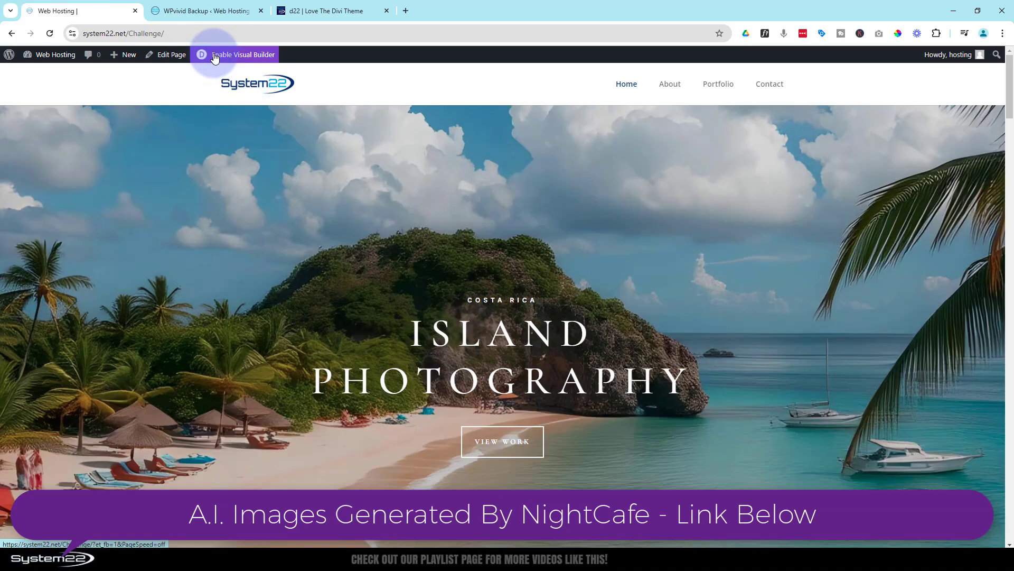
pyautogui.moveTo(255, 247)
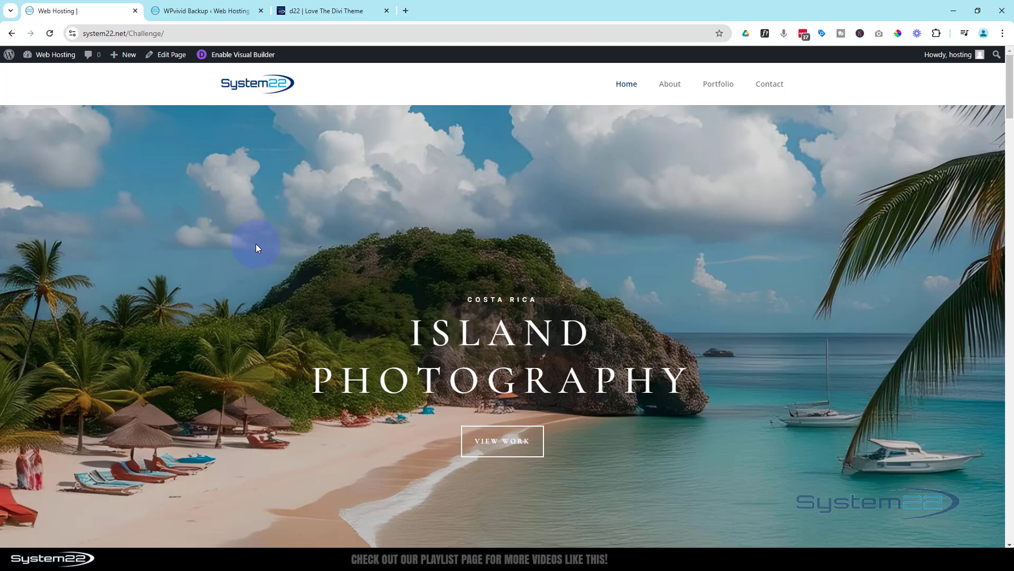
pyautogui.moveTo(628, 229)
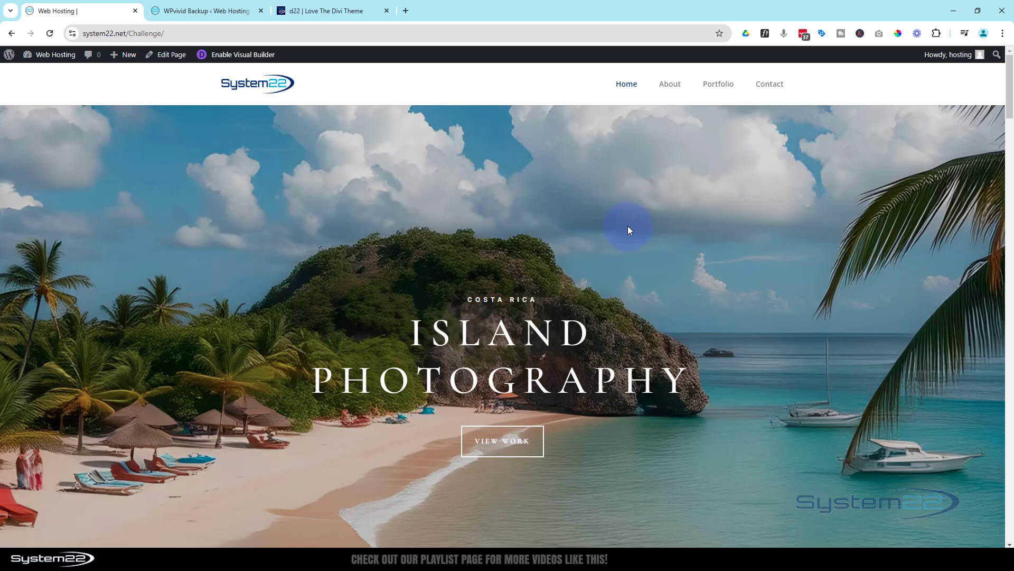
pyautogui.moveTo(433, 202)
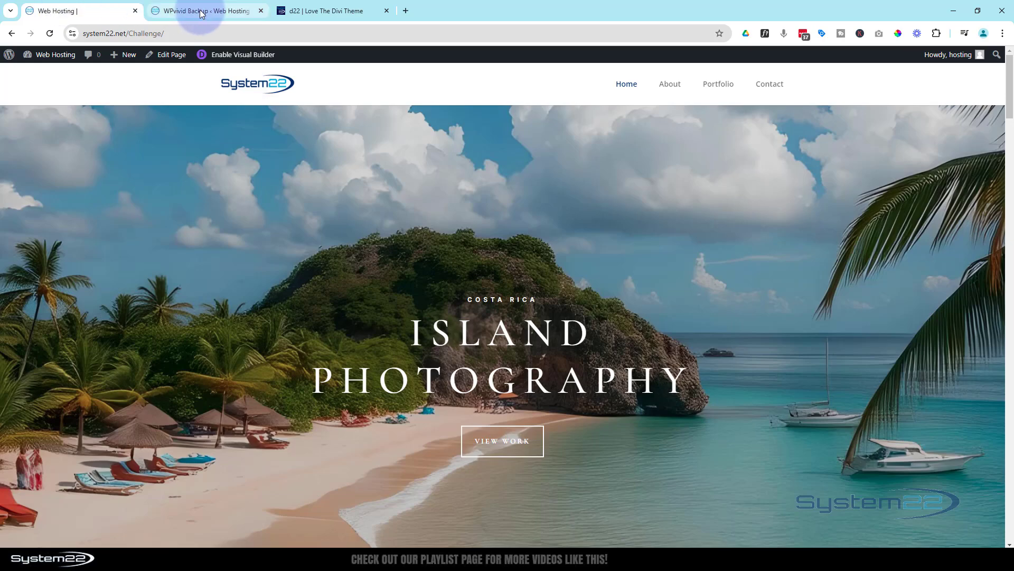
# Step: Restore the Jan-31-2025 13:13 backup onto the Challenge site and dismiss the completion notice
pyautogui.click(206, 10)
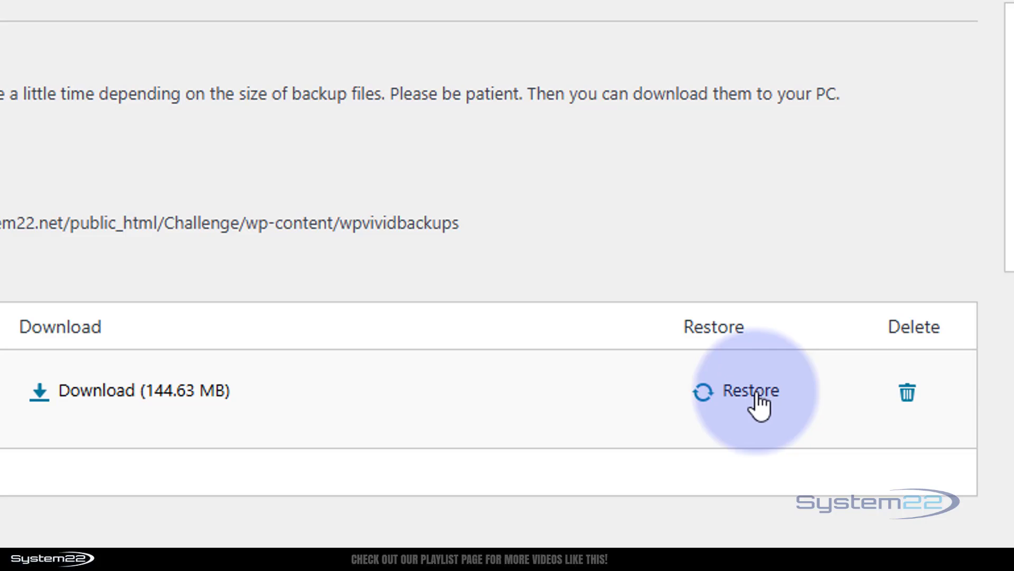
pyautogui.click(747, 390)
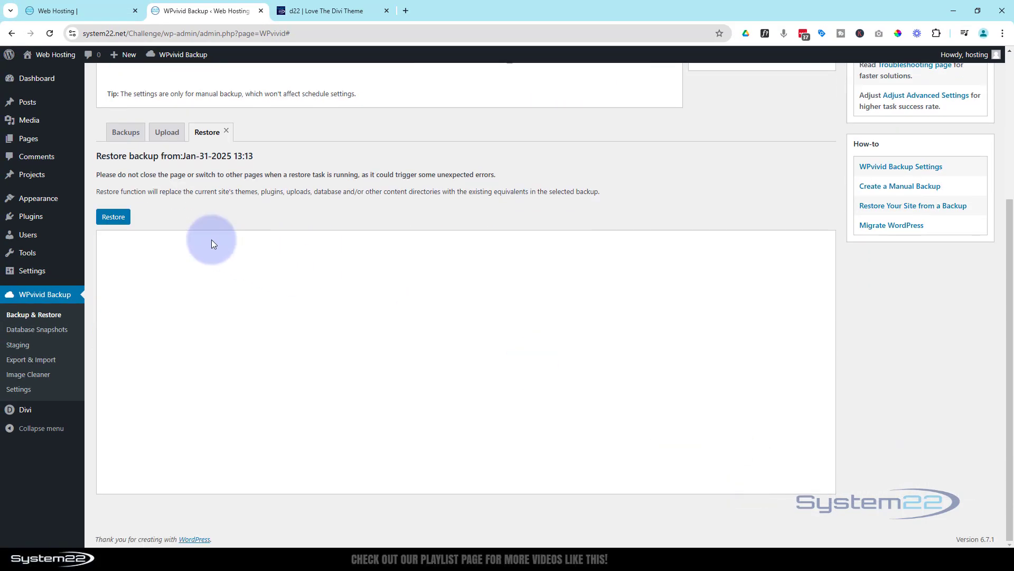
pyautogui.click(113, 216)
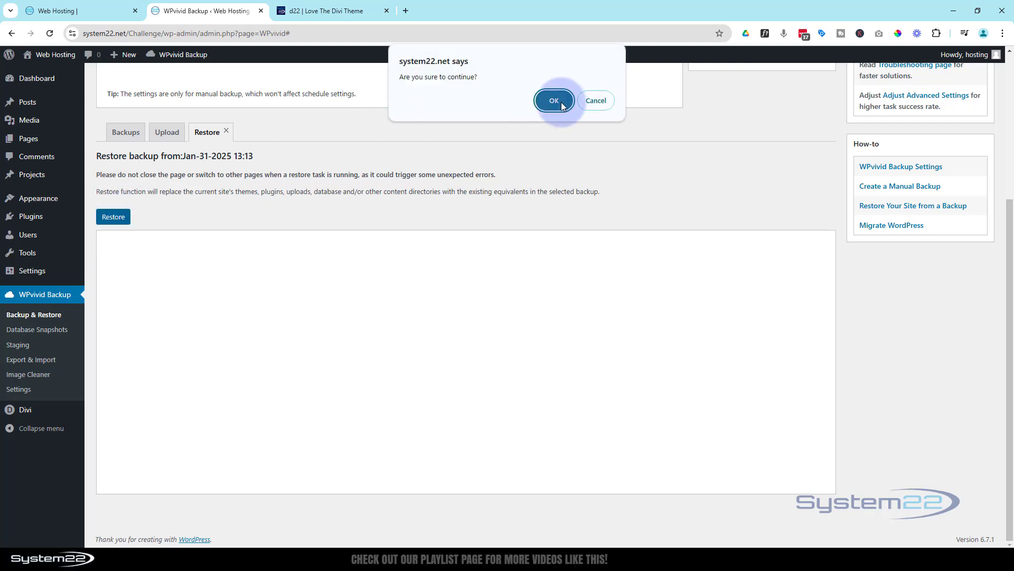
pyautogui.click(553, 101)
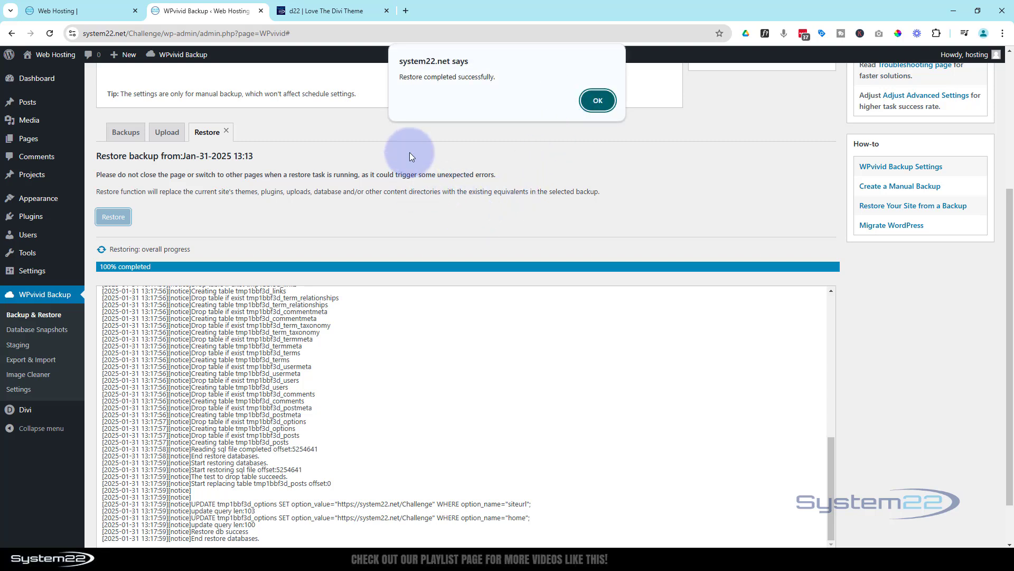
pyautogui.click(596, 100)
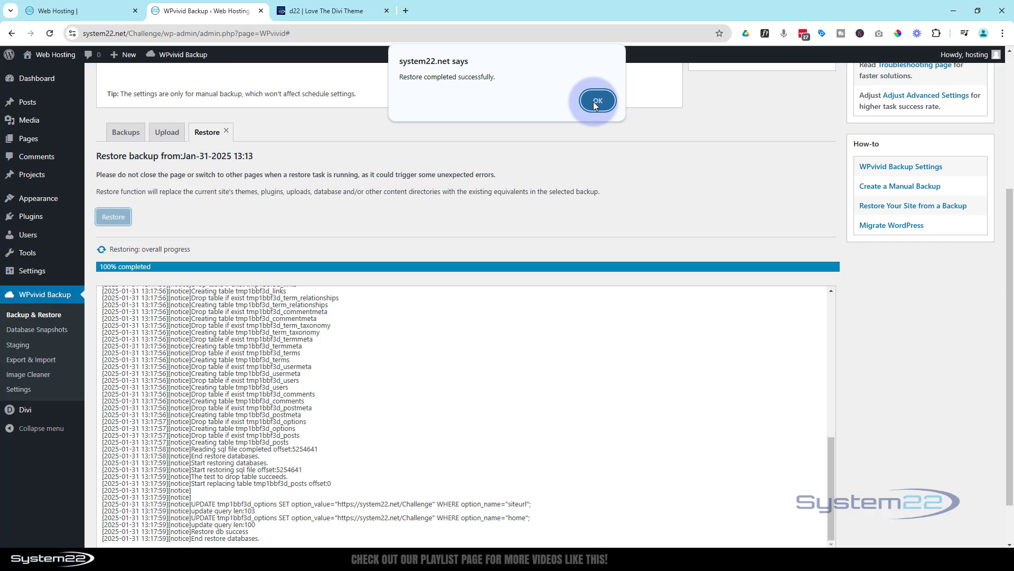
pyautogui.click(595, 101)
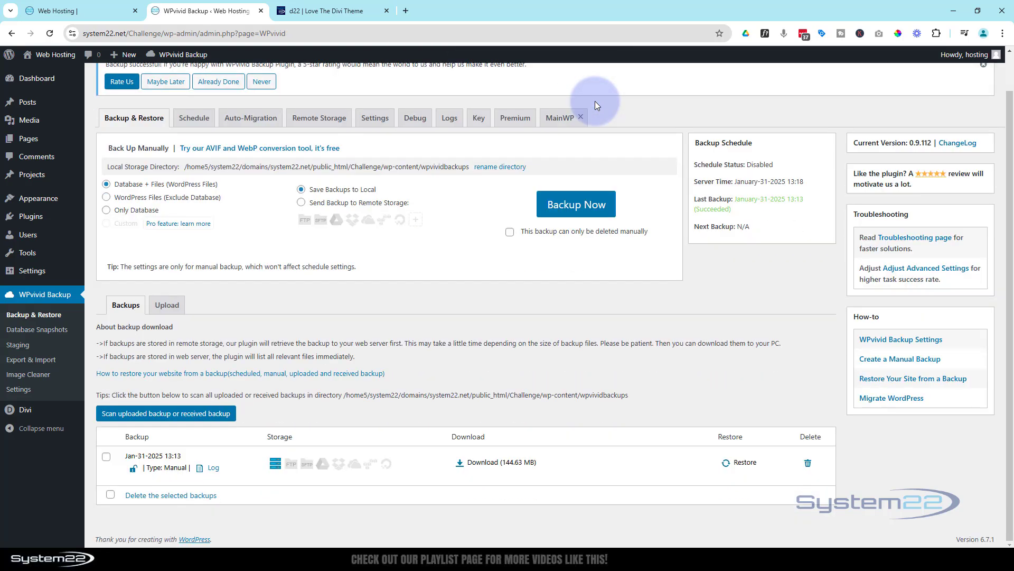
pyautogui.moveTo(50, 54)
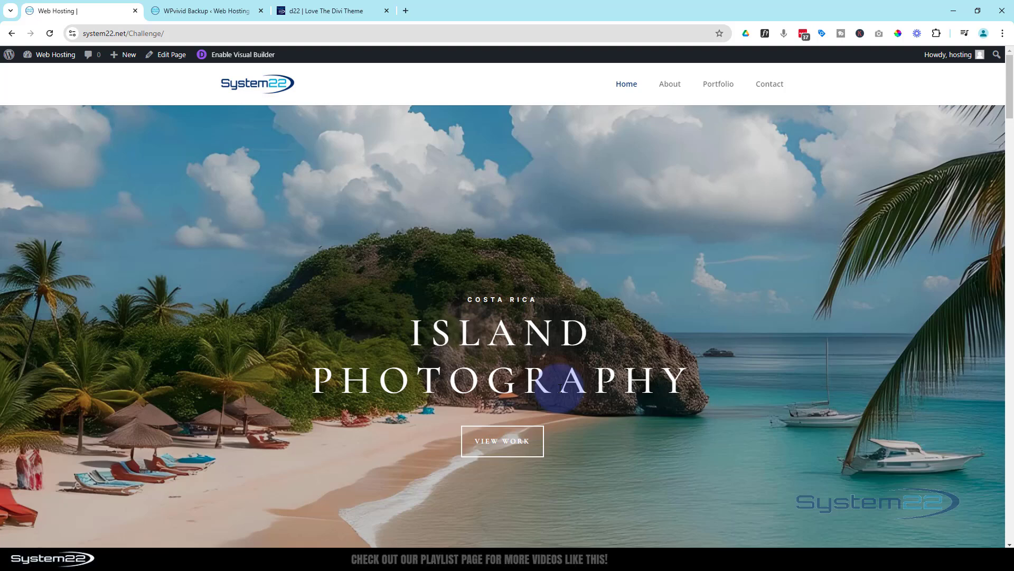
pyautogui.click(206, 11)
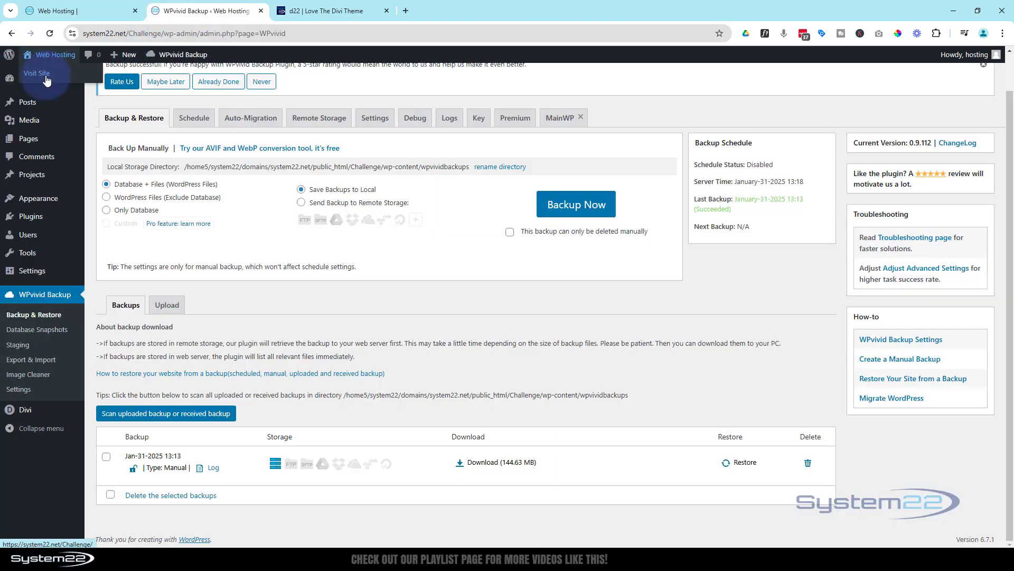
pyautogui.click(37, 73)
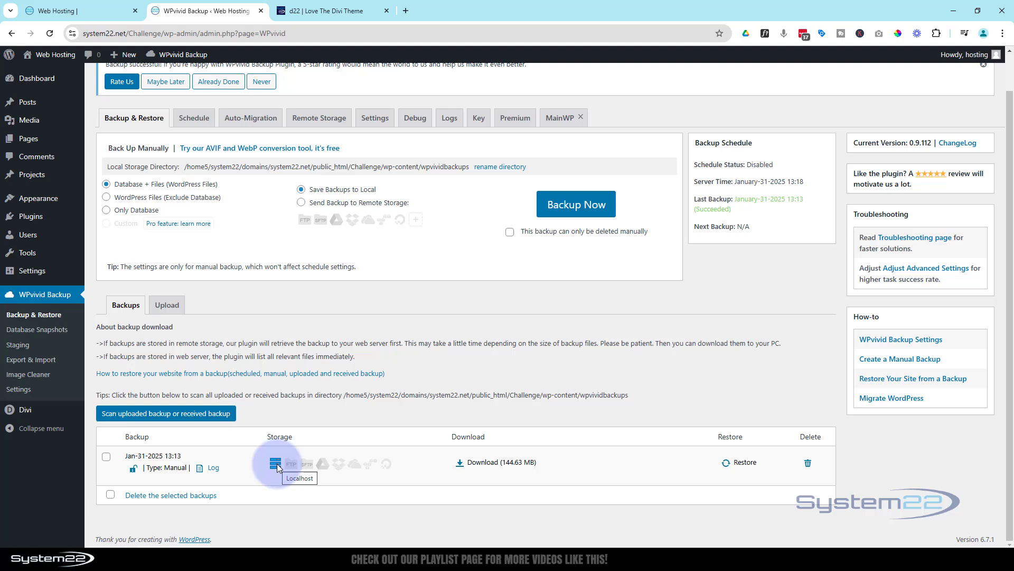
pyautogui.moveTo(252, 469)
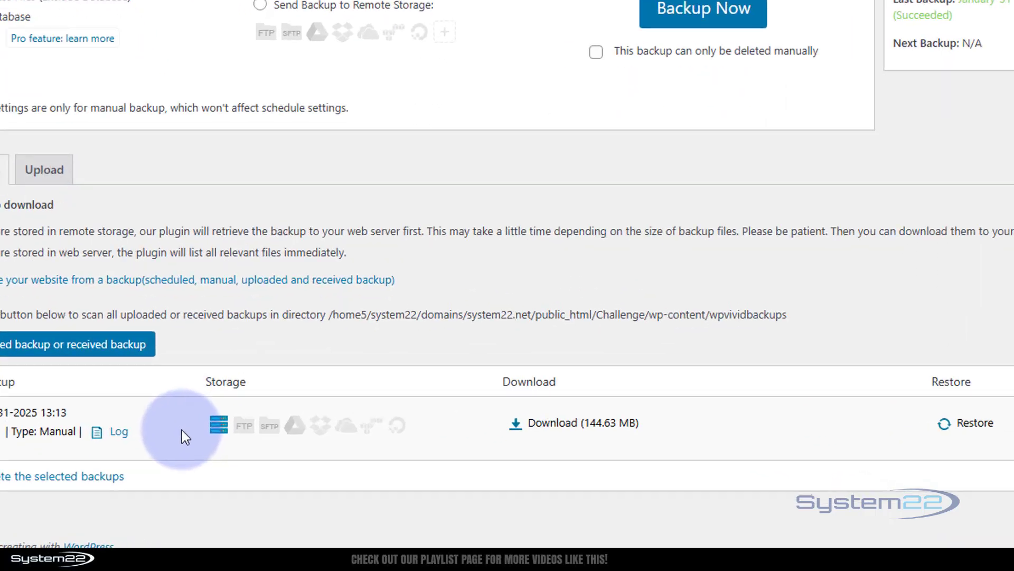
# Step: Download the 144.63 MB backup zip, check the site shows PHOTOGRAPHY again, and return to WPvivid
pyautogui.scroll(-3)
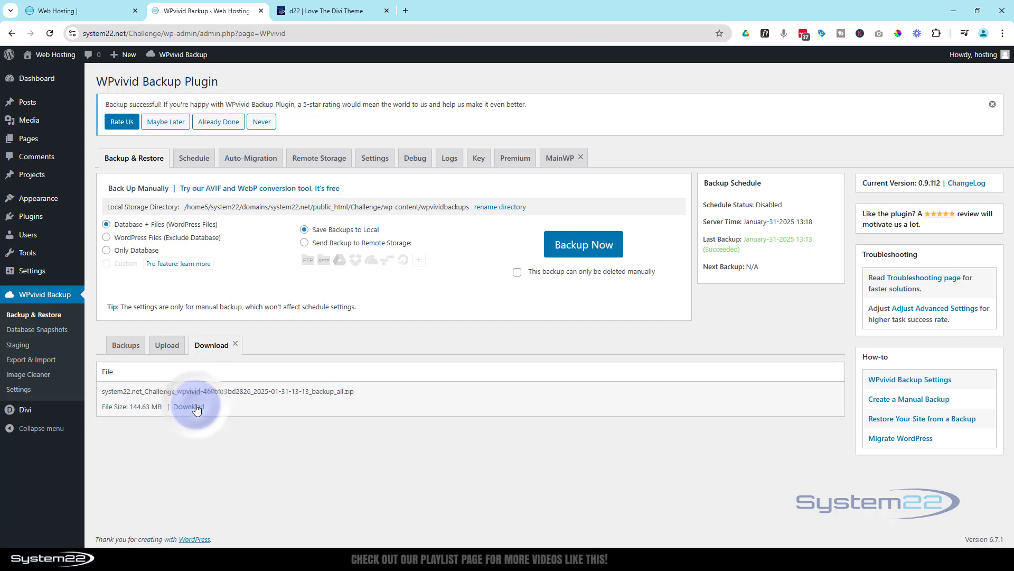
pyautogui.click(77, 10)
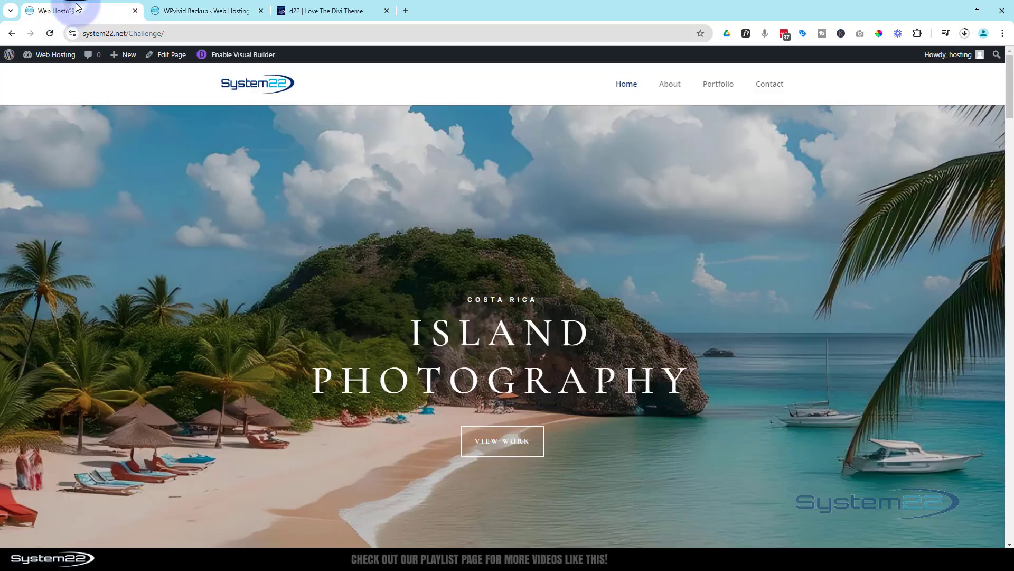
pyautogui.scroll(-3)
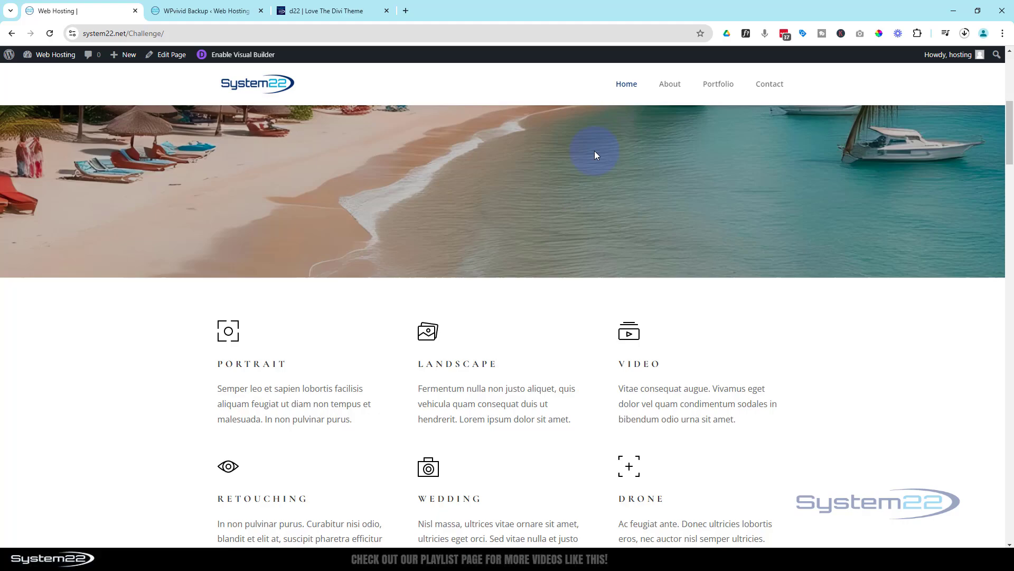
pyautogui.scroll(-3)
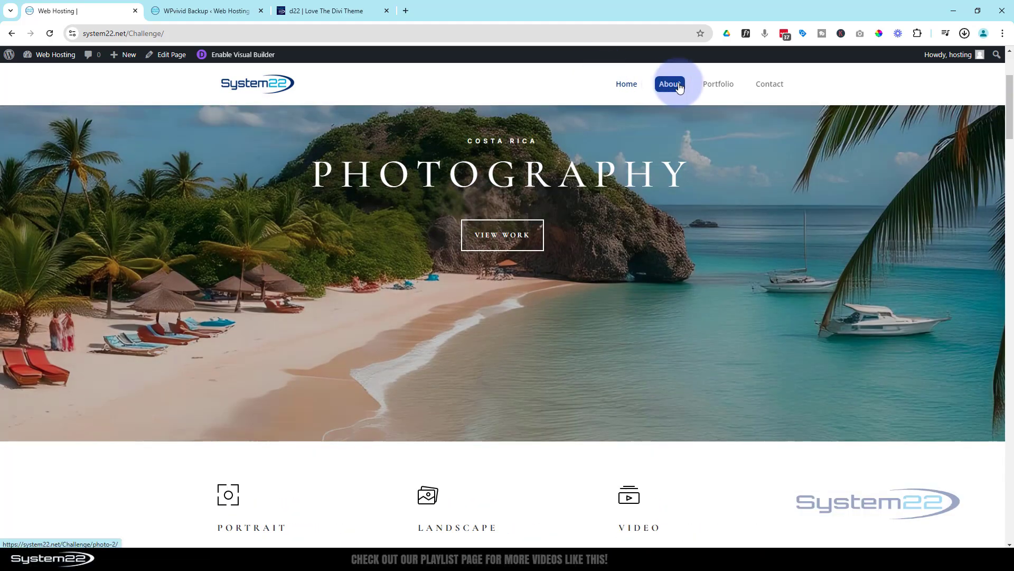
pyautogui.moveTo(769, 83)
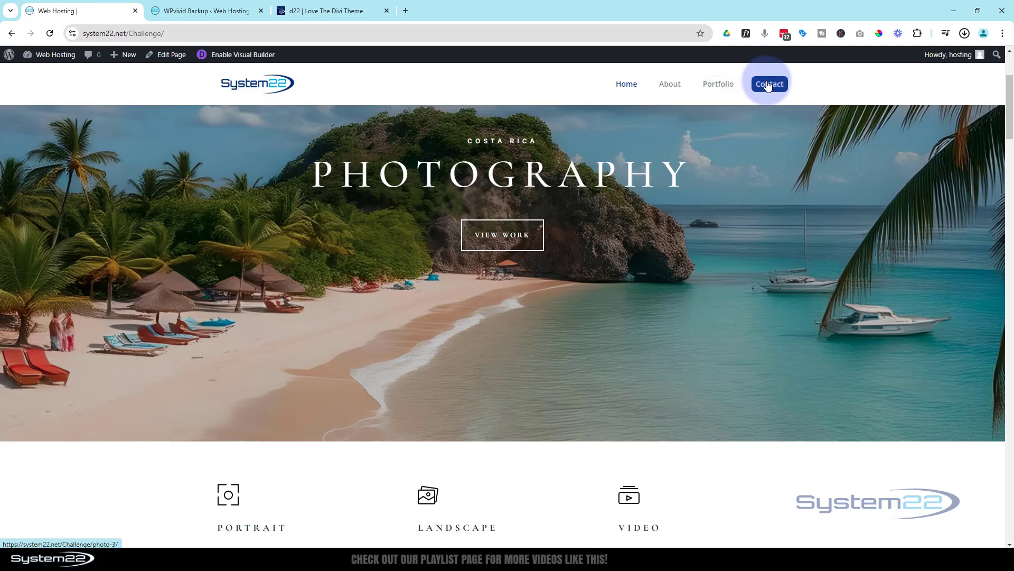
pyautogui.click(769, 83)
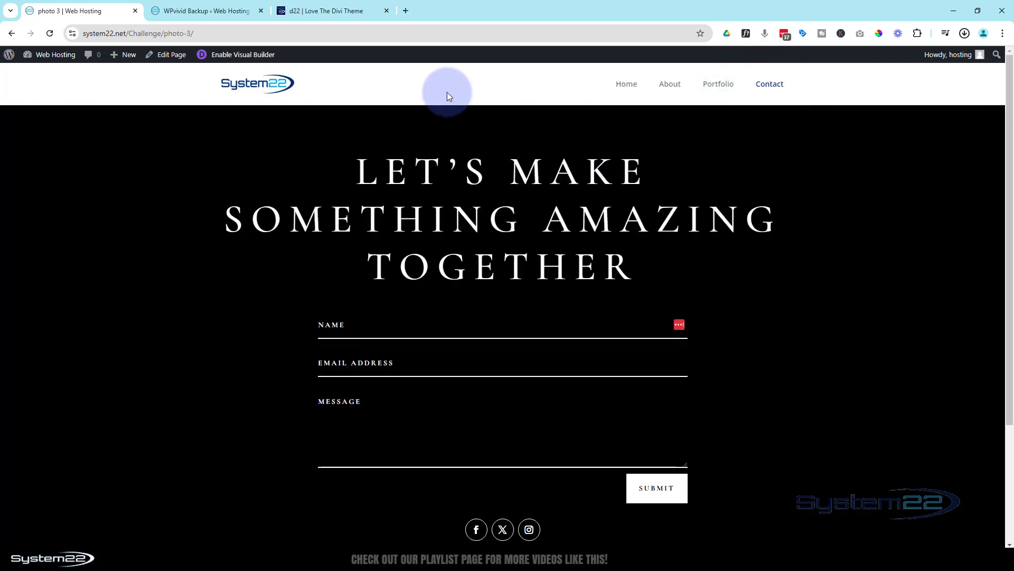
pyautogui.click(206, 10)
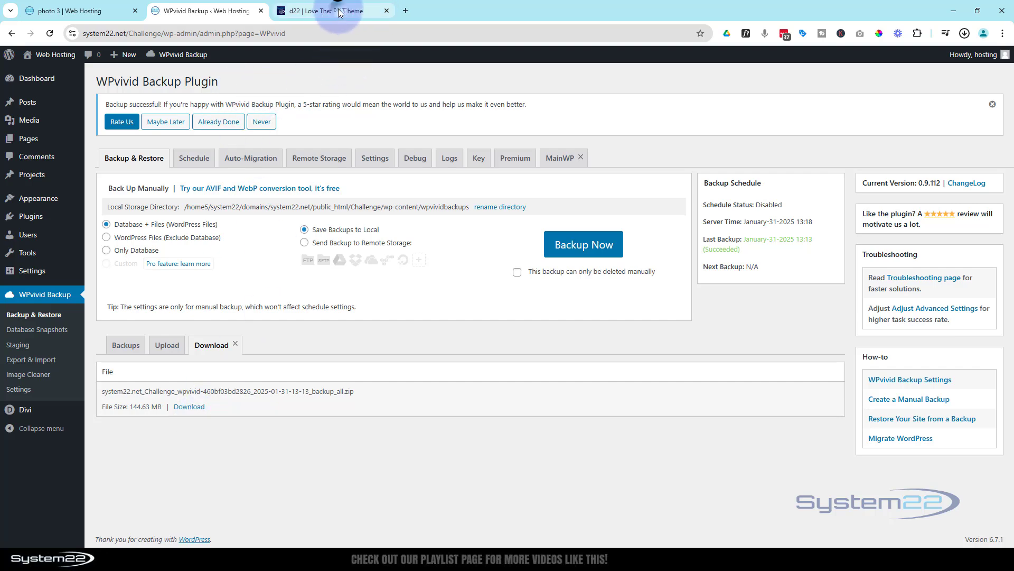
pyautogui.click(331, 10)
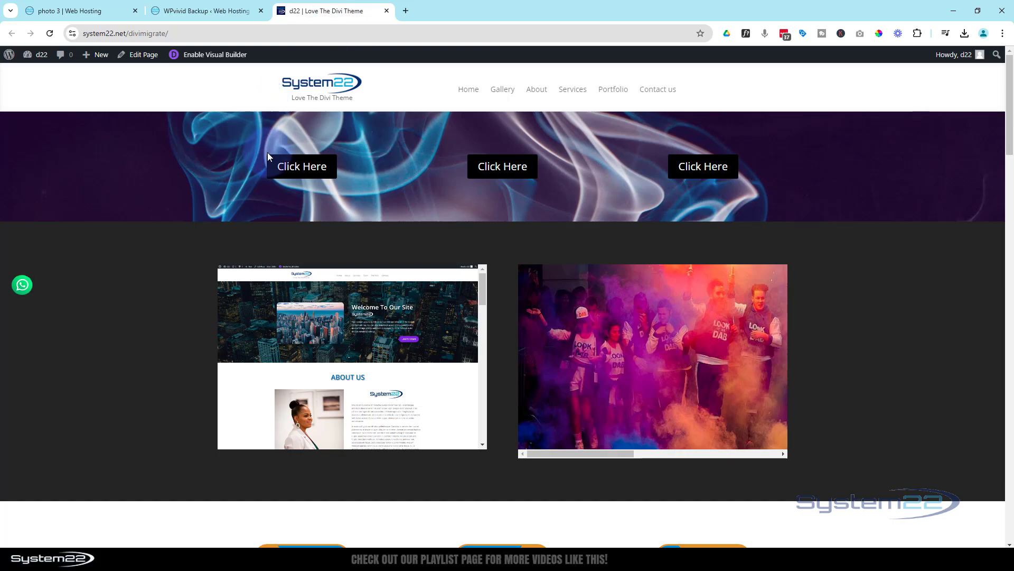
pyautogui.scroll(-3)
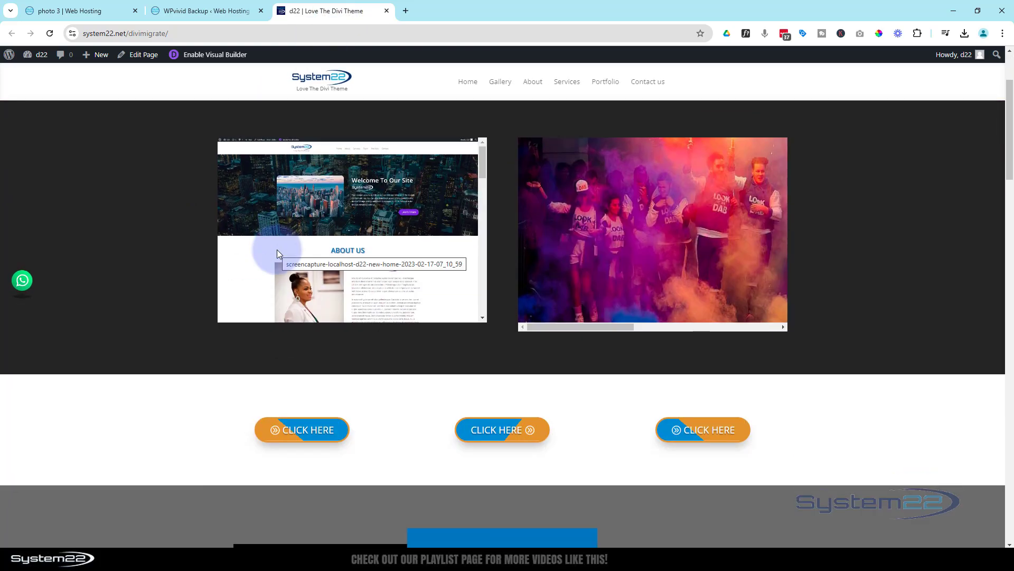
pyautogui.scroll(-3)
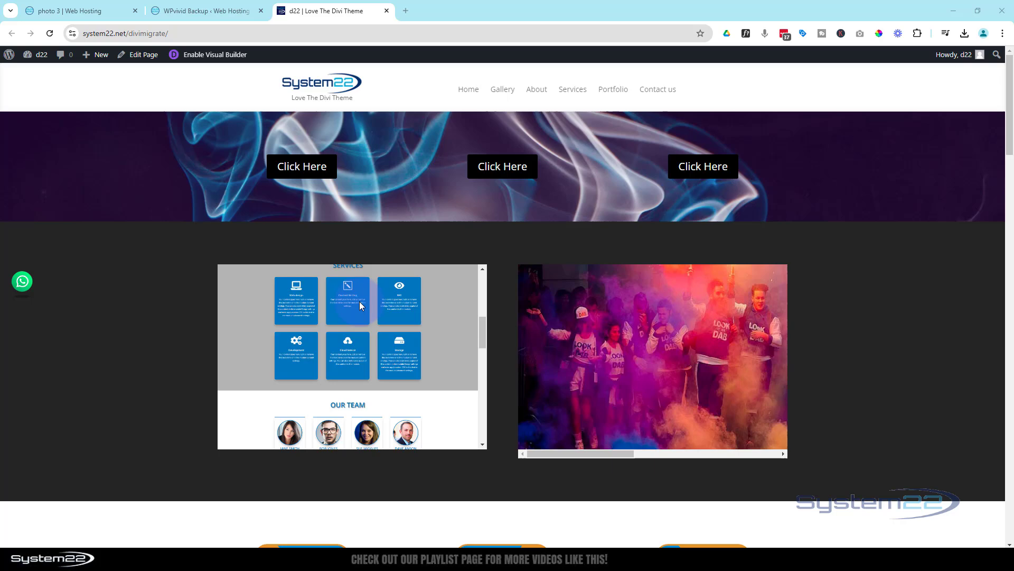
pyautogui.moveTo(504, 301)
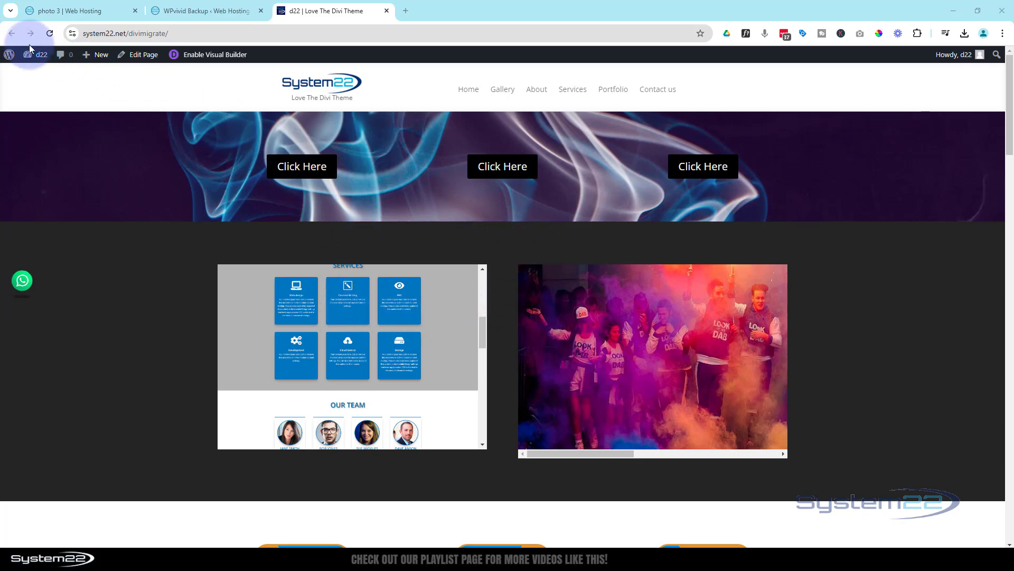
pyautogui.click(35, 54)
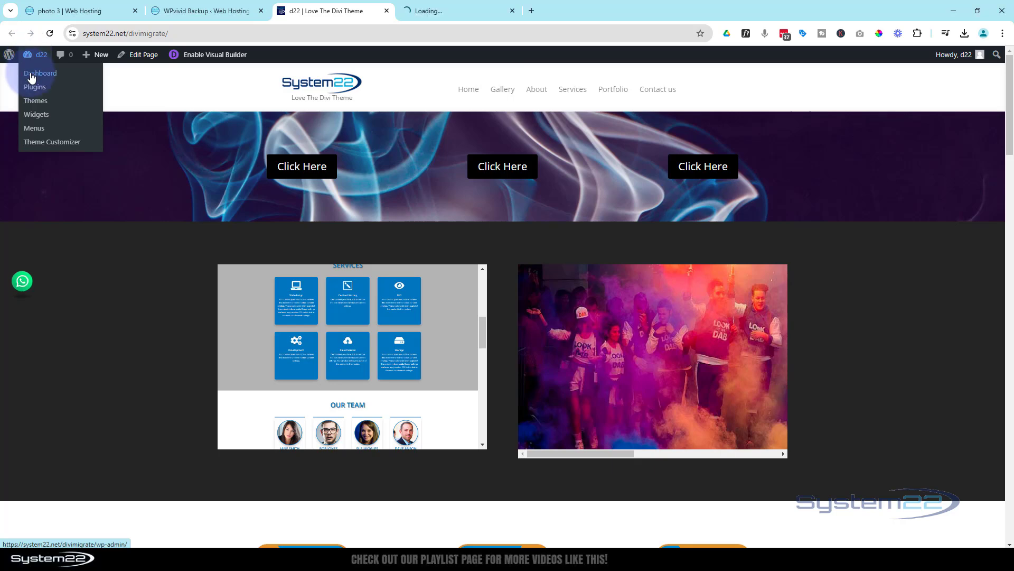
# Step: On the divimigrate dashboard, search 'wpvivid', then install and activate WPvivid Backup & Migration
pyautogui.click(39, 73)
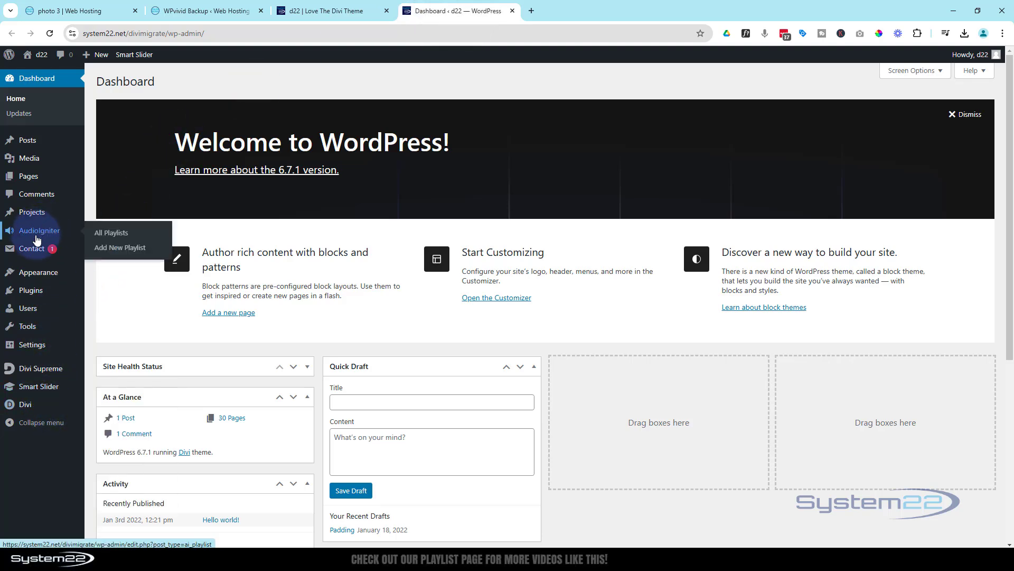
pyautogui.click(31, 290)
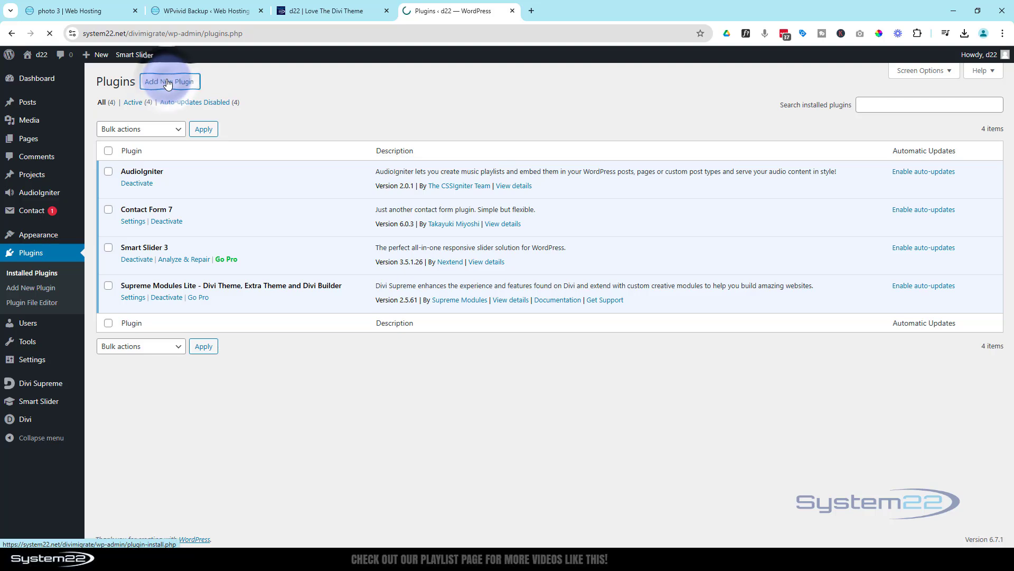
pyautogui.click(169, 82)
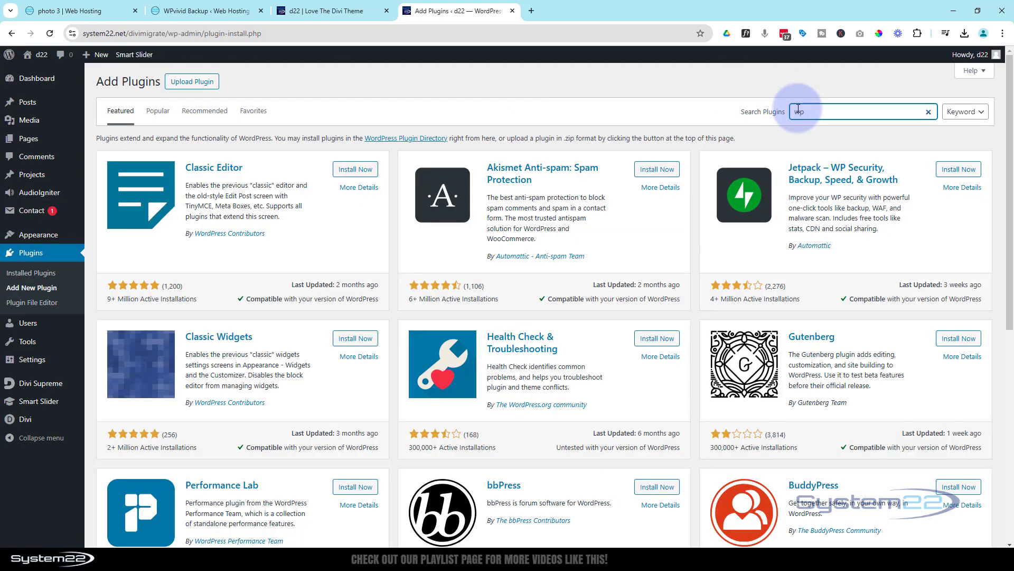
pyautogui.write('wpvivid')
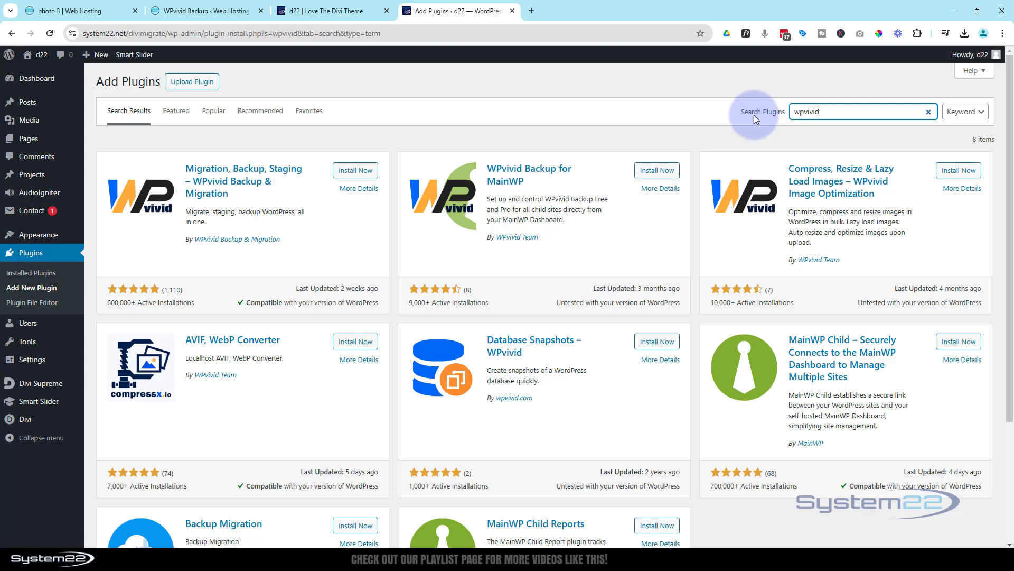
pyautogui.click(355, 170)
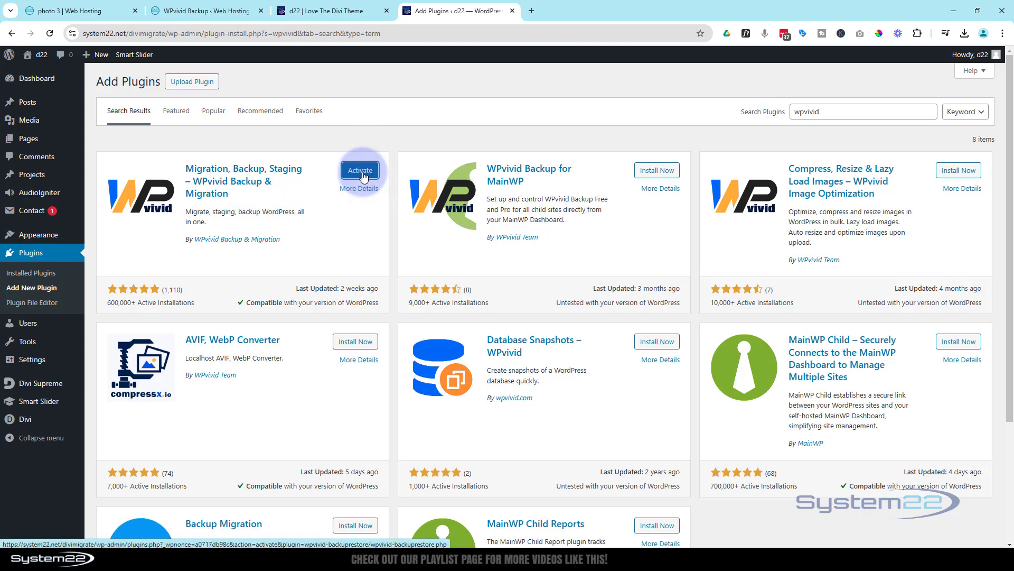
pyautogui.click(359, 170)
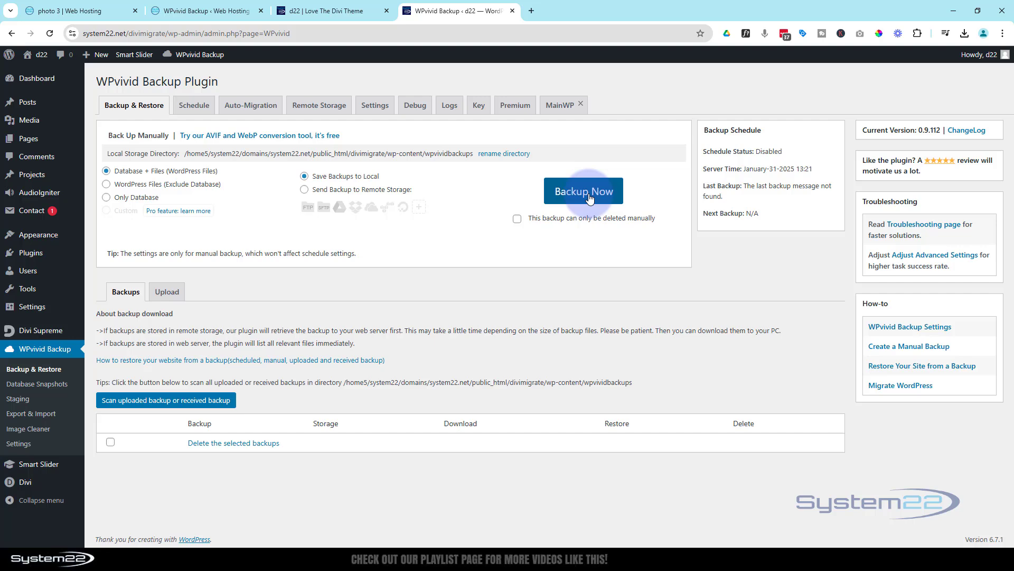
# Step: Create a 245.62 MB manual backup of divimigrate, list its three zip parts and download part002
pyautogui.click(584, 190)
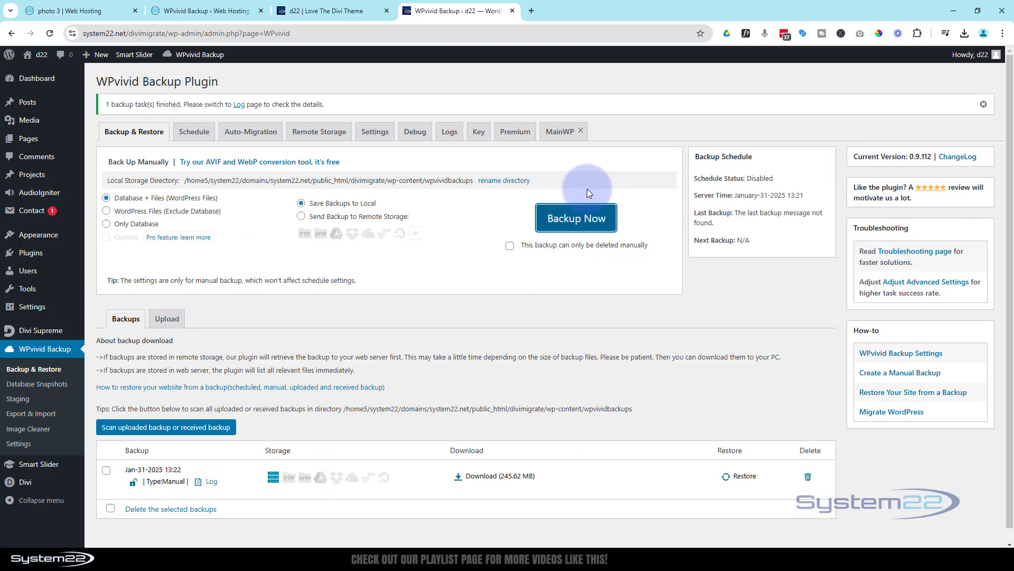
pyautogui.moveTo(474, 316)
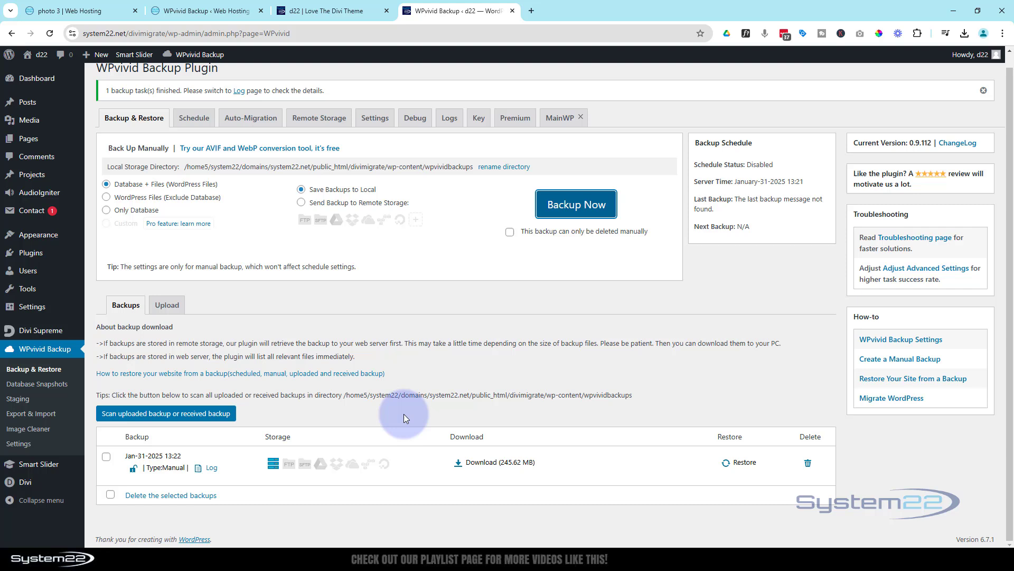
pyautogui.moveTo(484, 467)
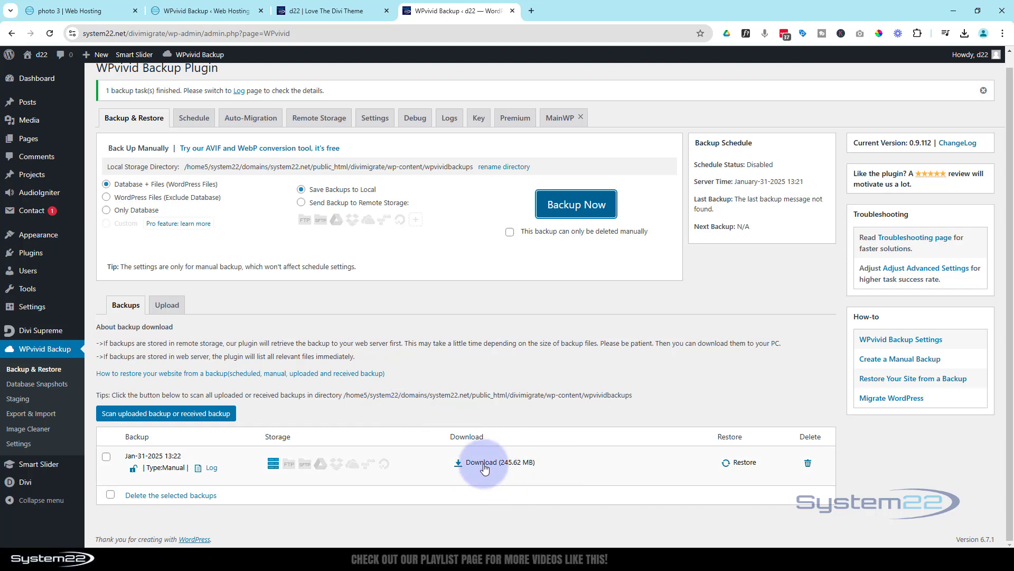
pyautogui.click(481, 462)
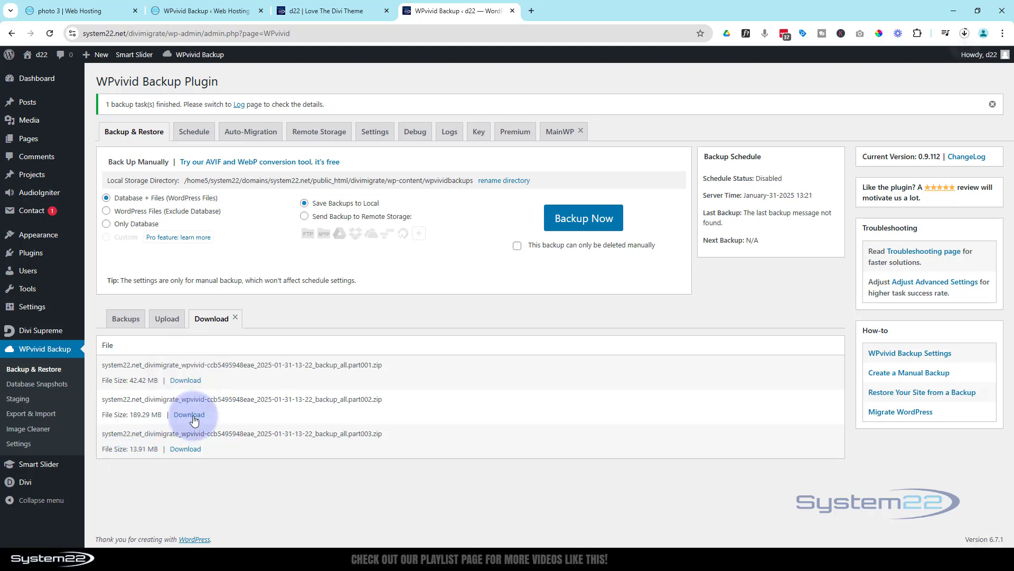
pyautogui.click(185, 448)
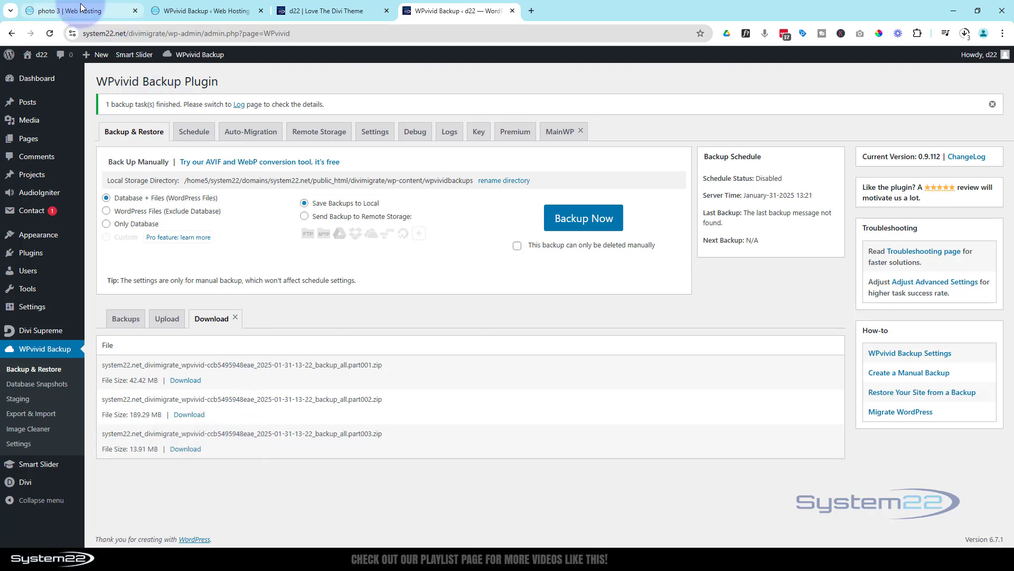
# Step: Return to the Challenge tab at system22.net/Challenge/ showing the PHOTOGRAPHY home page, after glancing at divimigrate
pyautogui.click(77, 10)
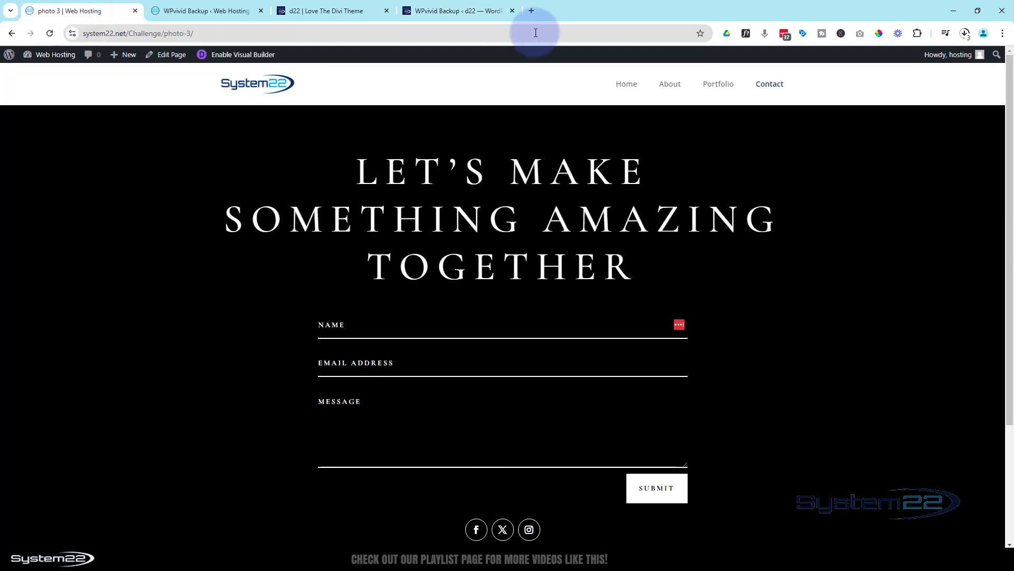
pyautogui.click(624, 83)
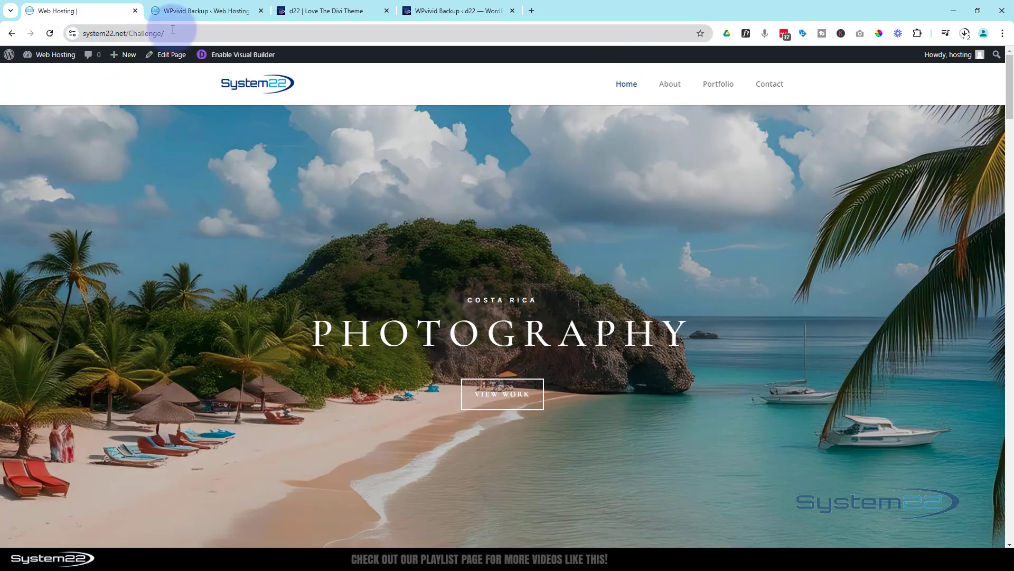
pyautogui.click(327, 10)
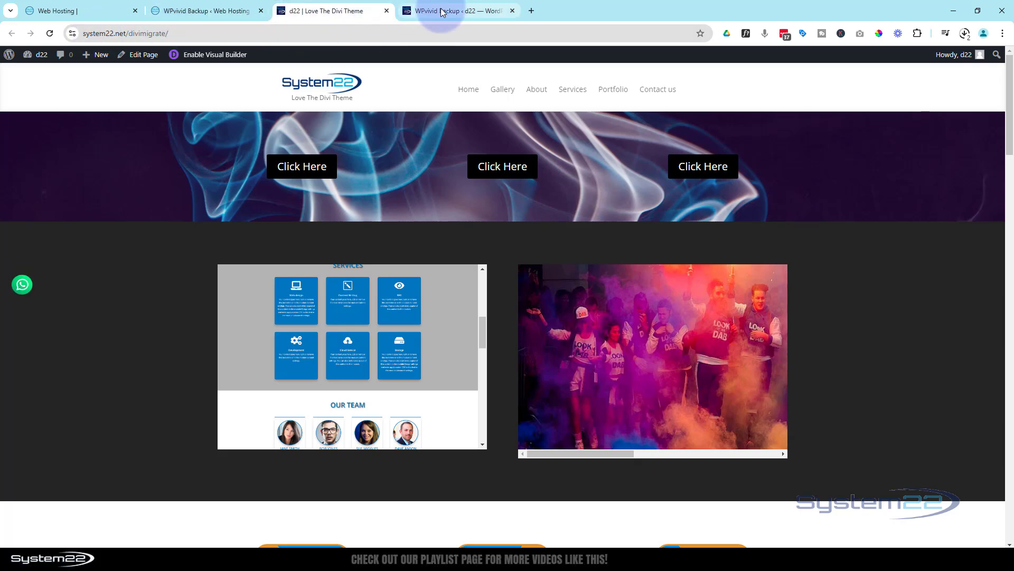
pyautogui.click(456, 11)
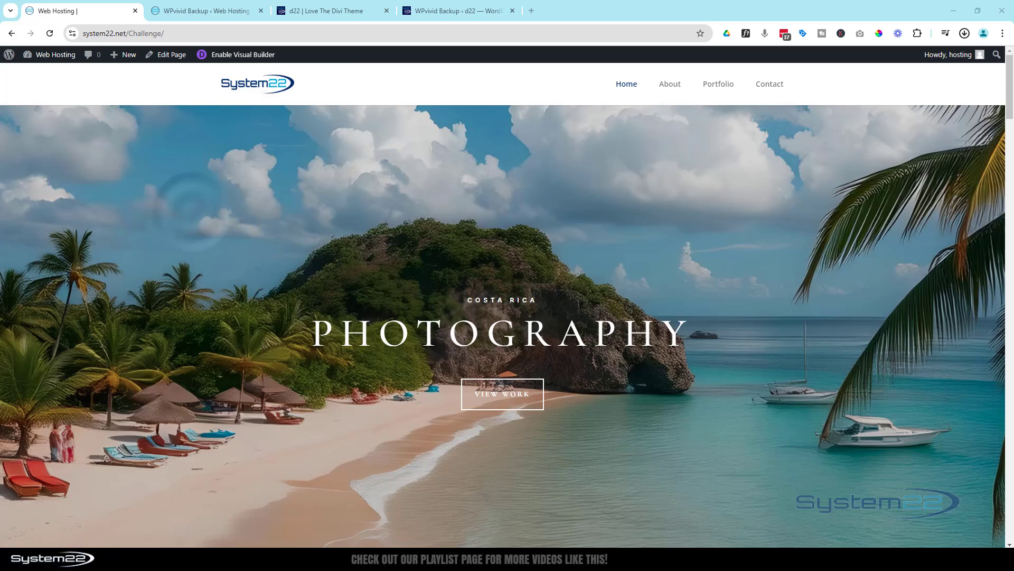
# Step: Upload the Challenge site's 144.63 MB backup zip into divimigrate's WPvivid backups
pyautogui.click(459, 11)
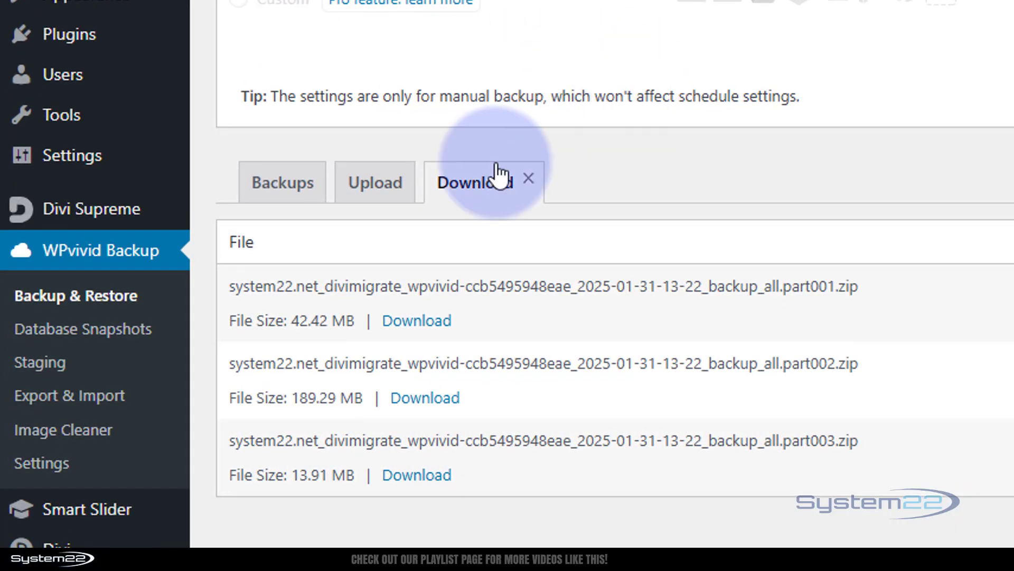
pyautogui.click(374, 181)
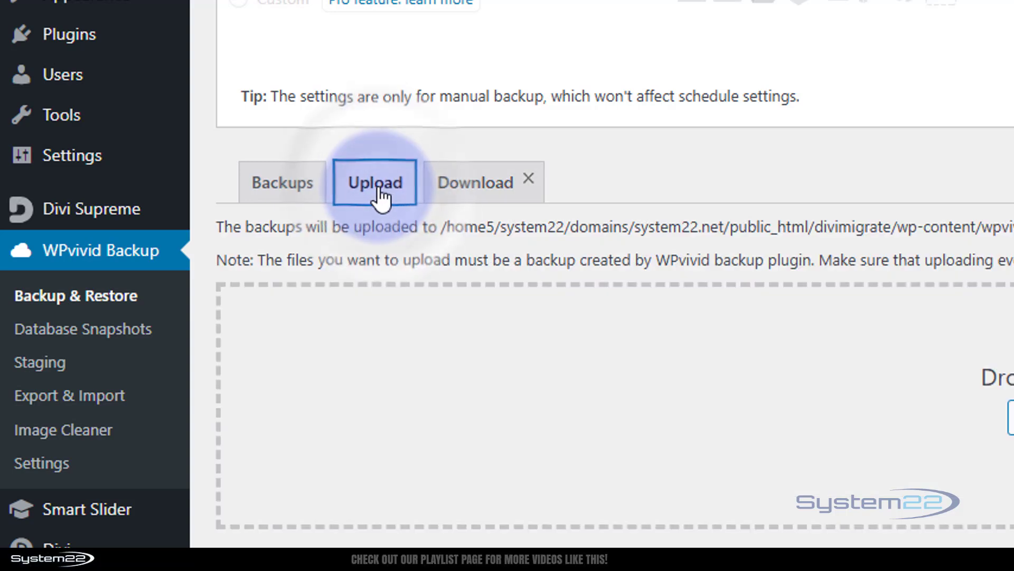
pyautogui.click(374, 182)
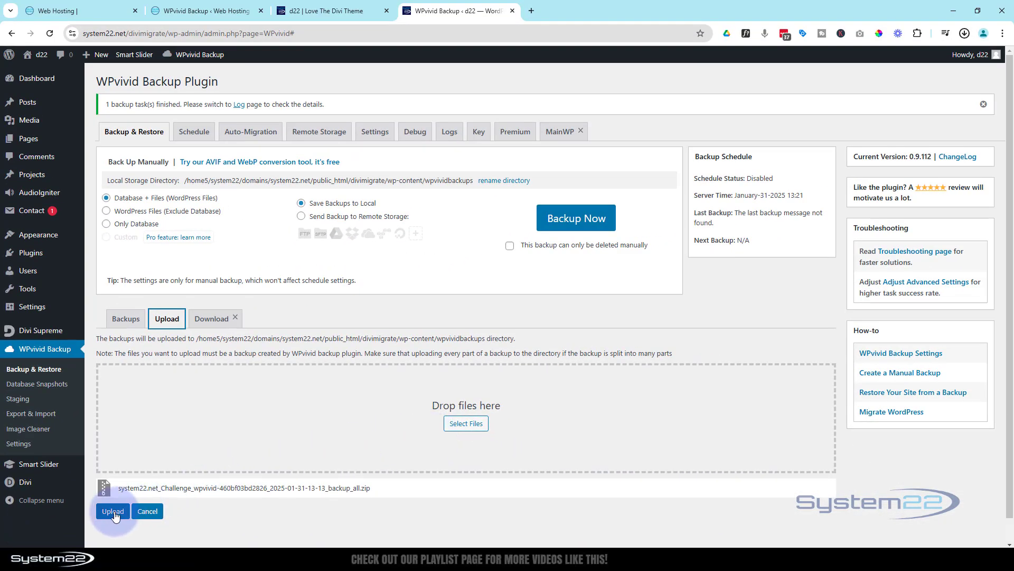
pyautogui.click(112, 510)
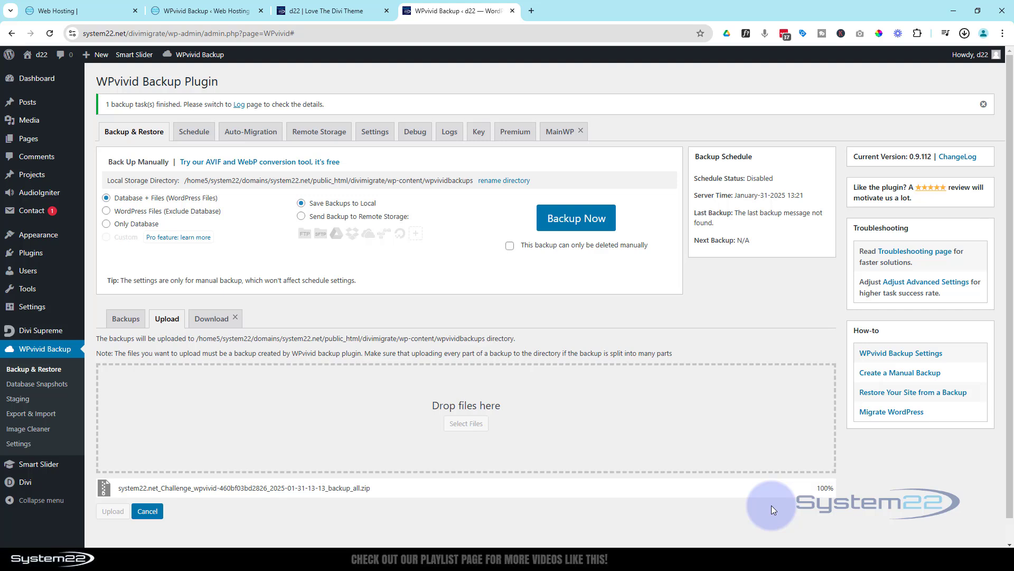
pyautogui.click(112, 510)
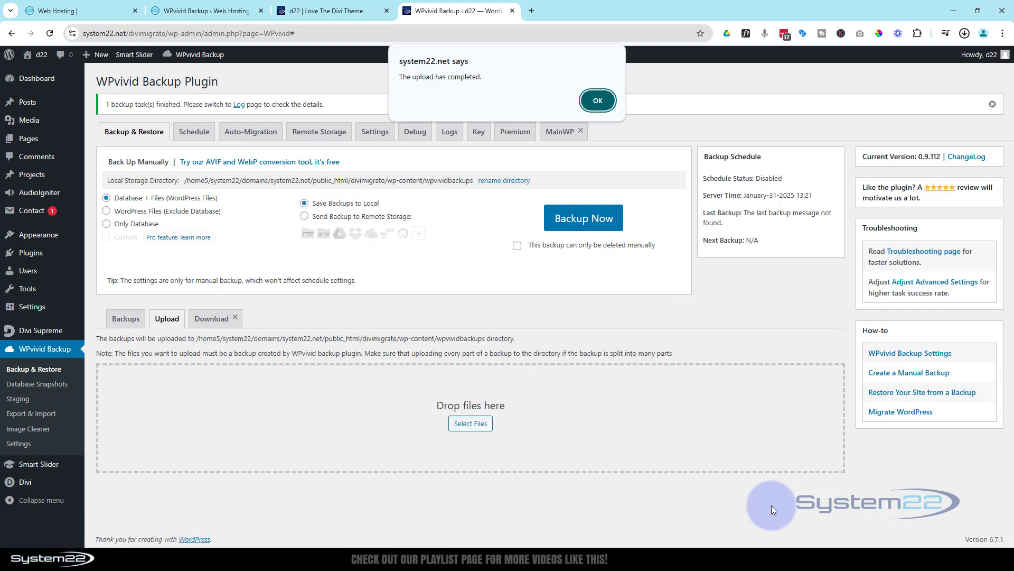
pyautogui.moveTo(405, 91)
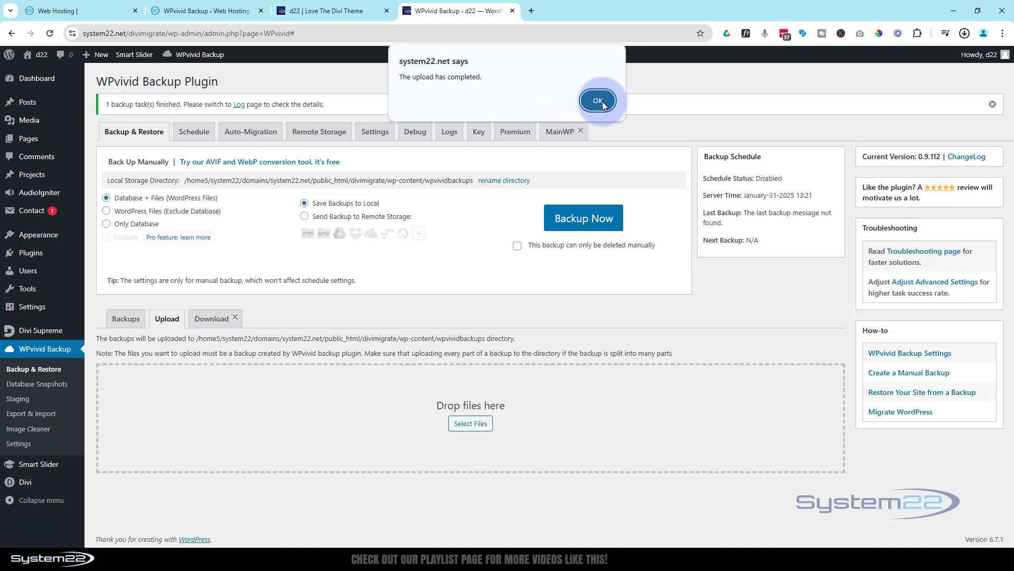
pyautogui.click(596, 101)
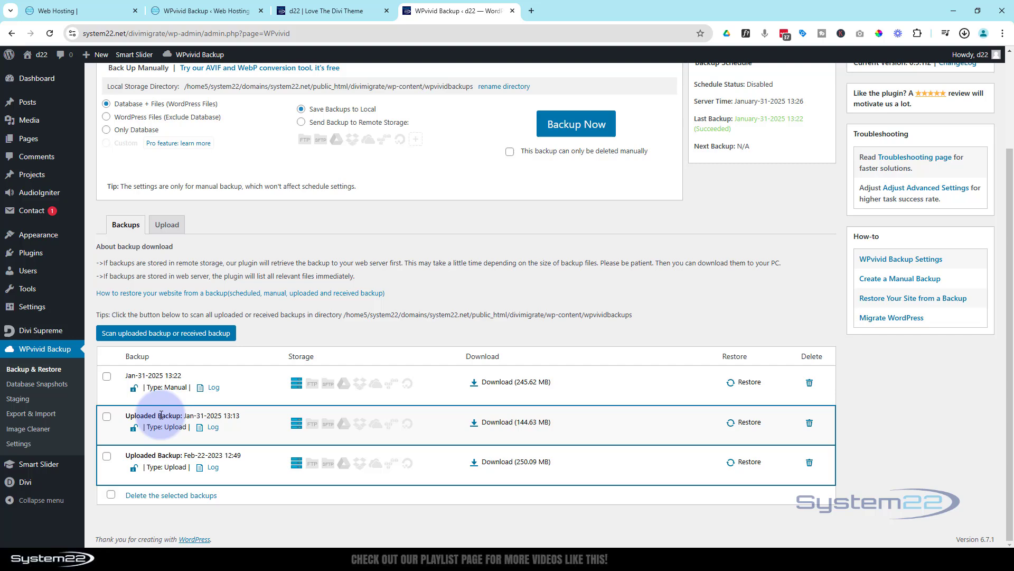
pyautogui.moveTo(750, 422)
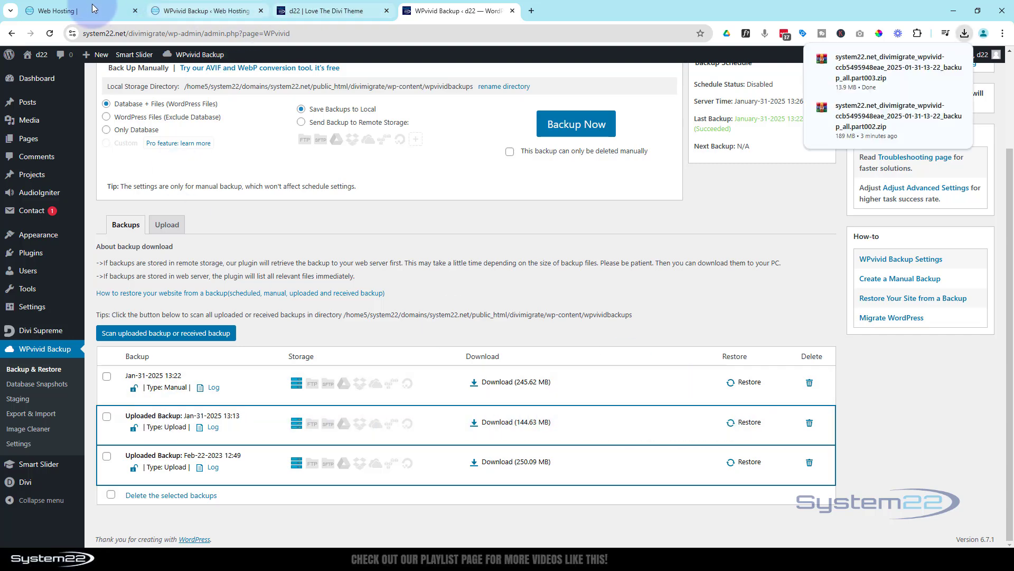
# Step: Restore divimigrate from the uploaded Jan-31-2025 13:13 Challenge backup to 100% completion
pyautogui.click(77, 11)
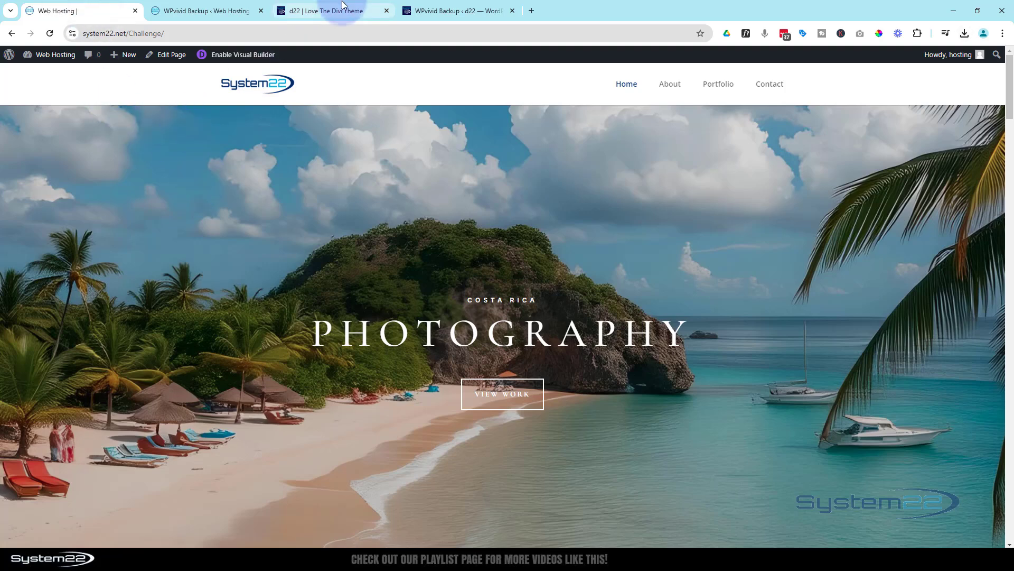
pyautogui.click(332, 11)
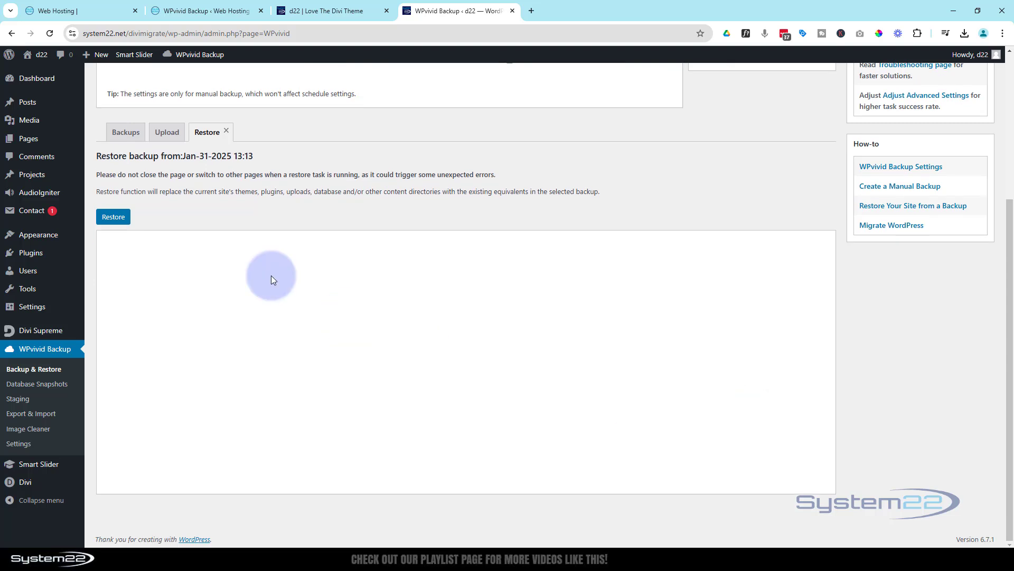
pyautogui.click(113, 217)
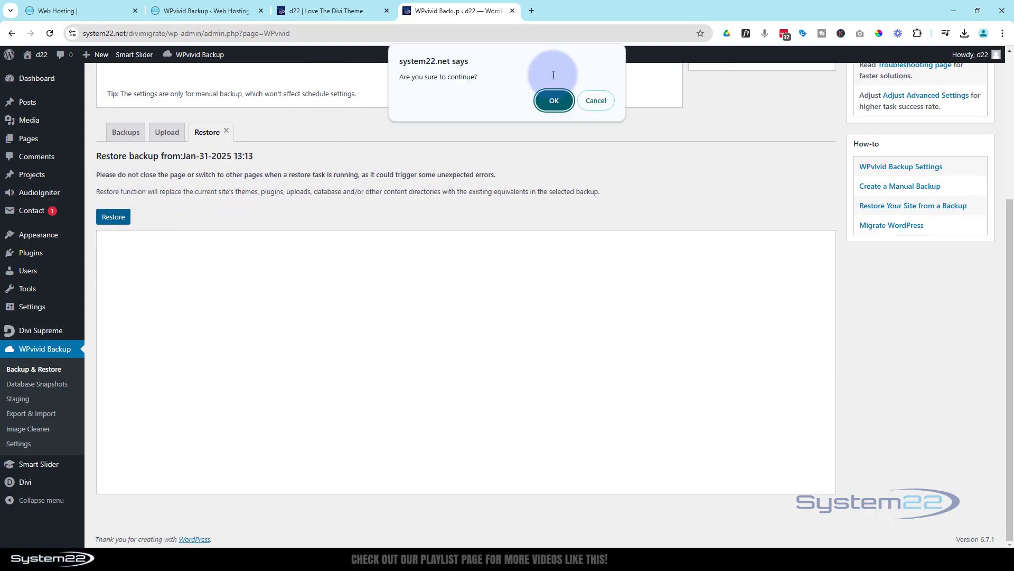
pyautogui.click(553, 101)
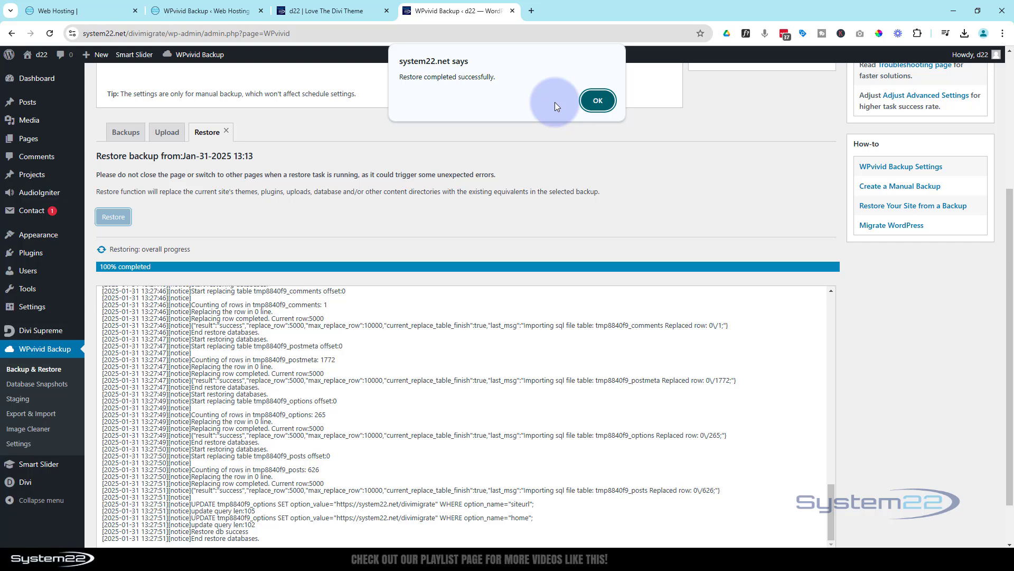
pyautogui.moveTo(430, 309)
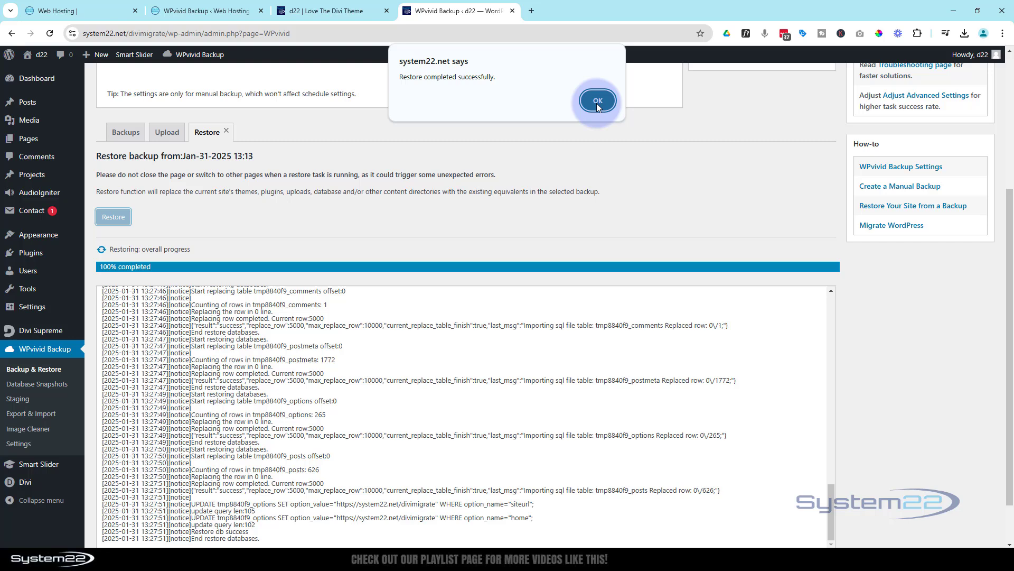
pyautogui.click(596, 100)
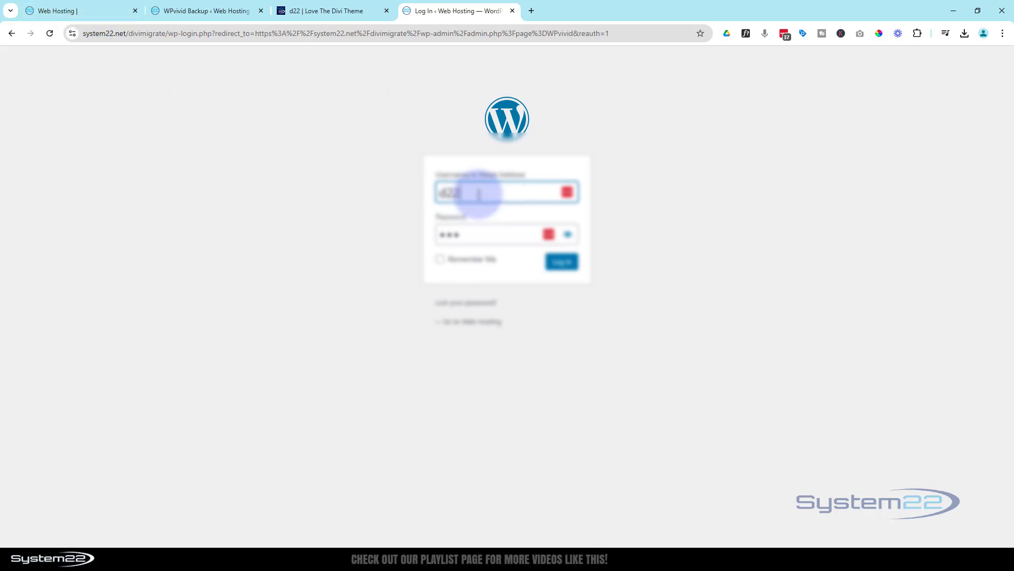
# Step: Log back into divimigrate and check the migrated About and Portfolio pages on its front end
pyautogui.write('hosting')
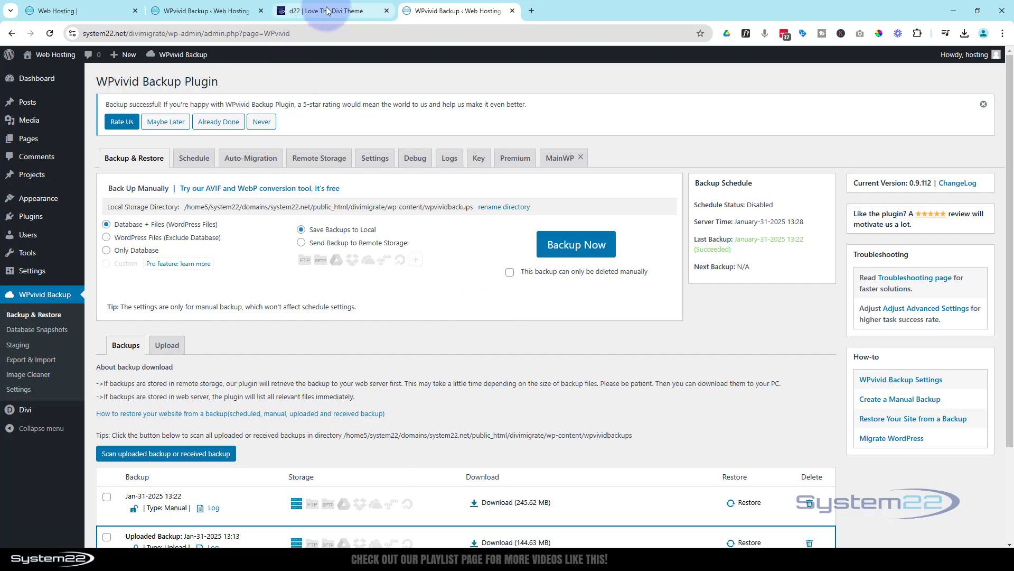
pyautogui.click(329, 11)
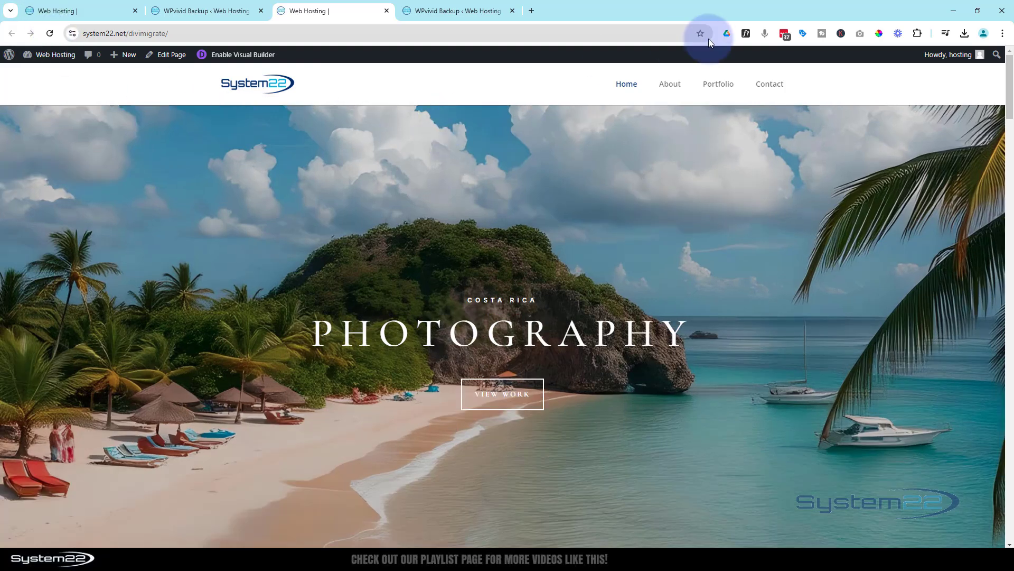
pyautogui.click(670, 84)
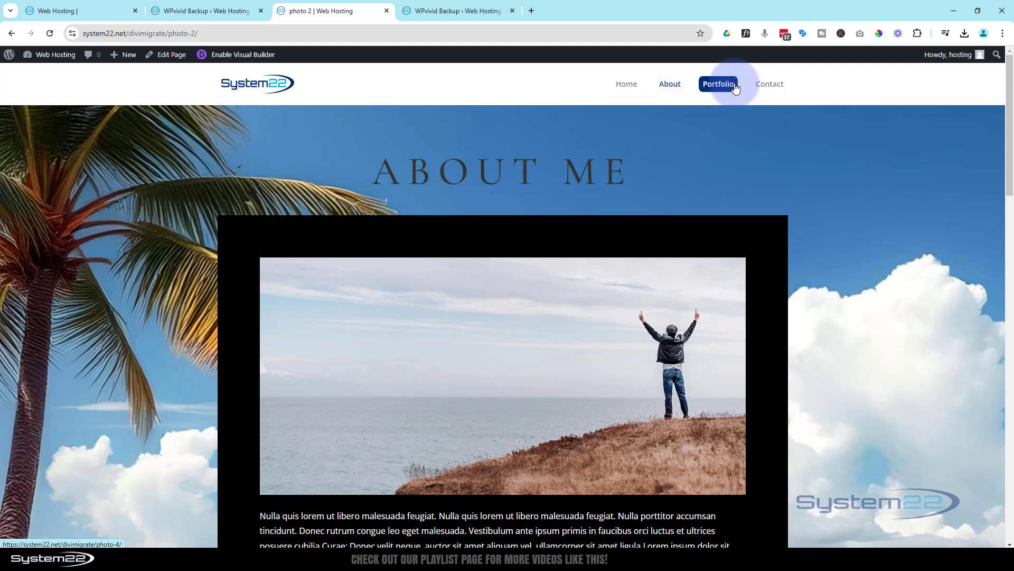
pyautogui.click(716, 84)
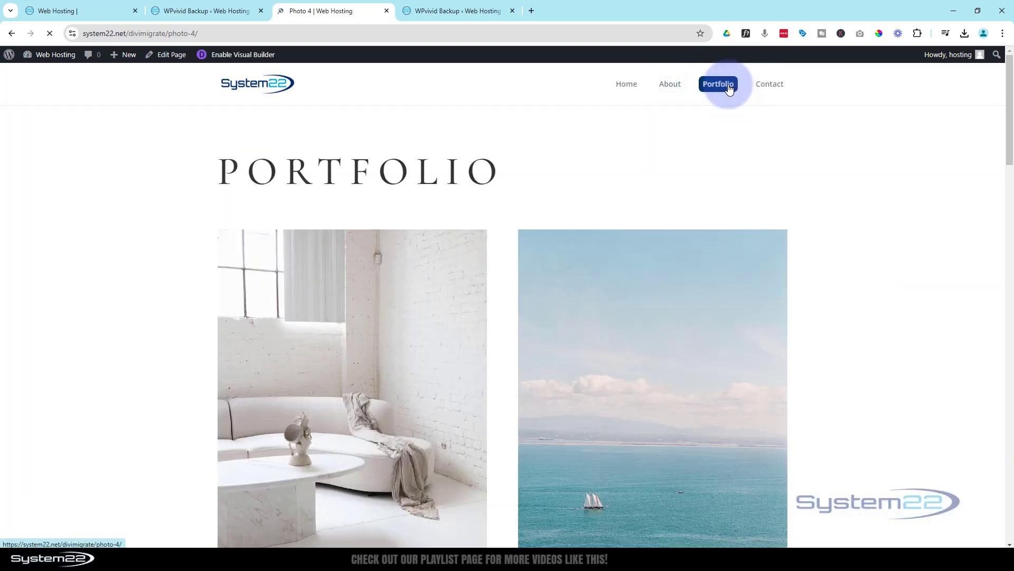
pyautogui.click(769, 84)
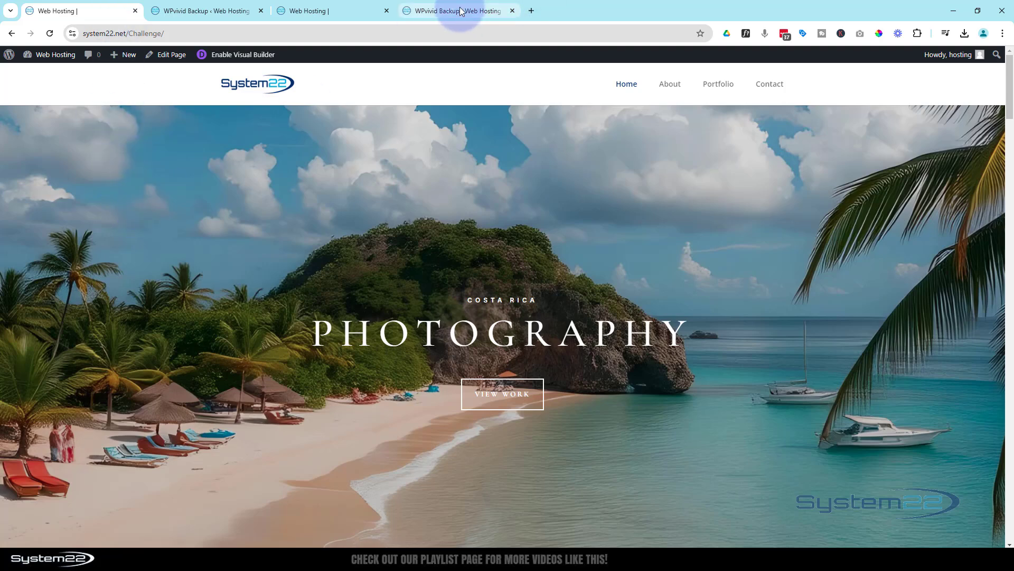
# Step: Review the divimigrate home page, then view its backups list with three entries
pyautogui.click(333, 10)
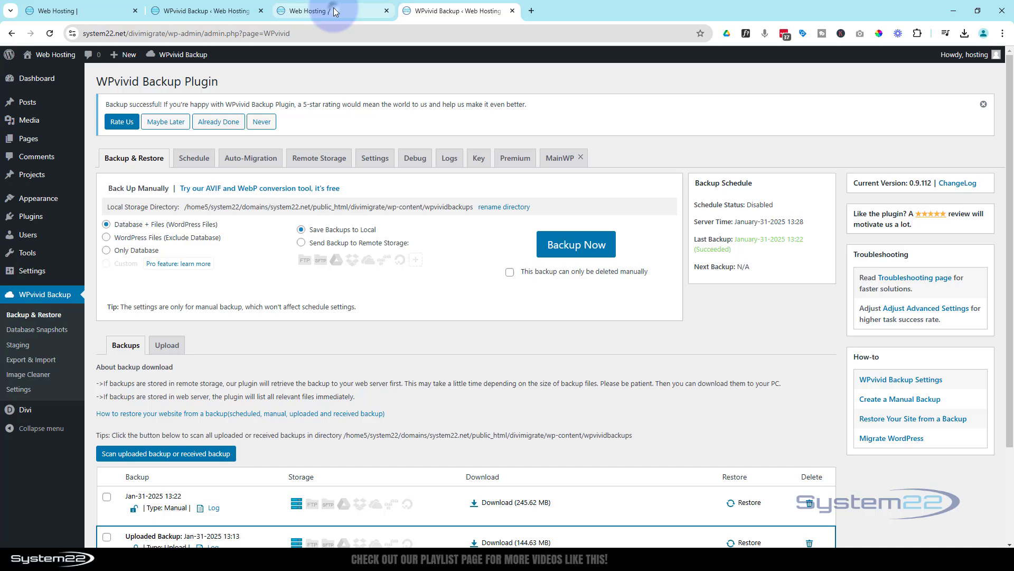
pyautogui.click(304, 11)
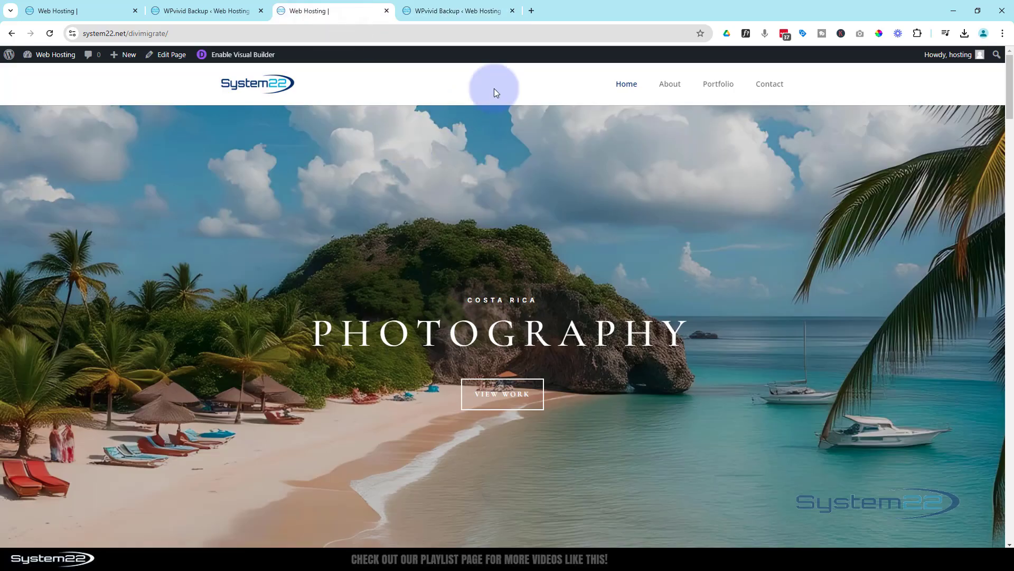
pyautogui.scroll(-3)
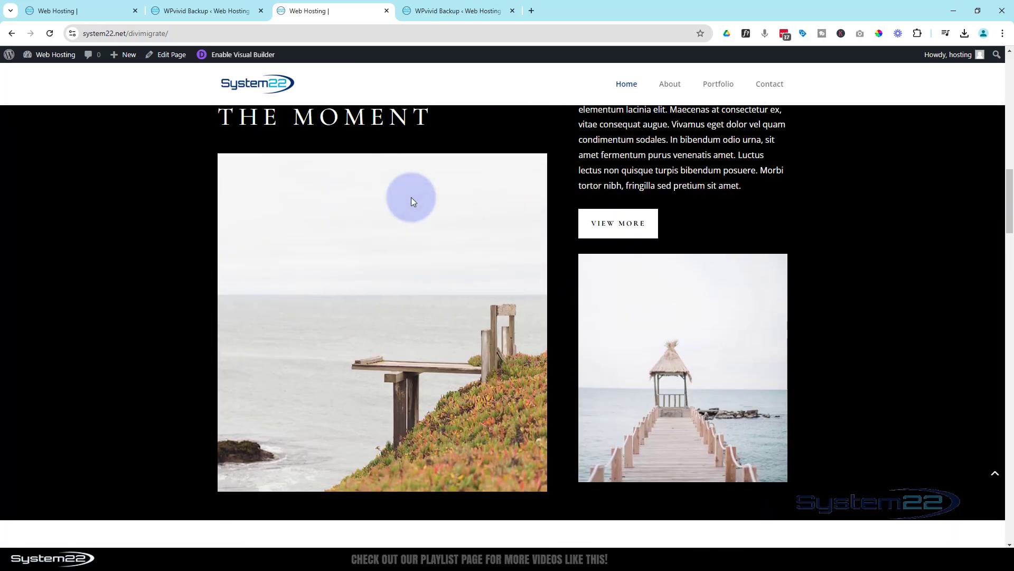
pyautogui.scroll(3)
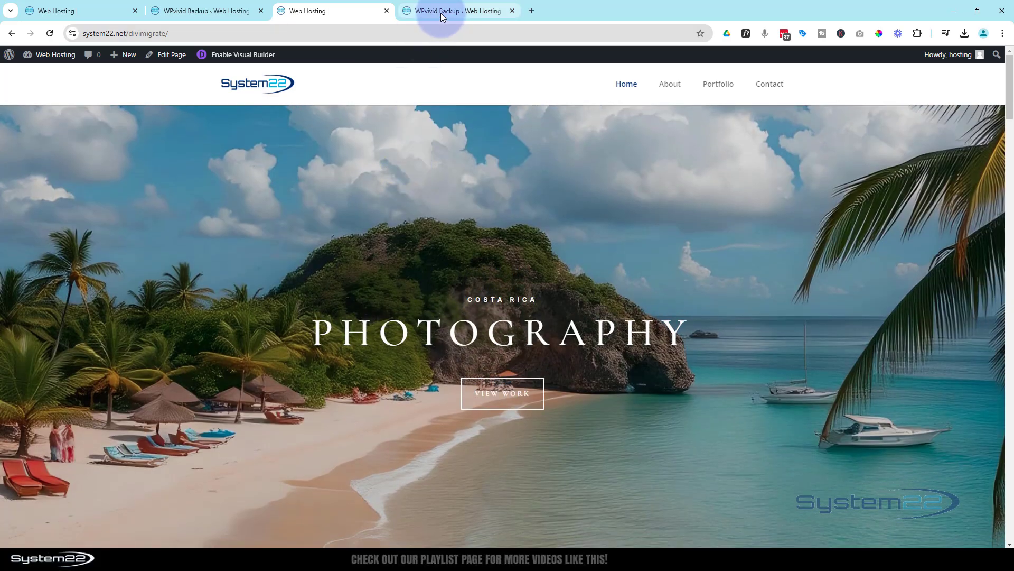
pyautogui.click(458, 10)
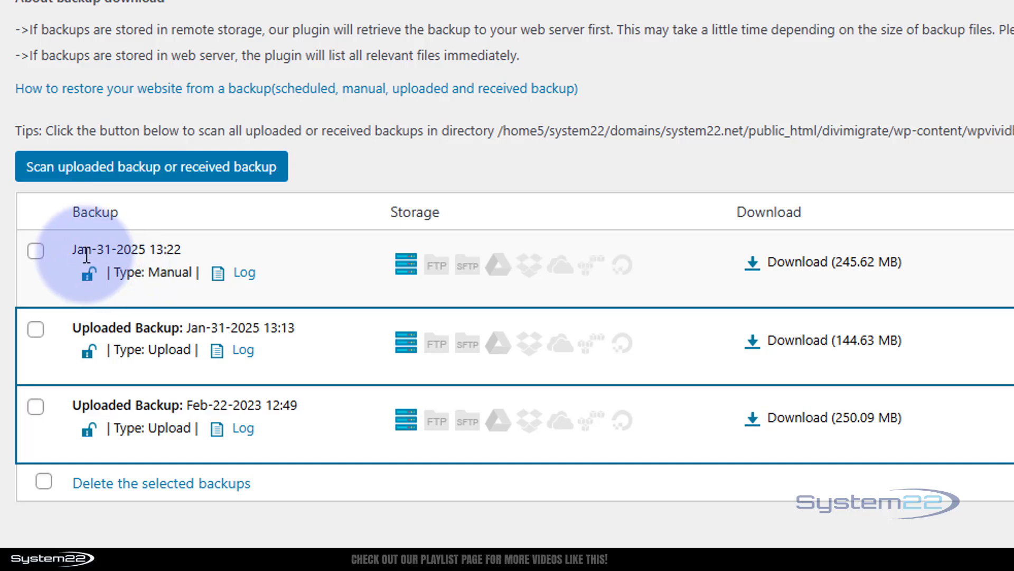
pyautogui.moveTo(149, 247)
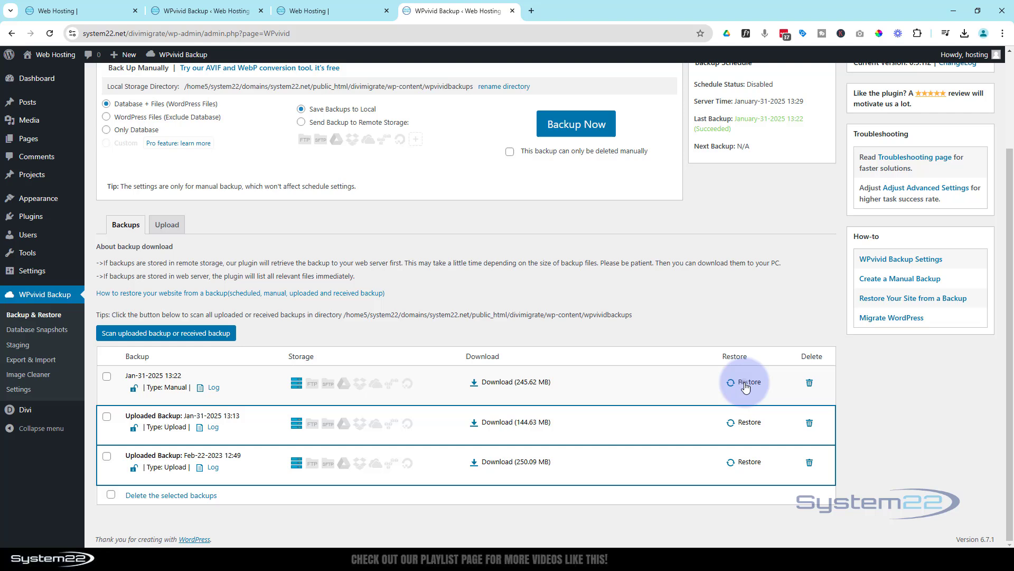
# Step: Restore divimigrate from its own Jan-31-2025 13:22 manual backup and log back in
pyautogui.click(749, 382)
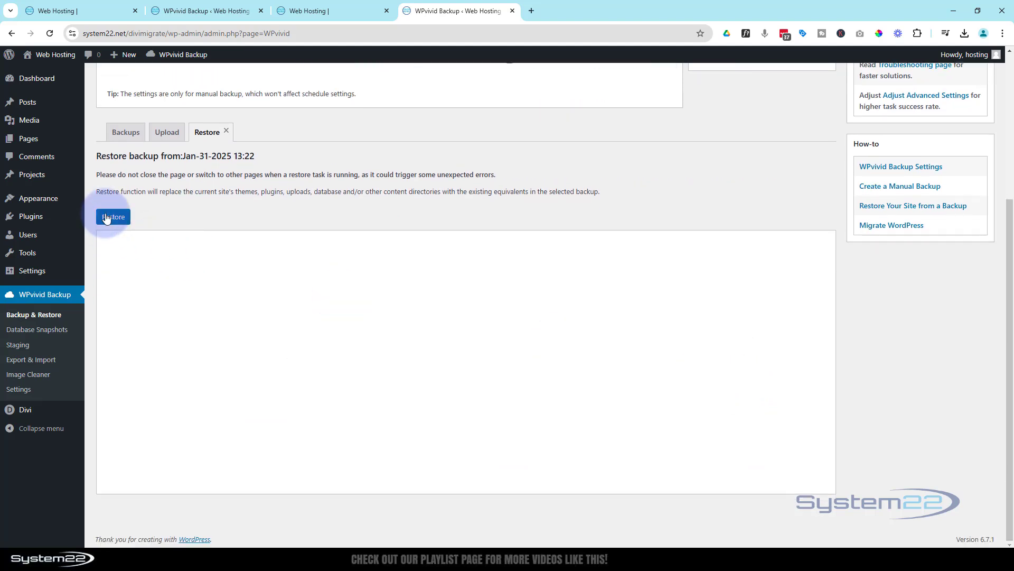
pyautogui.click(113, 217)
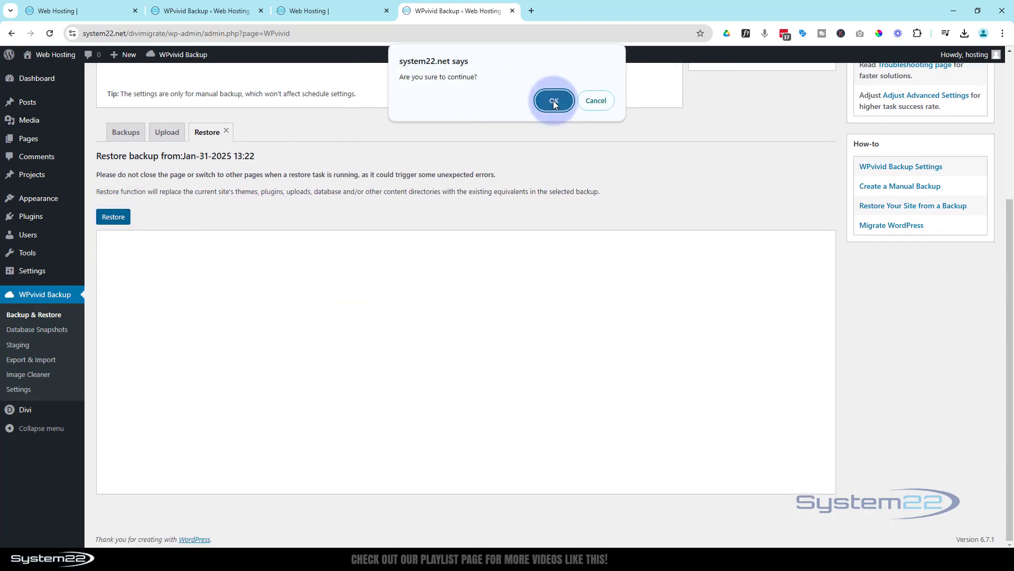
pyautogui.click(553, 101)
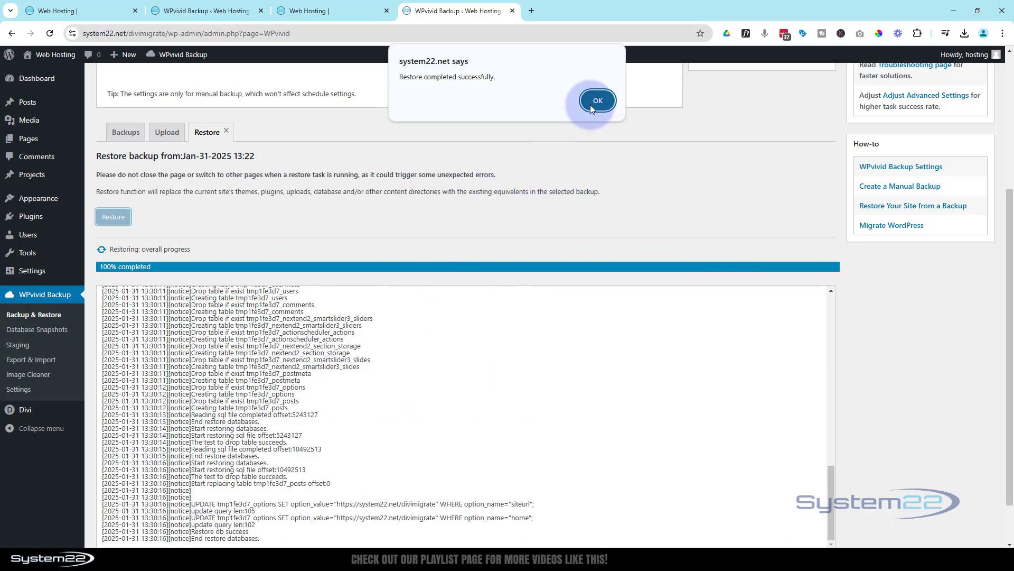
pyautogui.click(596, 101)
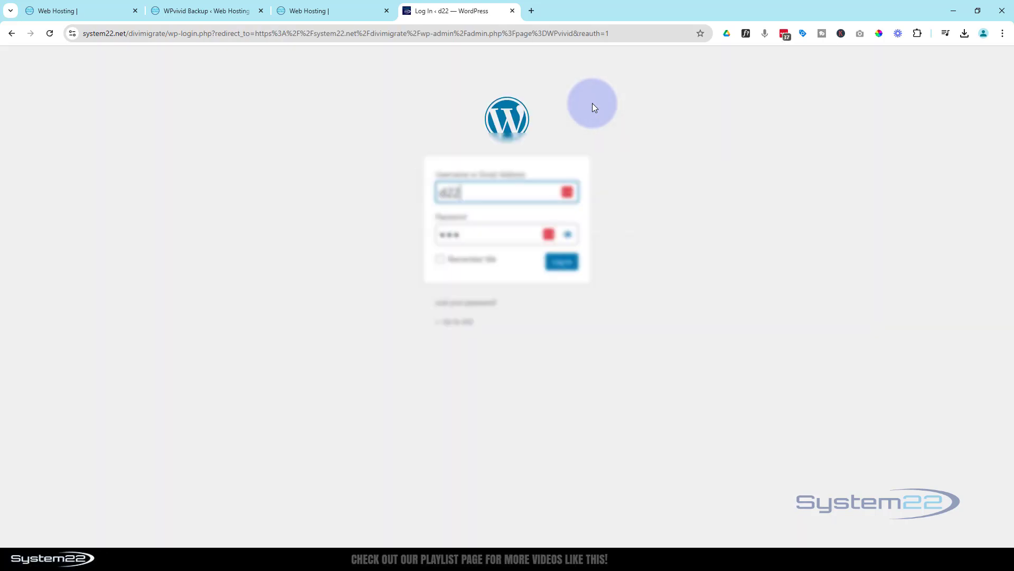
pyautogui.click(560, 261)
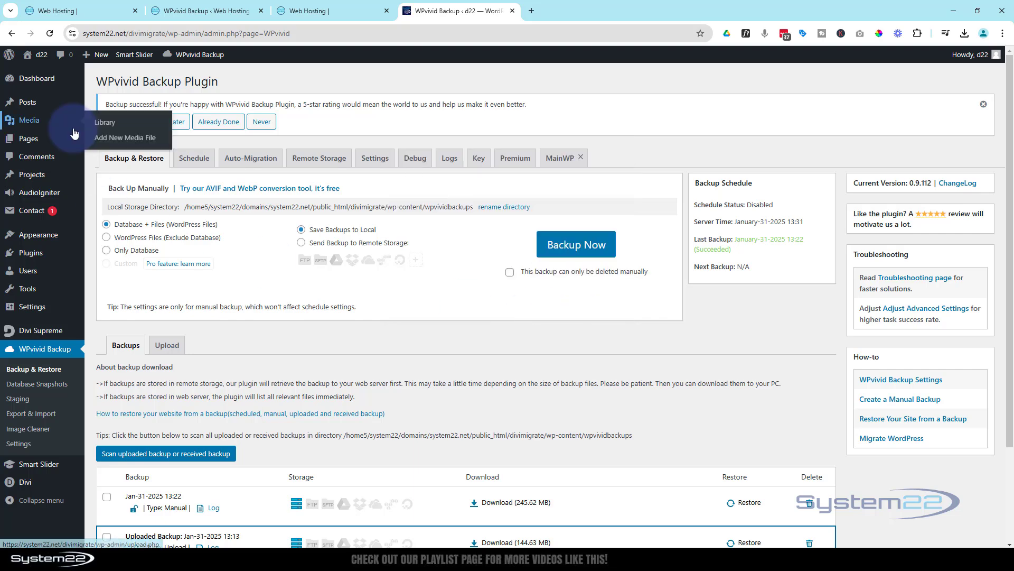
pyautogui.click(321, 11)
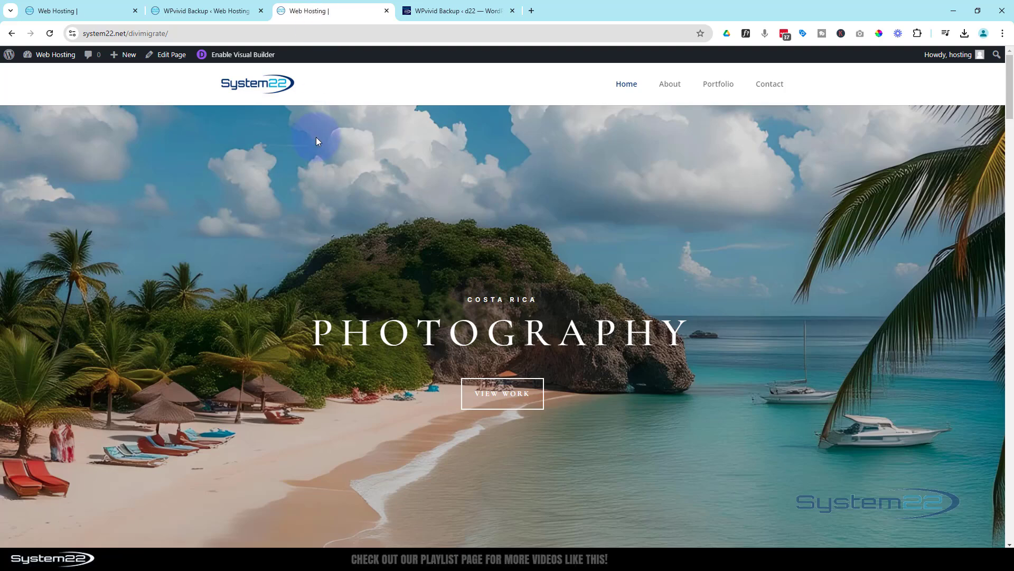
# Step: Reload divimigrate's front end to confirm the original Divi site is back
pyautogui.click(50, 33)
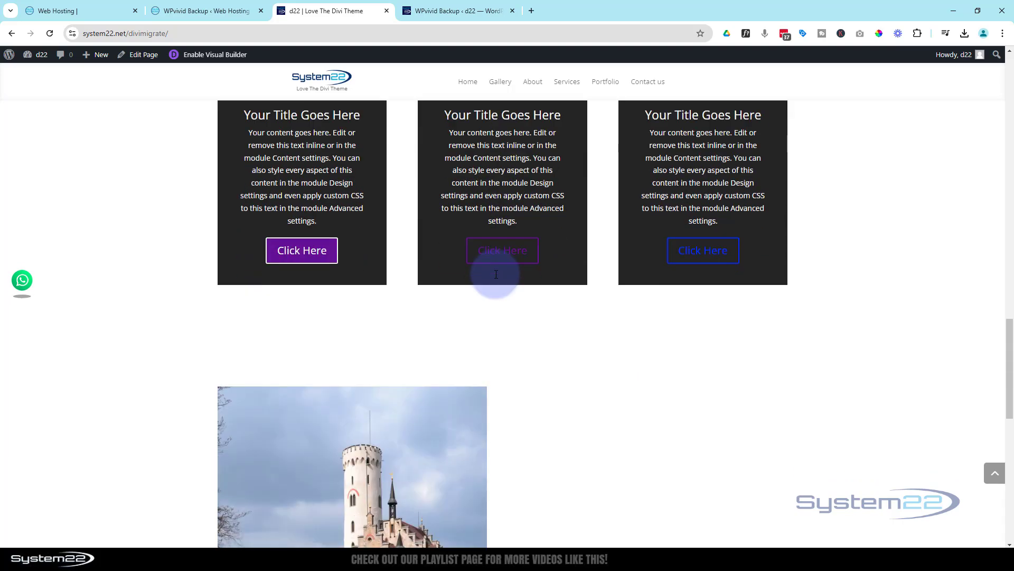
pyautogui.scroll(-3)
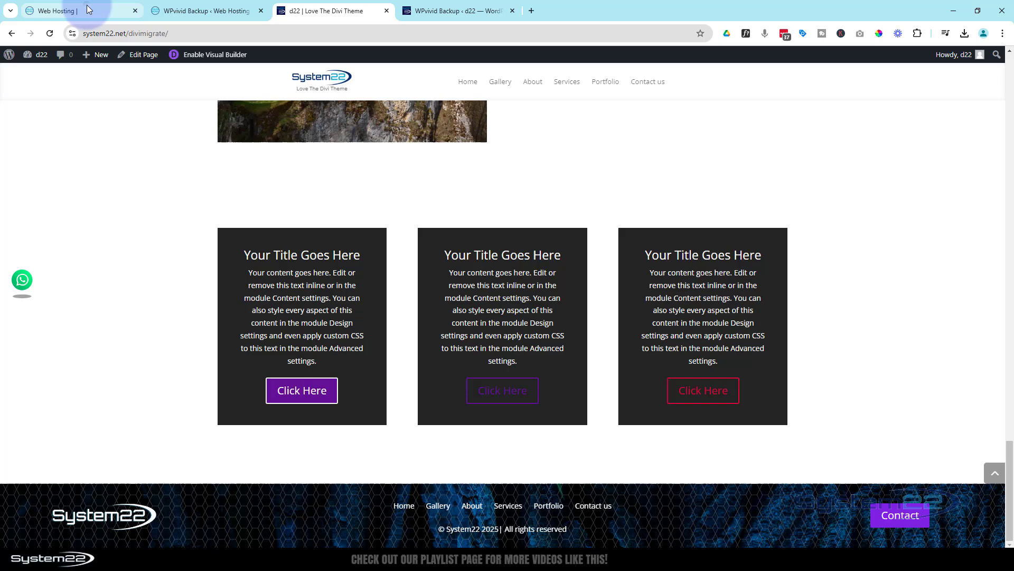
pyautogui.click(207, 10)
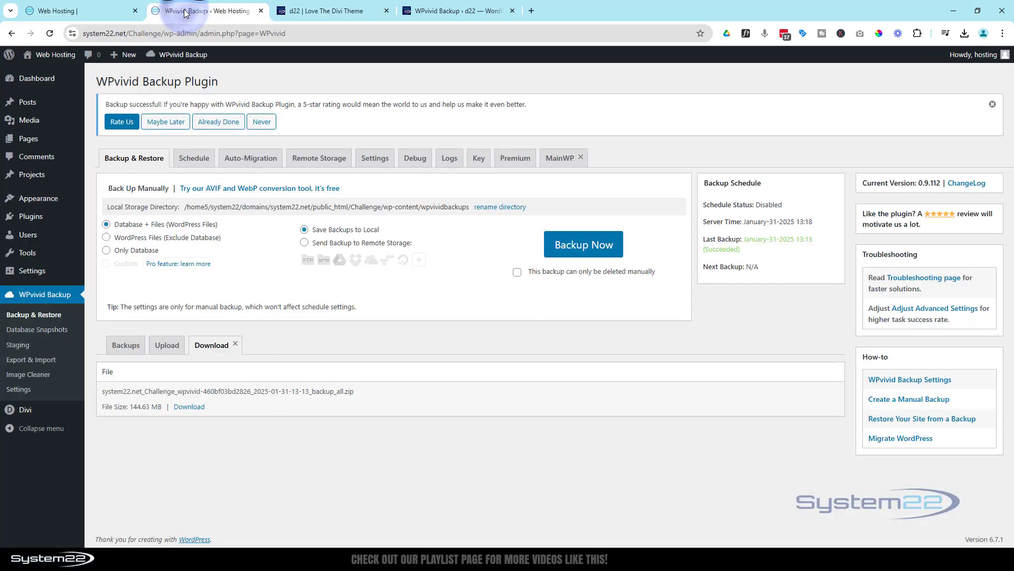
# Step: Enable the Challenge site's backup schedule at fortnightly frequency and review settings
pyautogui.click(194, 158)
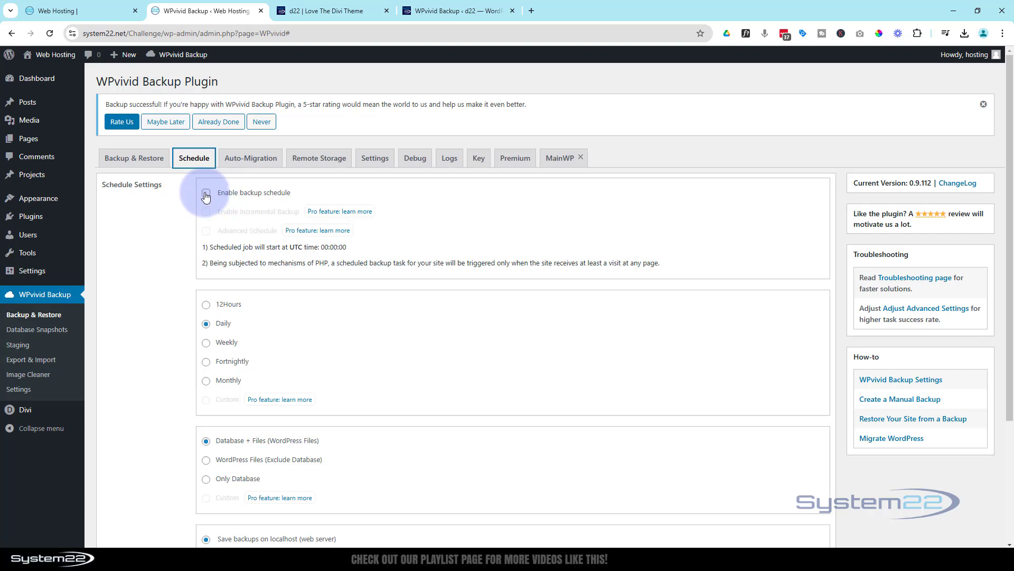
pyautogui.click(206, 193)
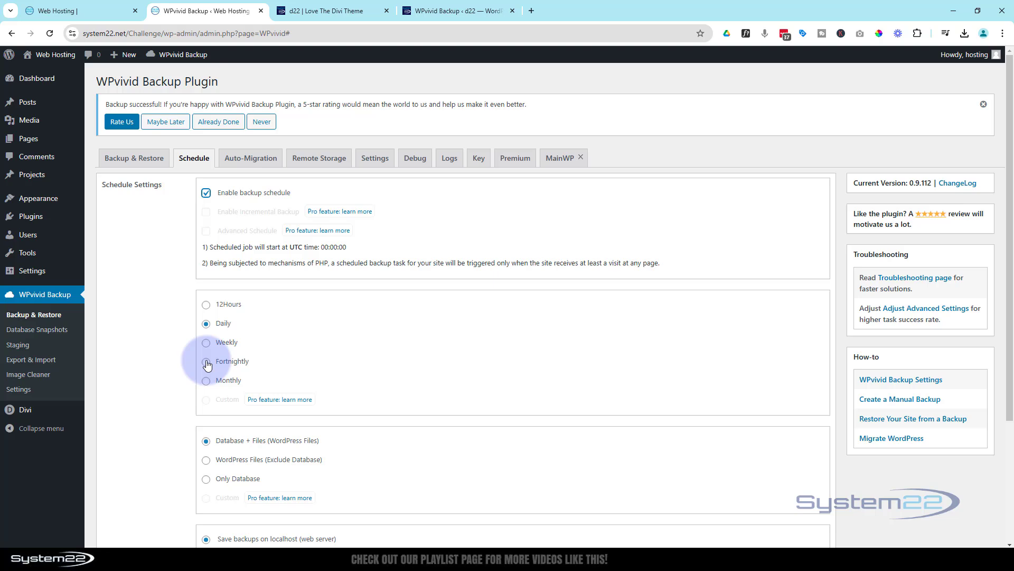
pyautogui.click(206, 362)
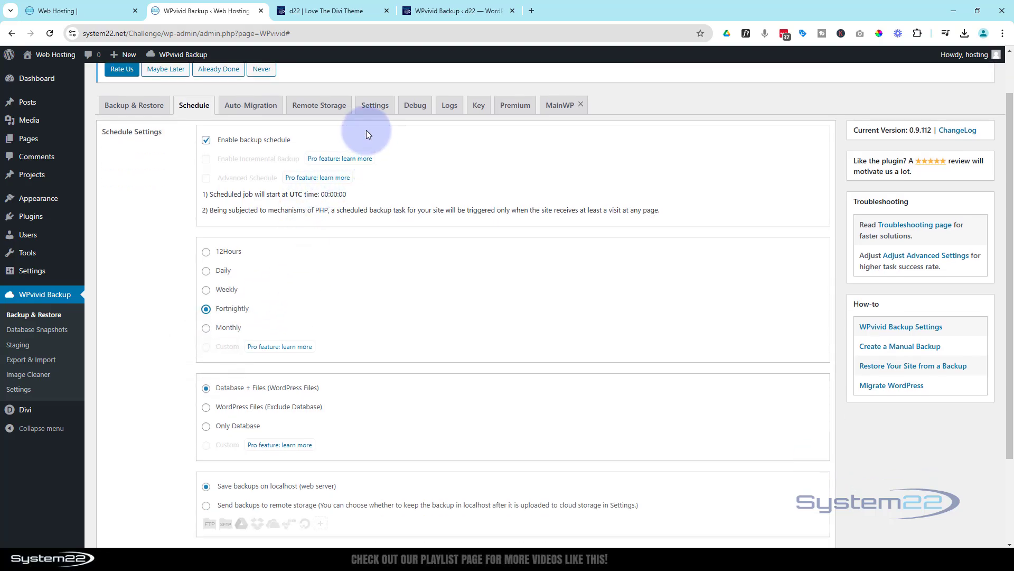
pyautogui.click(374, 105)
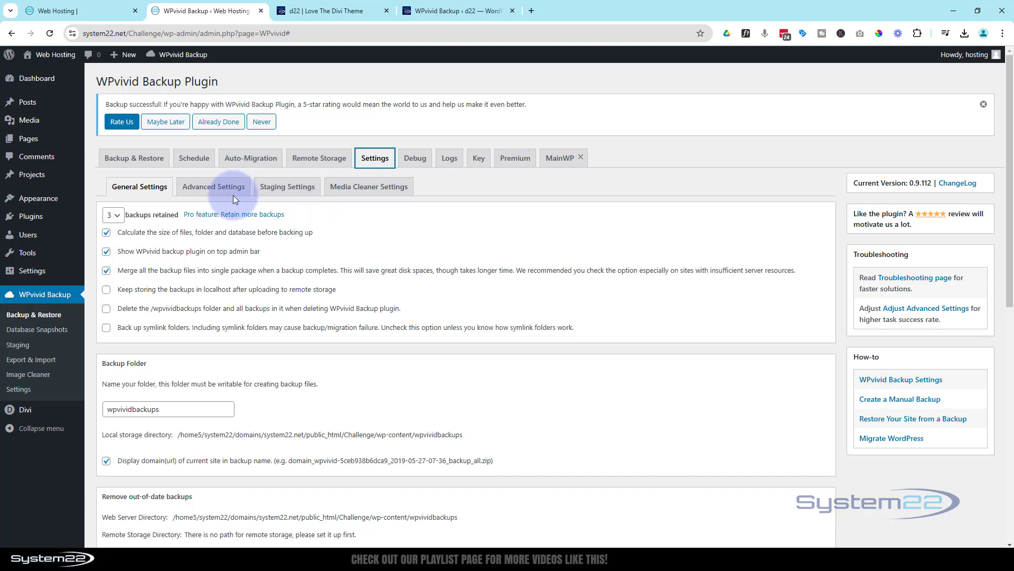
pyautogui.click(133, 157)
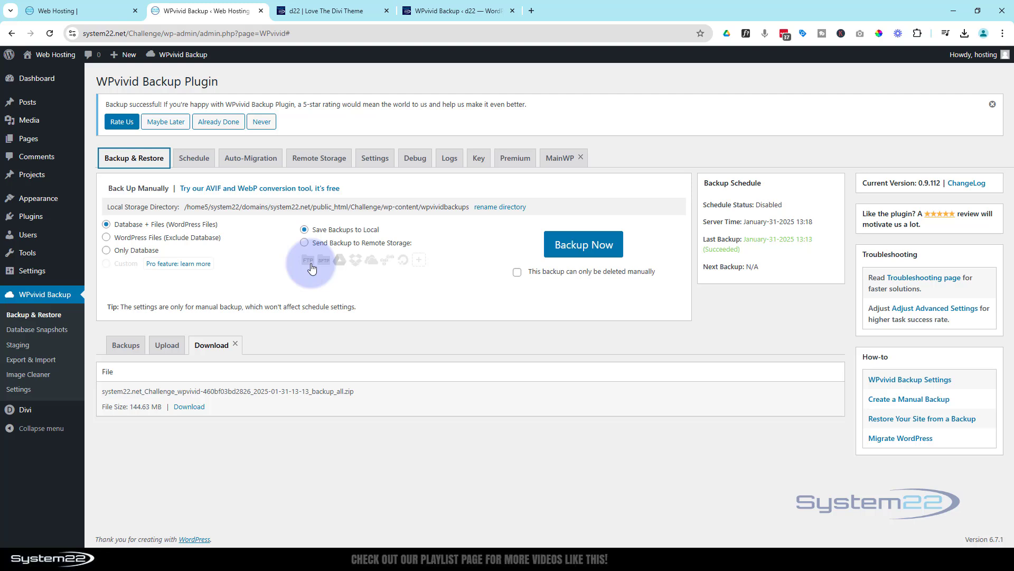
pyautogui.moveTo(343, 267)
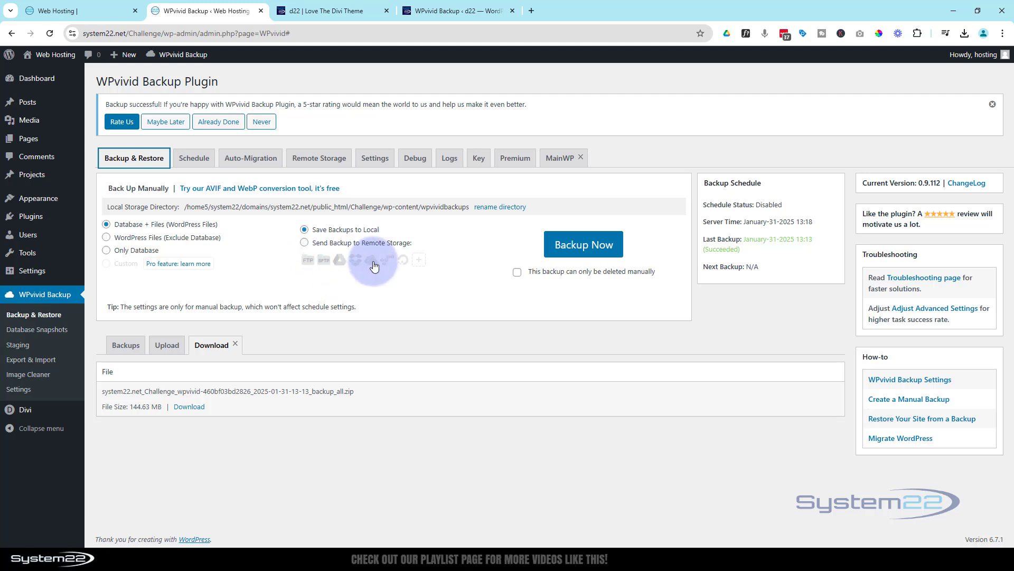
pyautogui.moveTo(378, 260)
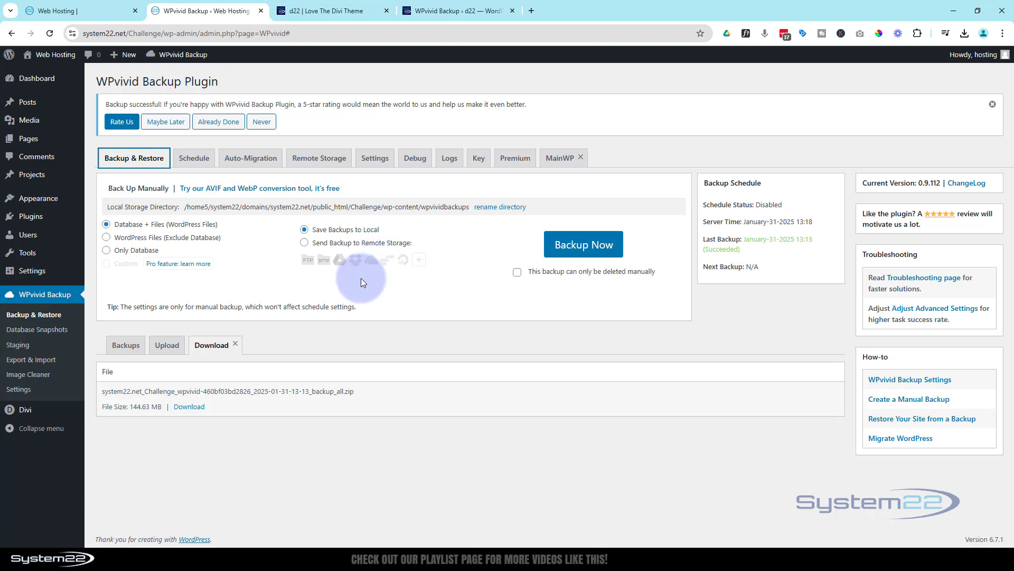
pyautogui.moveTo(462, 283)
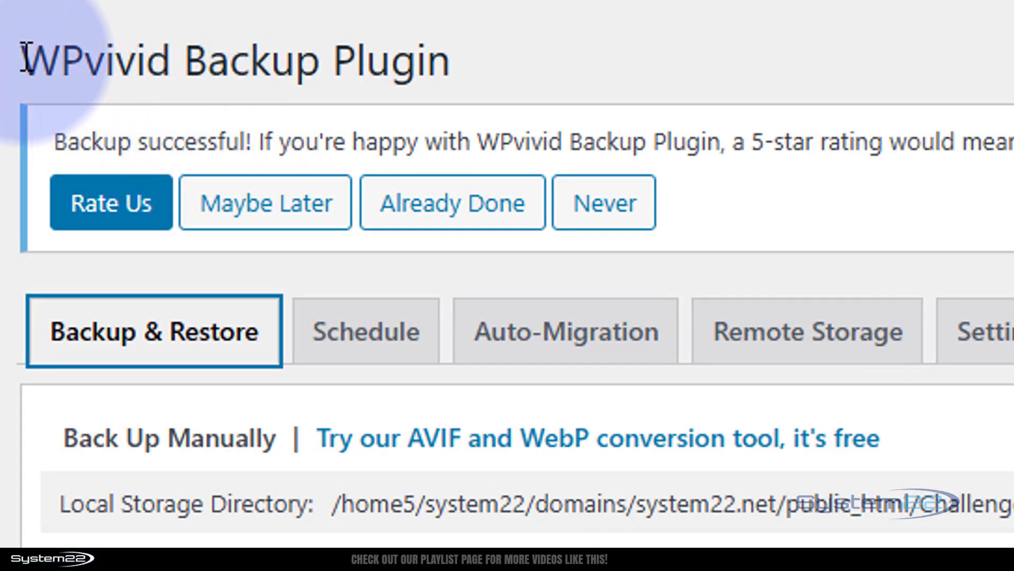
pyautogui.doubleClick(94, 59)
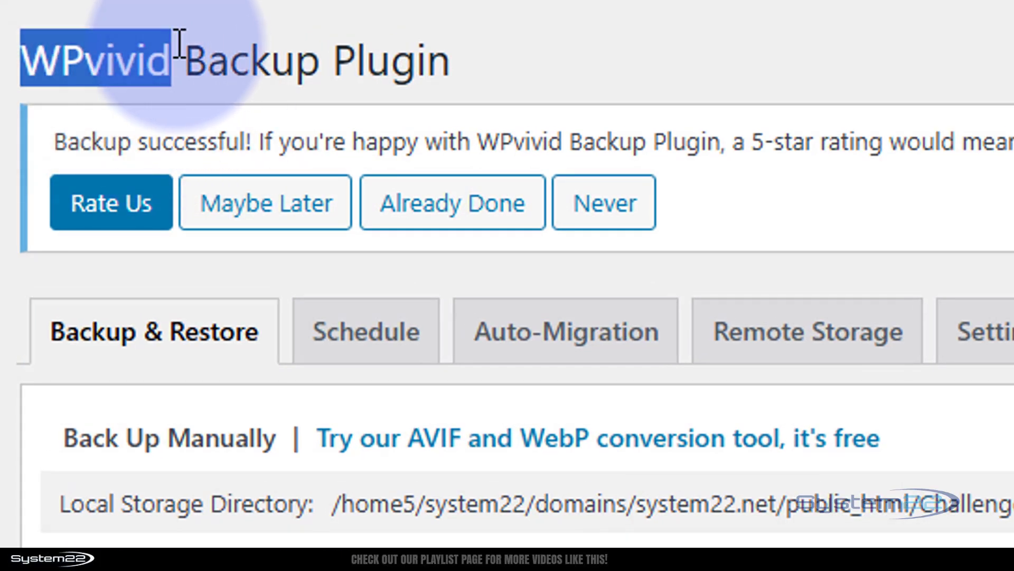